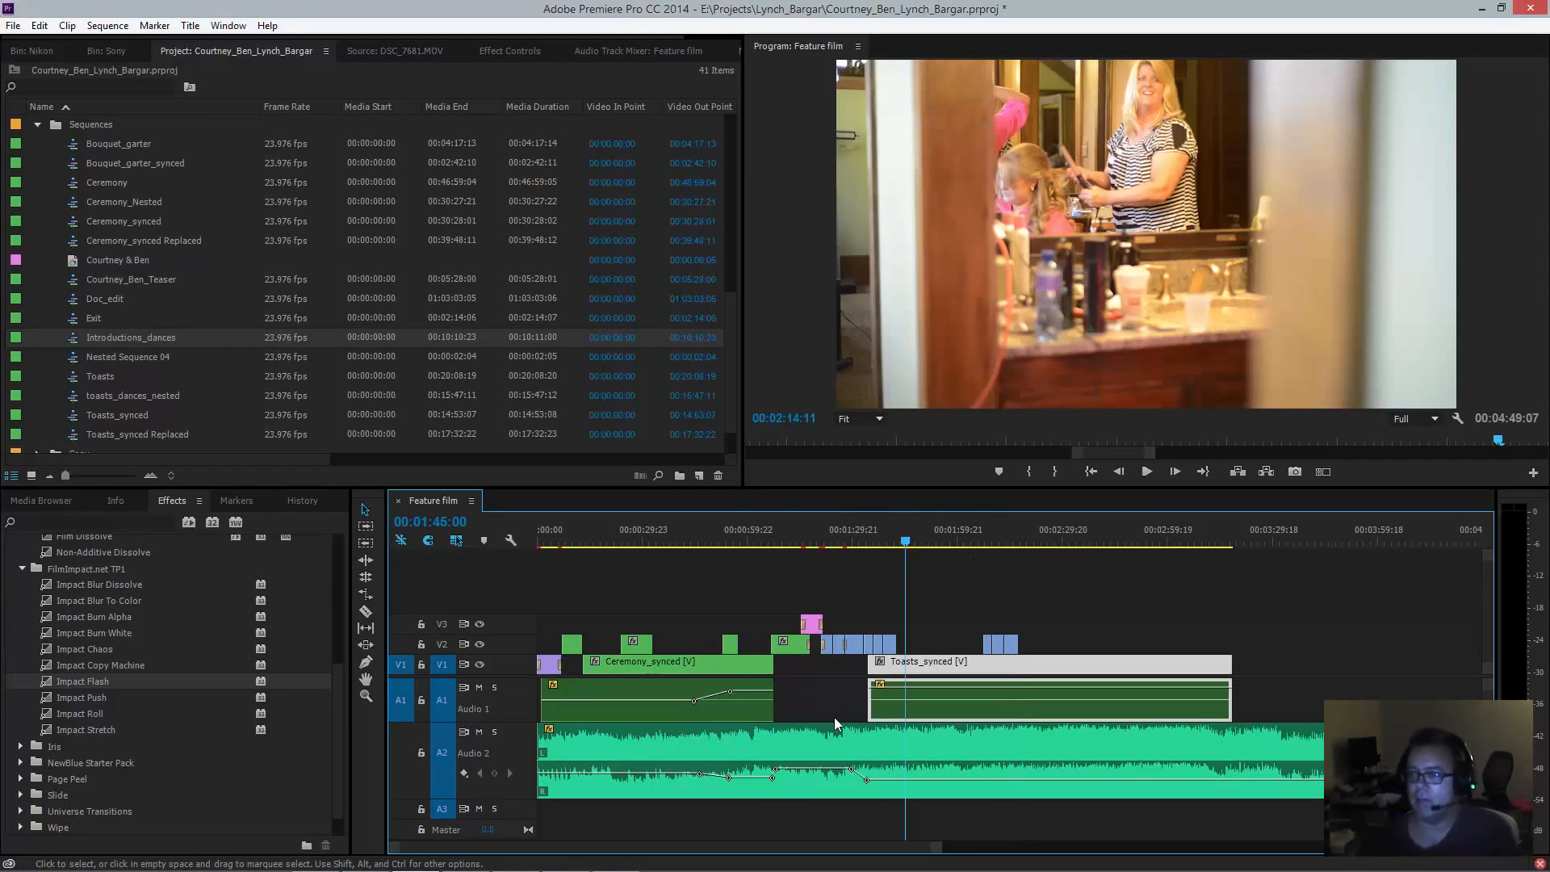
Browse the Project panel's sequences: Ceremony_synced, toasts_dances_nested and Toasts_synced.
click(860, 652)
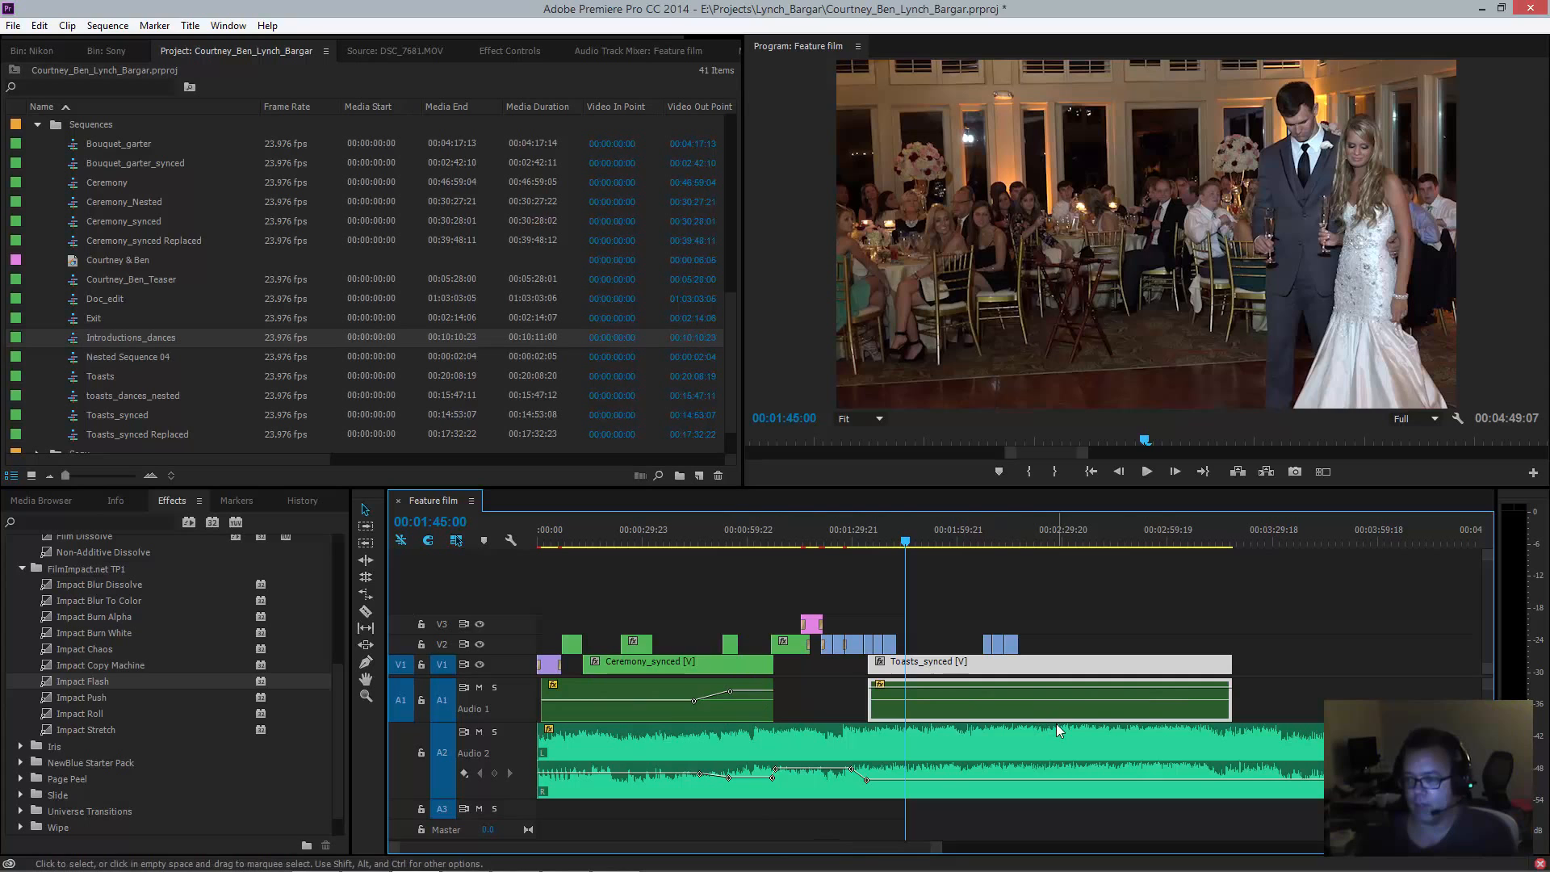
mouse_move(859, 704)
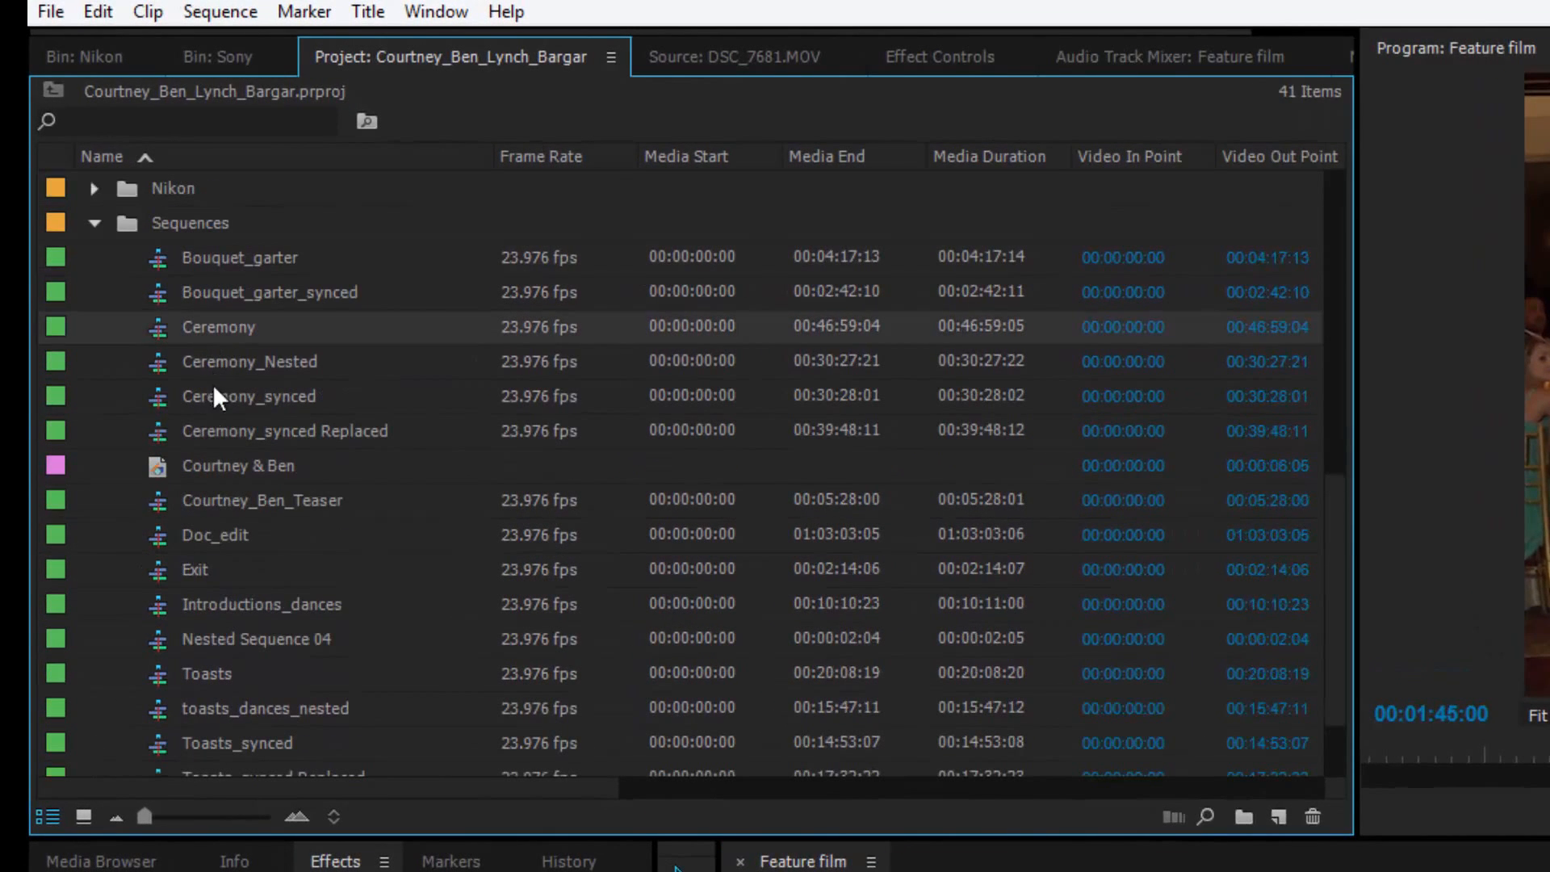
click(247, 396)
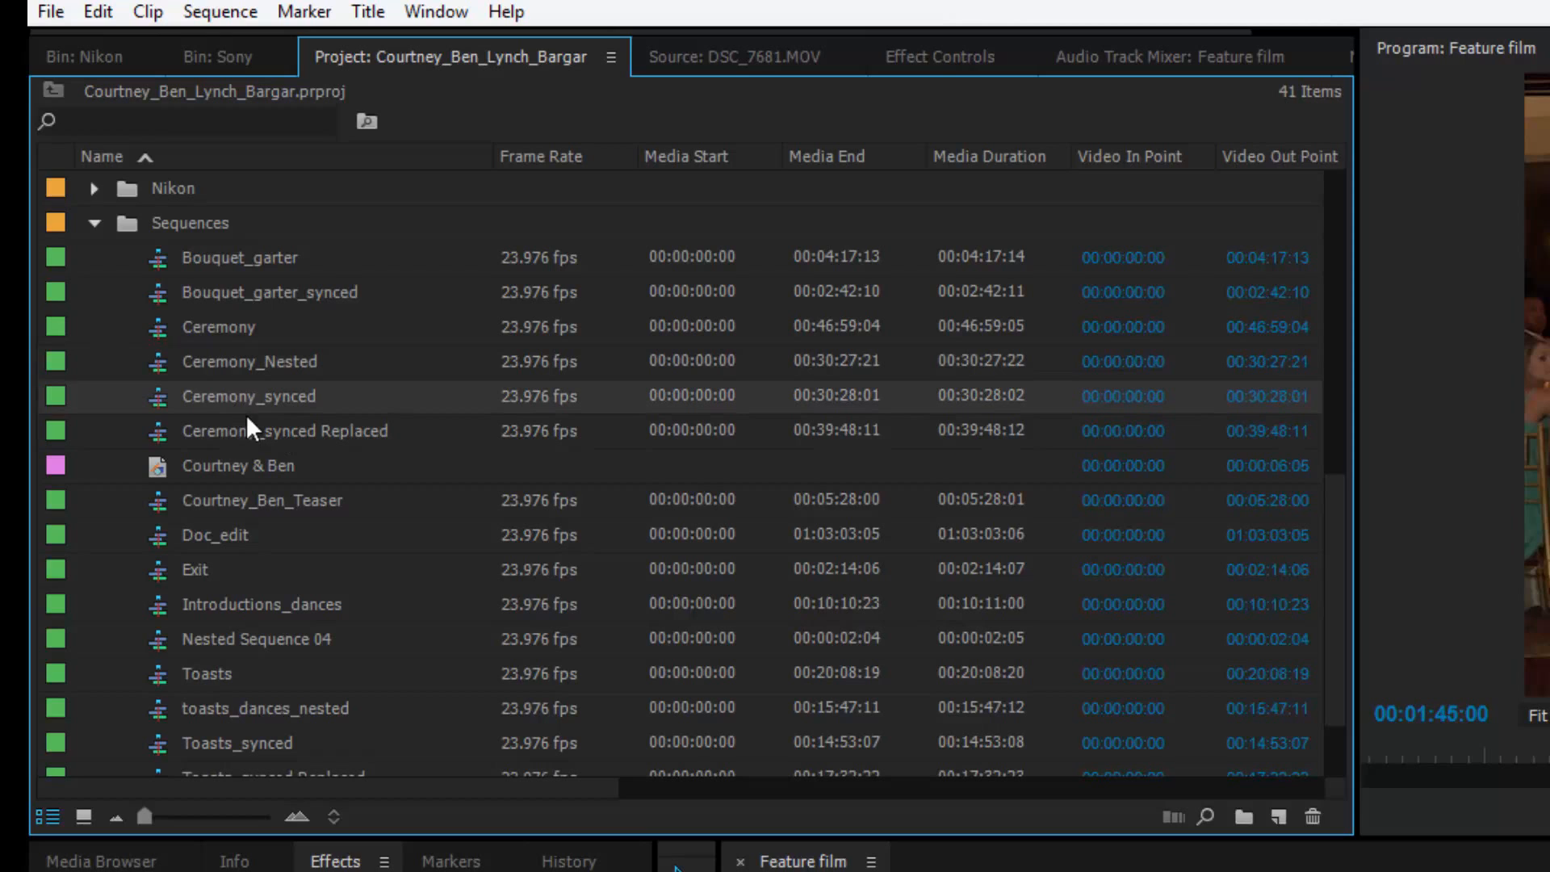
mouse_move(274, 502)
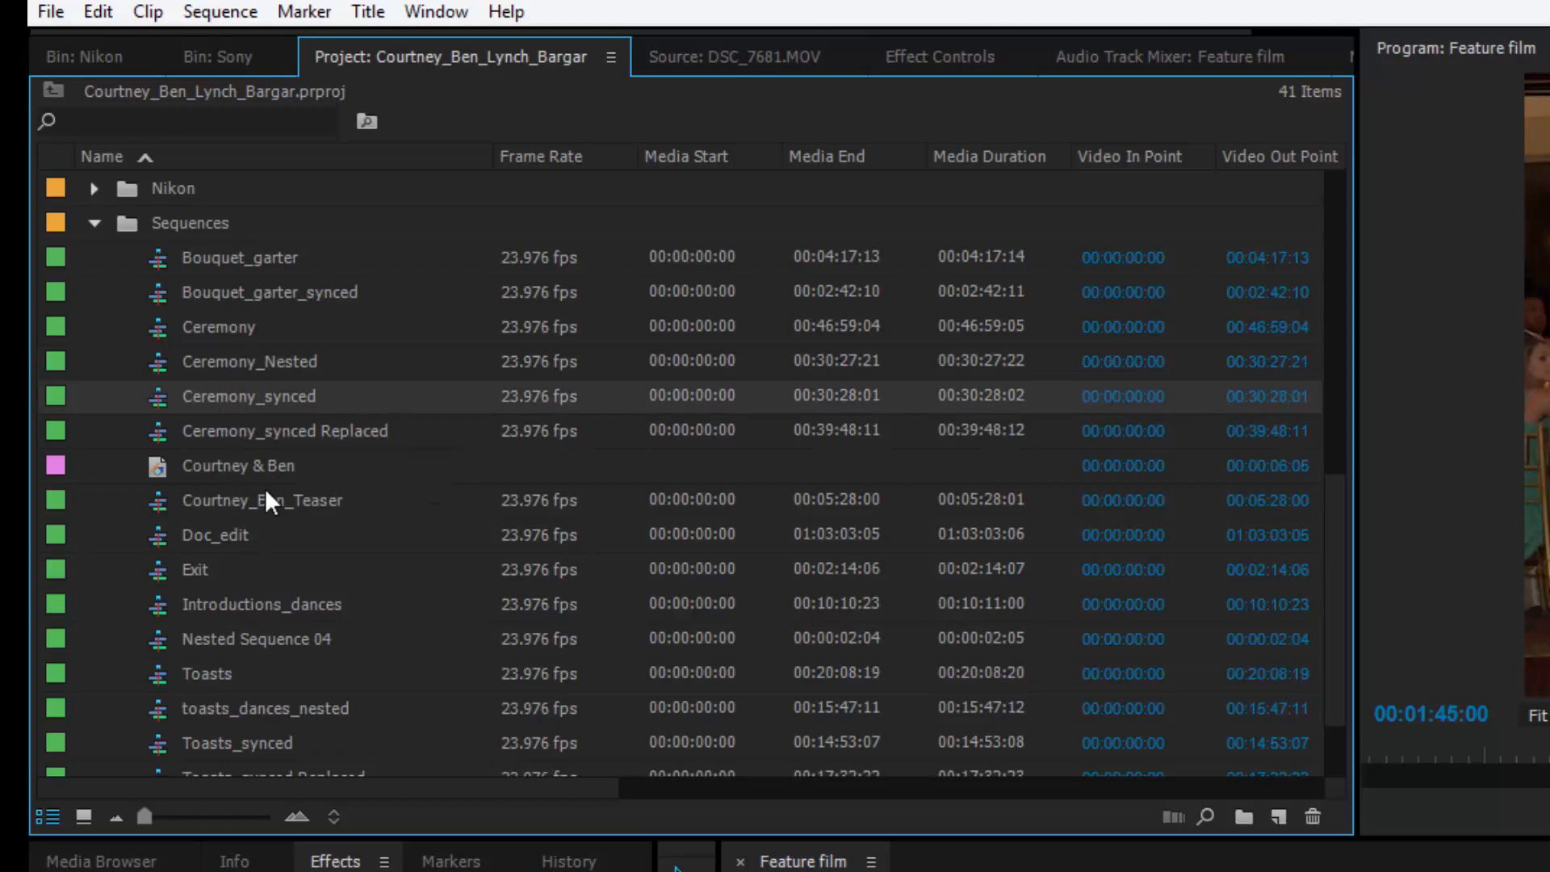
mouse_move(206, 621)
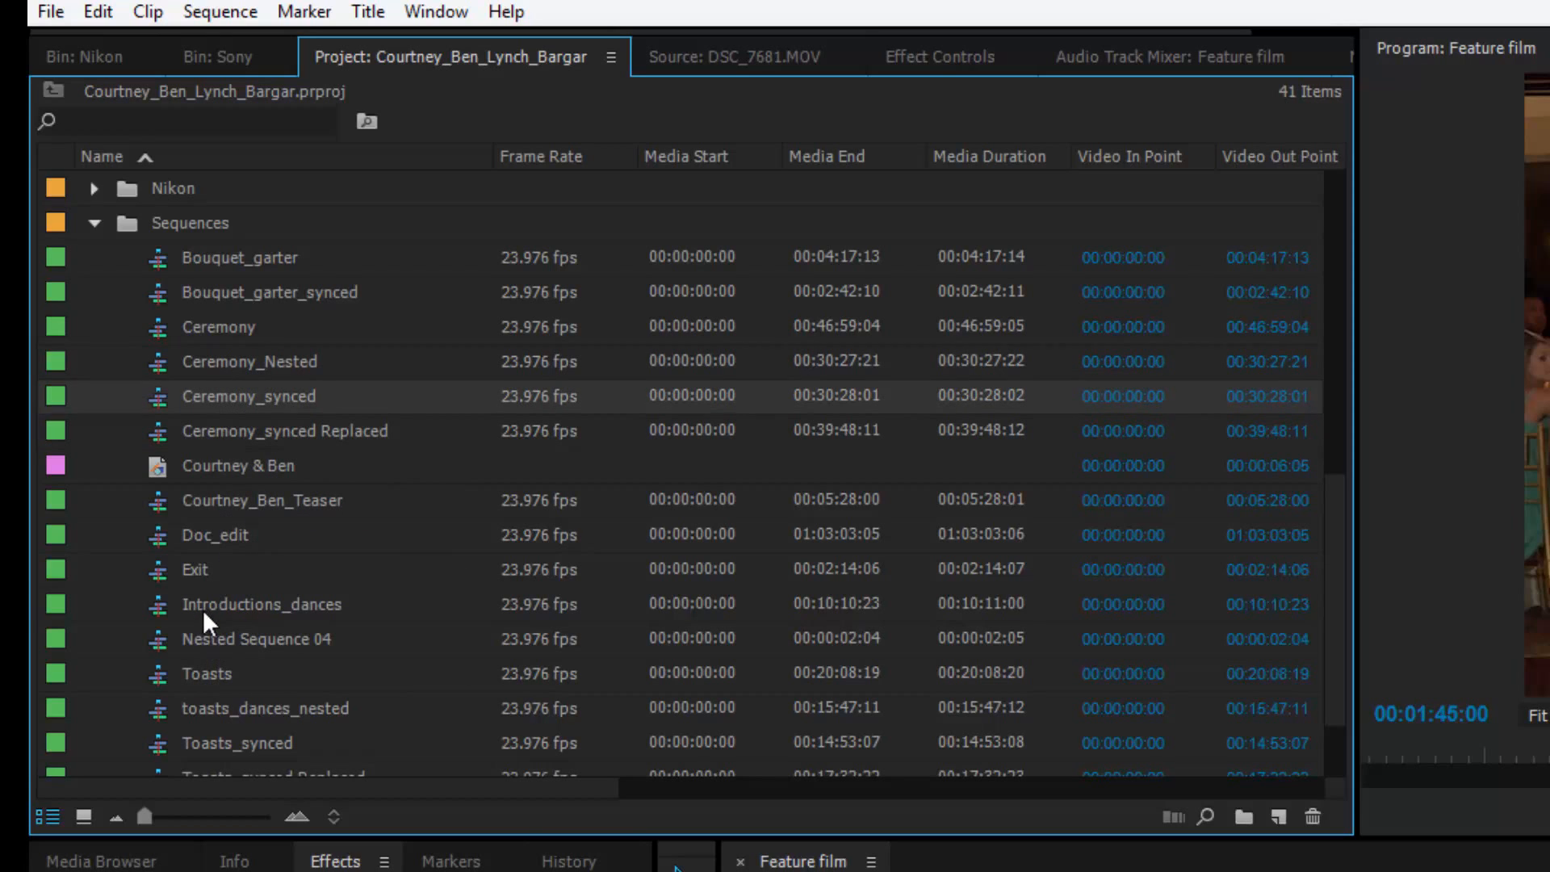
scroll(down, 3)
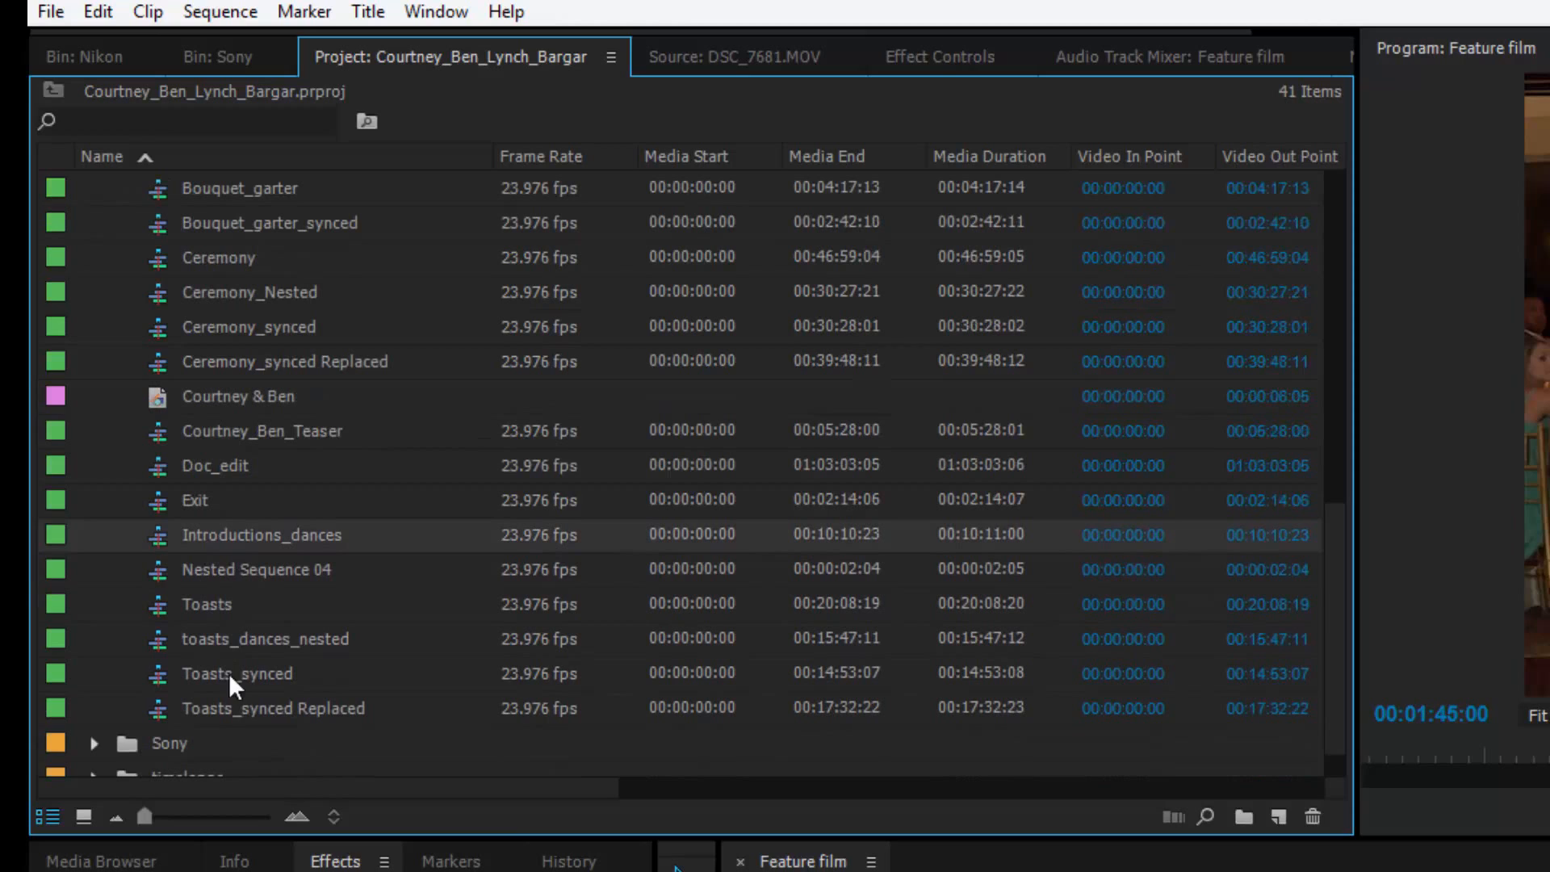
click(264, 638)
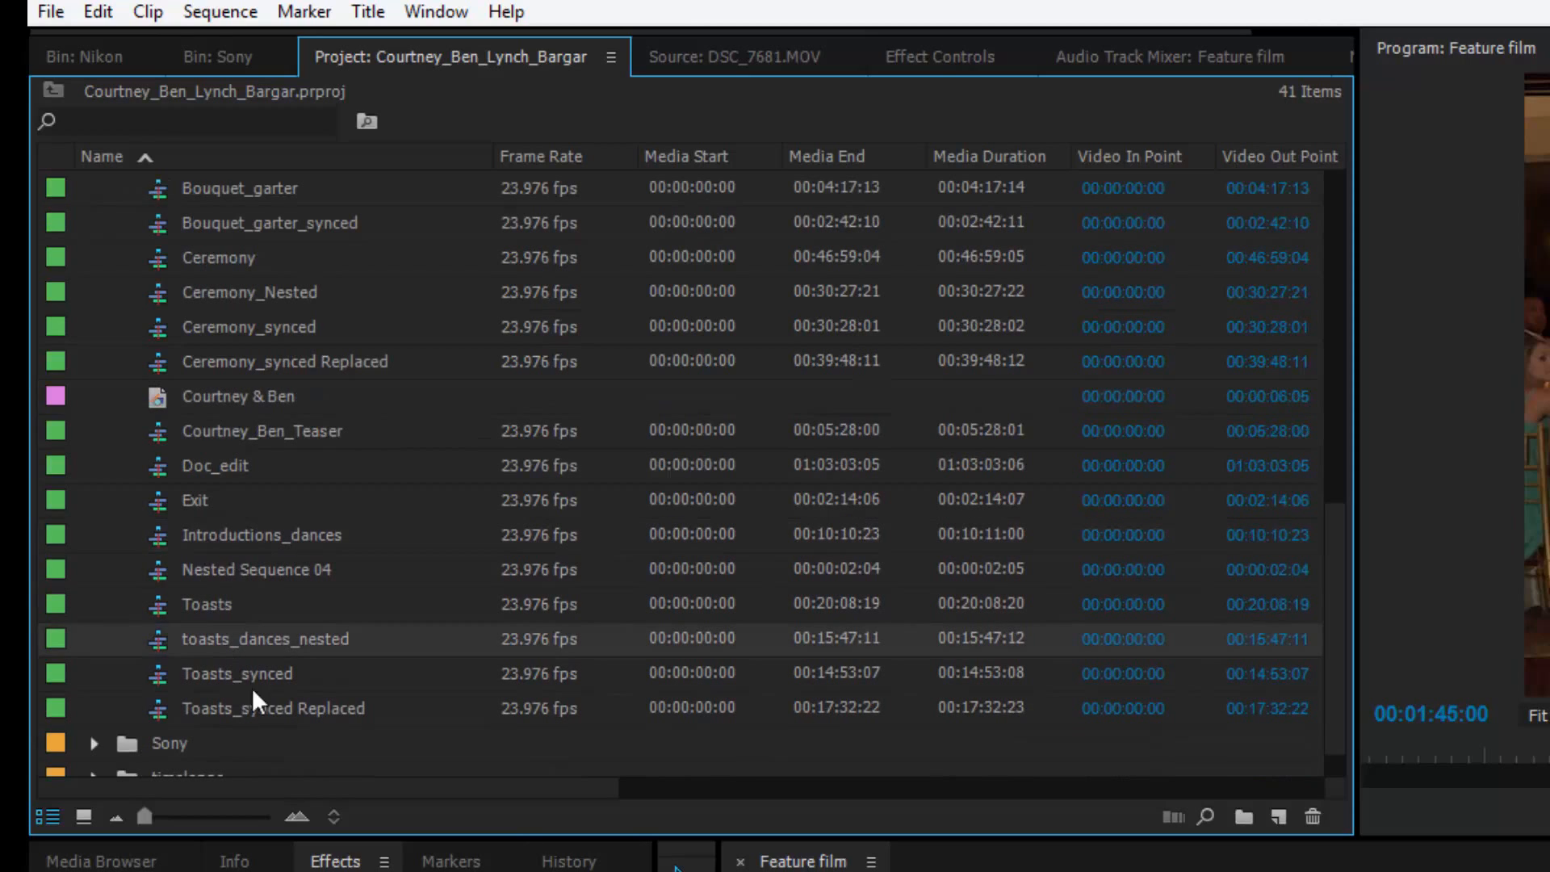
click(236, 673)
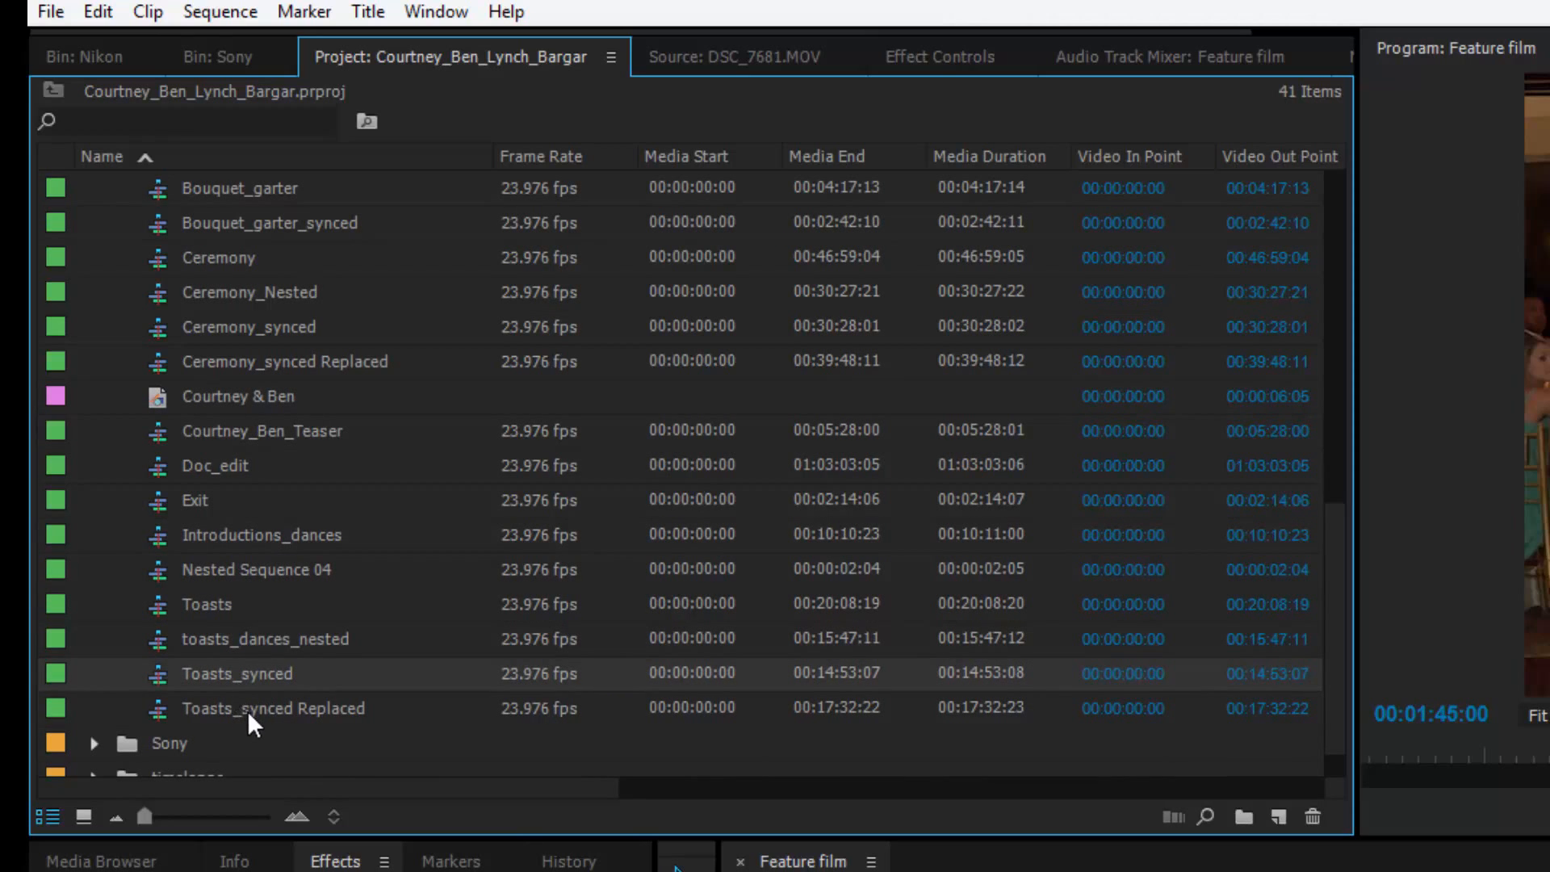
mouse_move(307, 514)
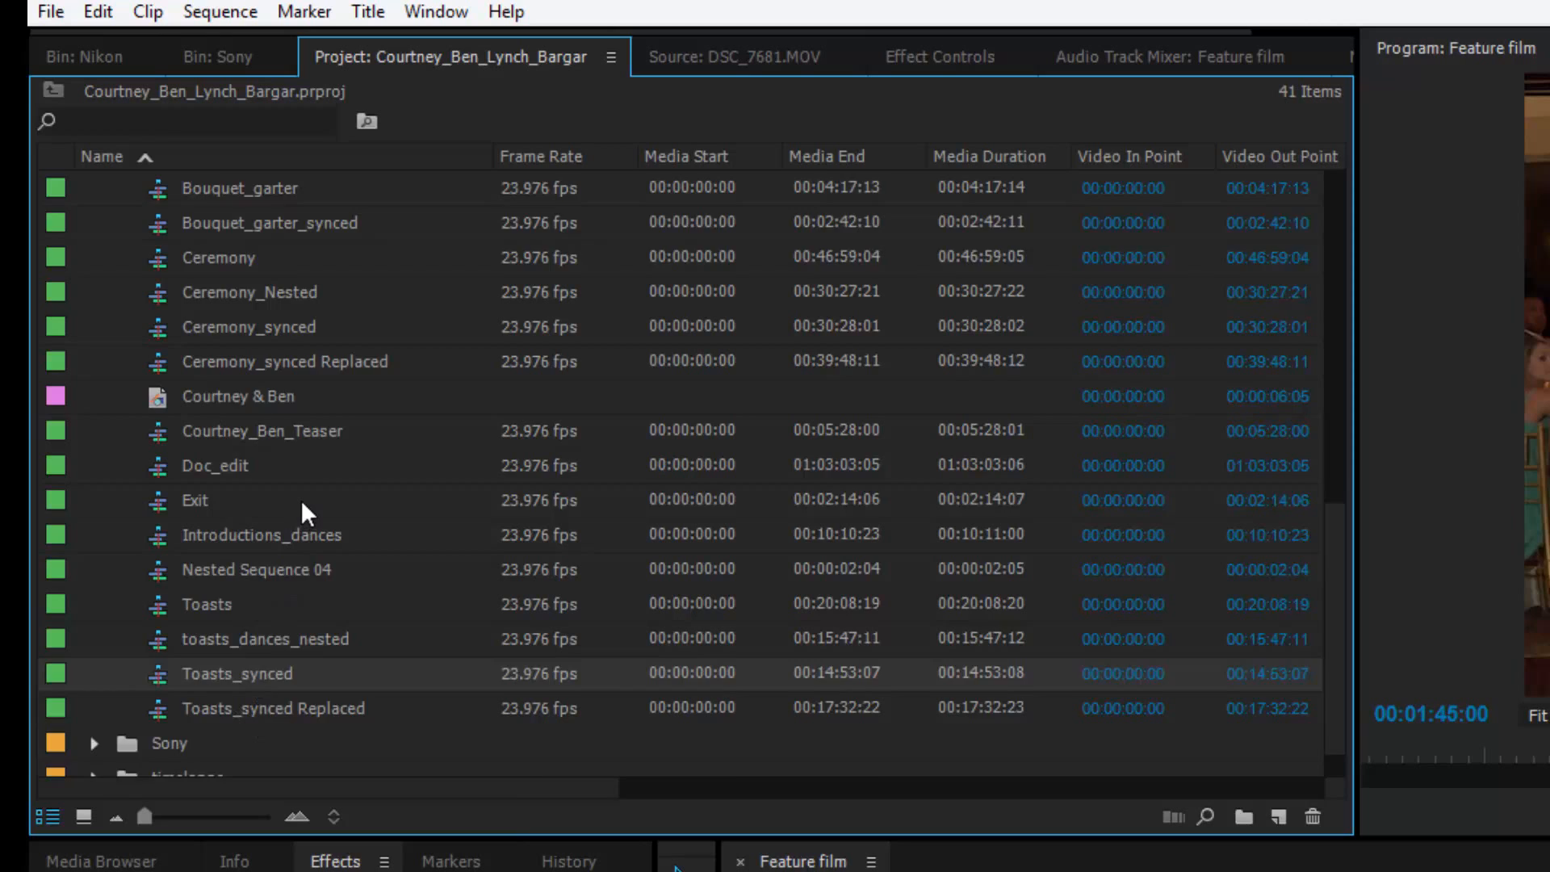
Open and review the Doc_edit sequence, then return to the Feature film timeline.
scroll(down, 3)
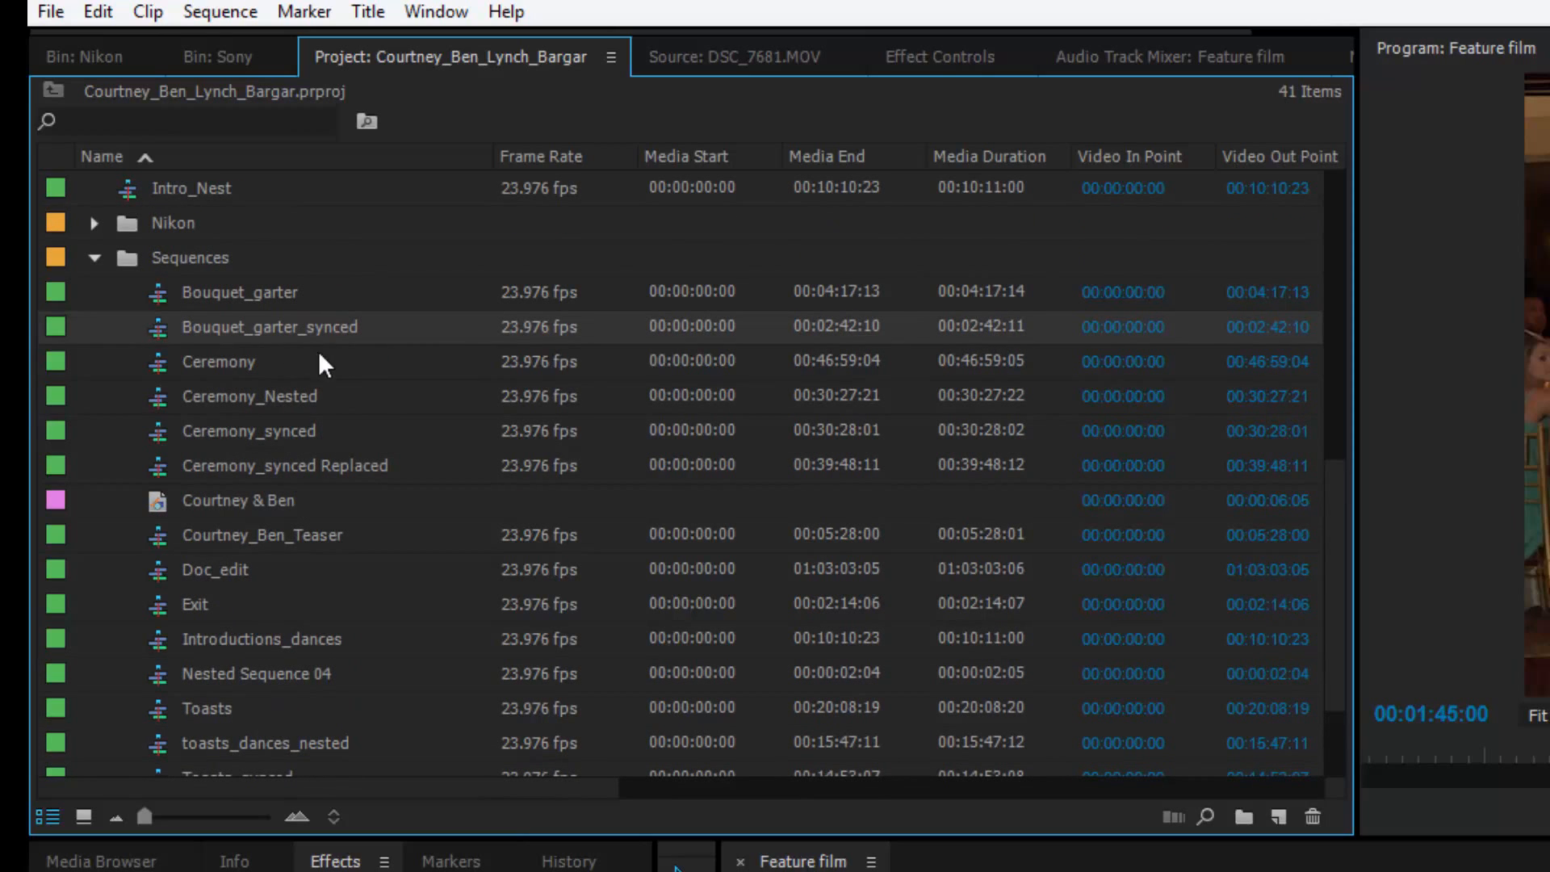
mouse_move(567, 657)
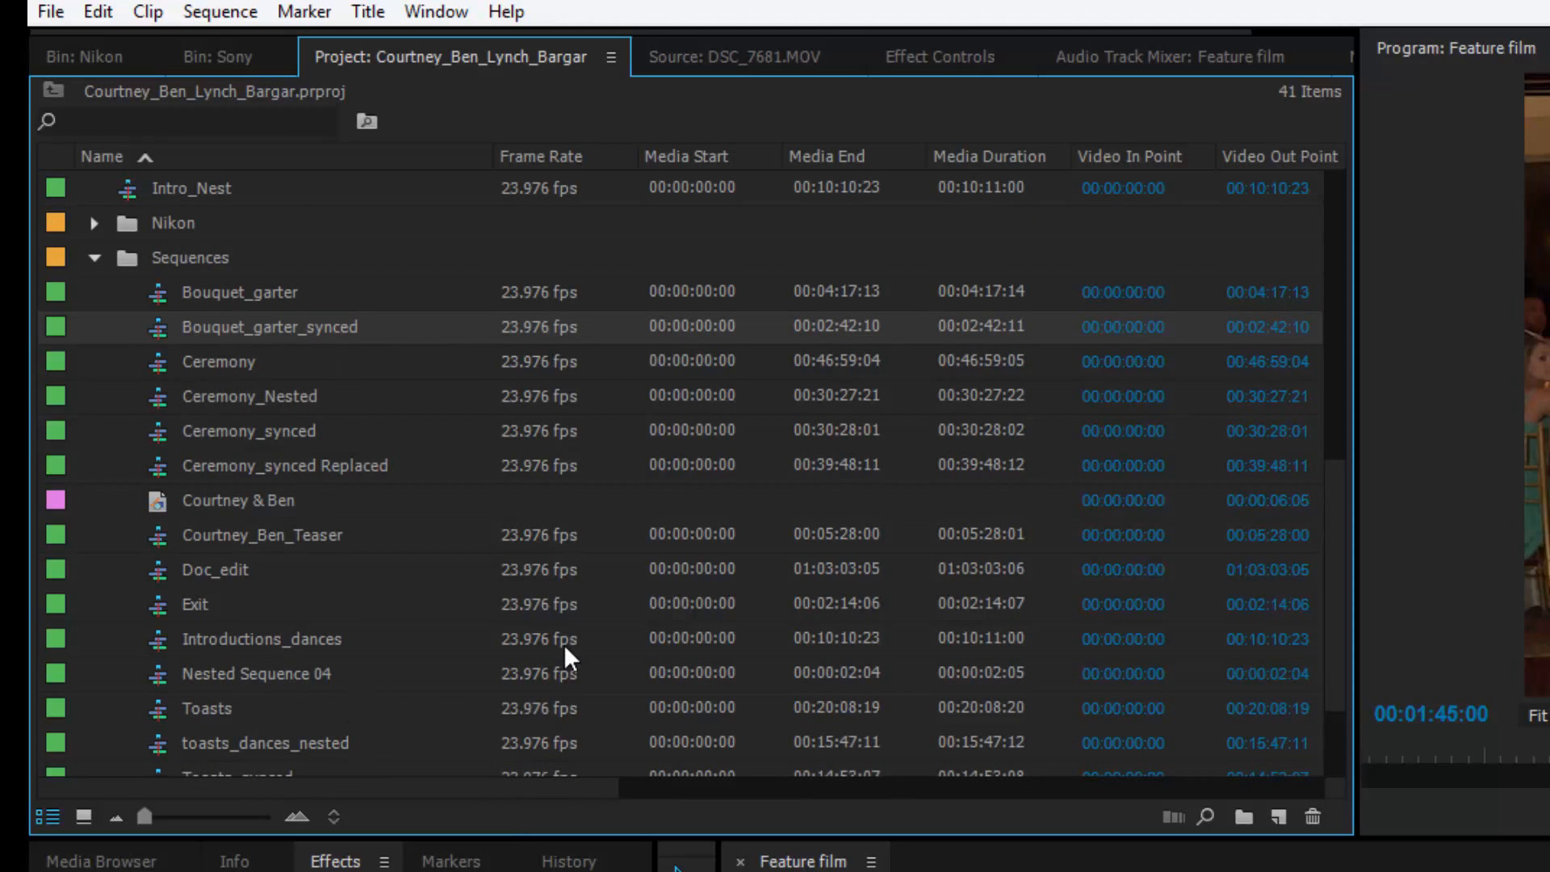
mouse_move(569, 652)
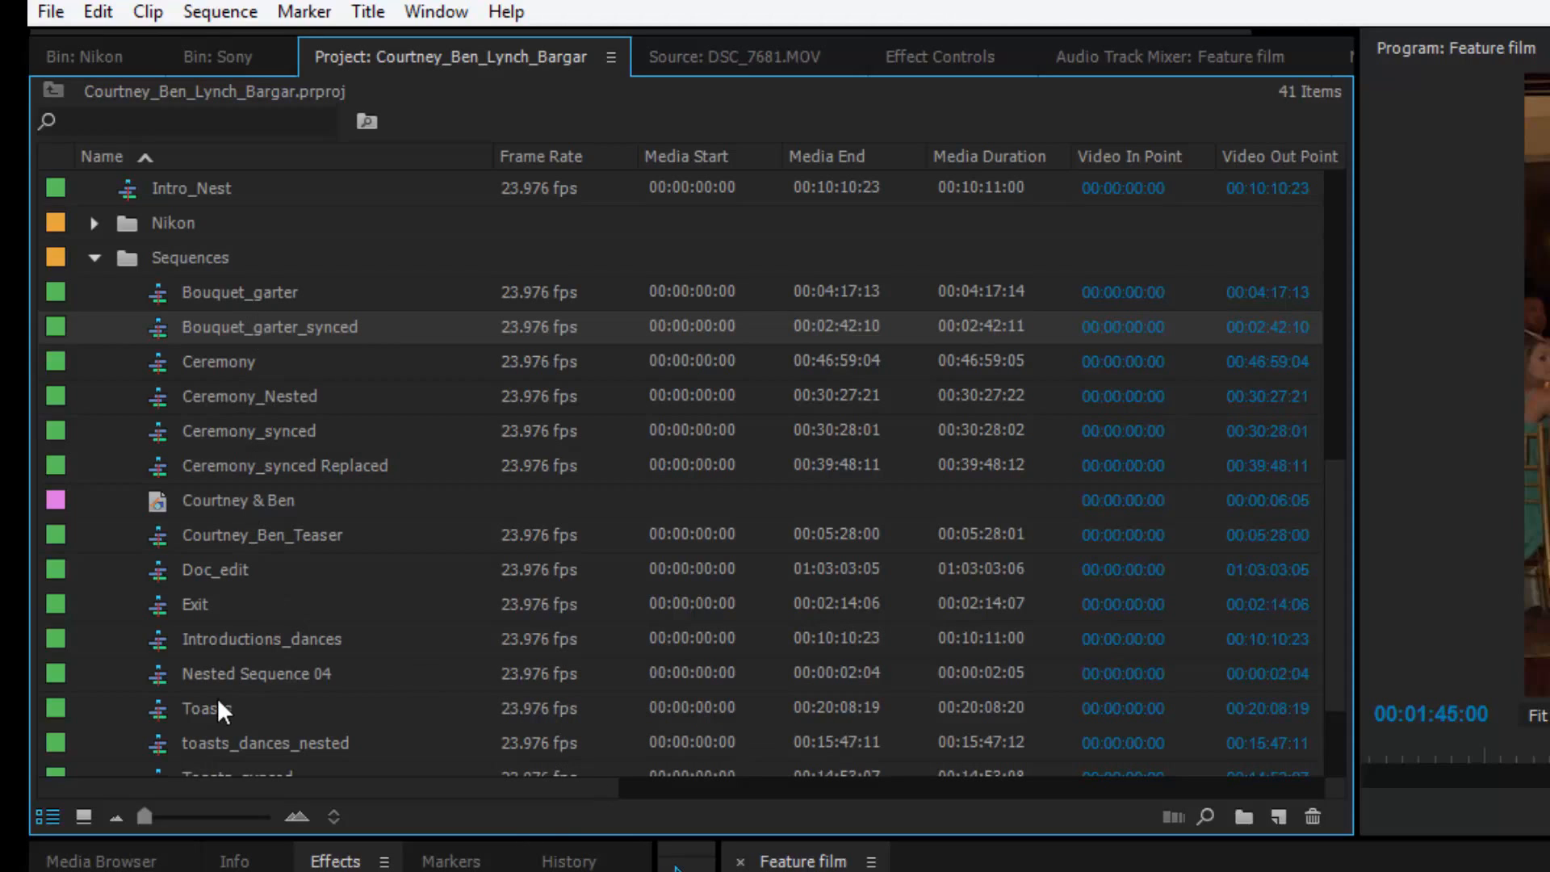
mouse_move(272, 648)
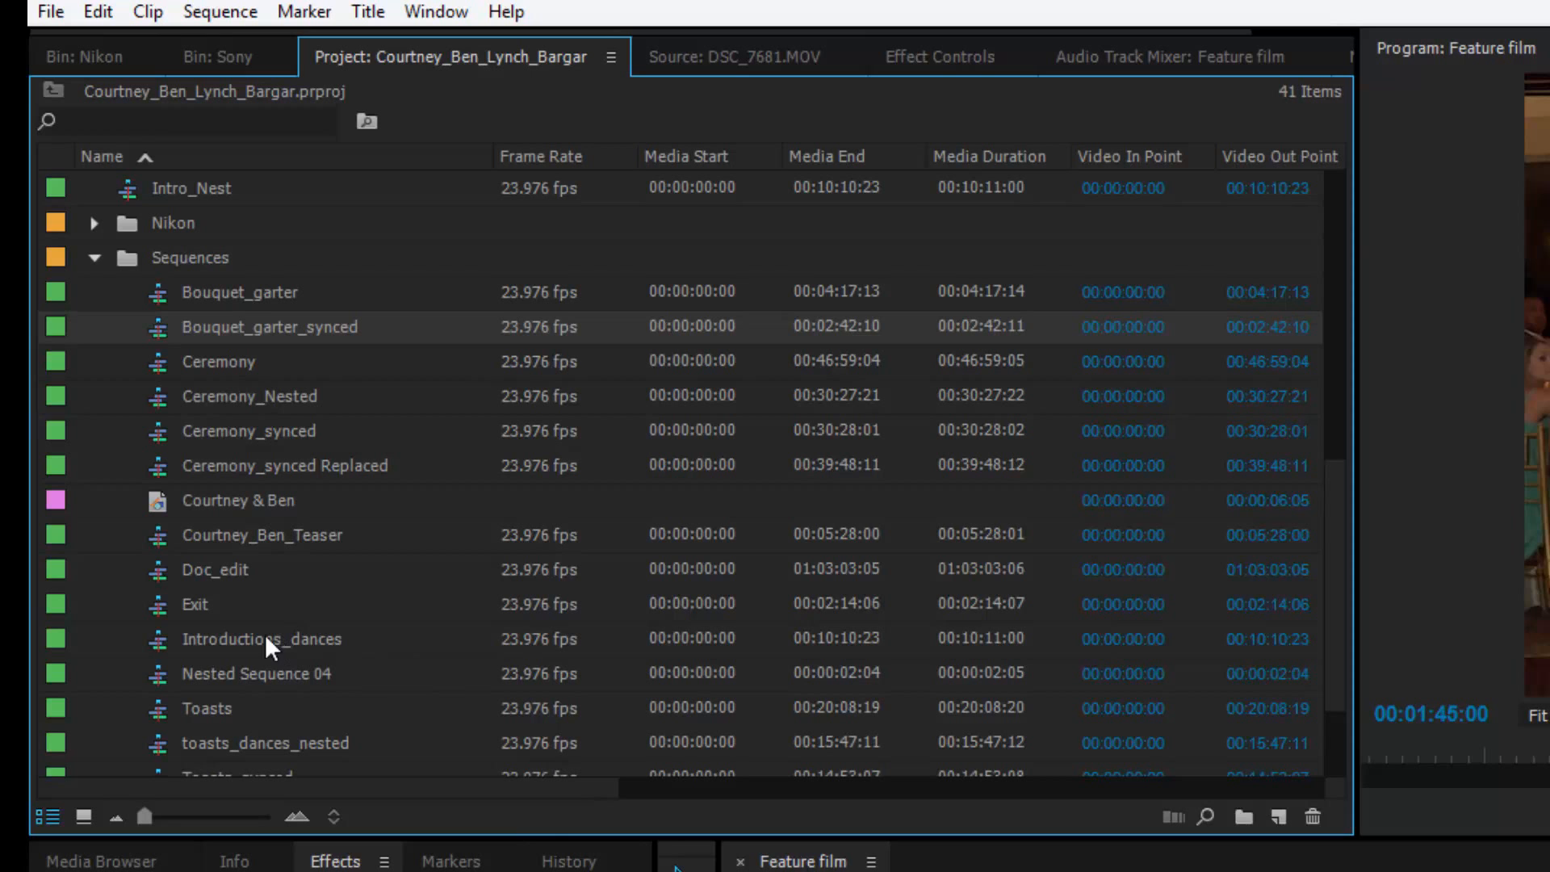
double_click(215, 570)
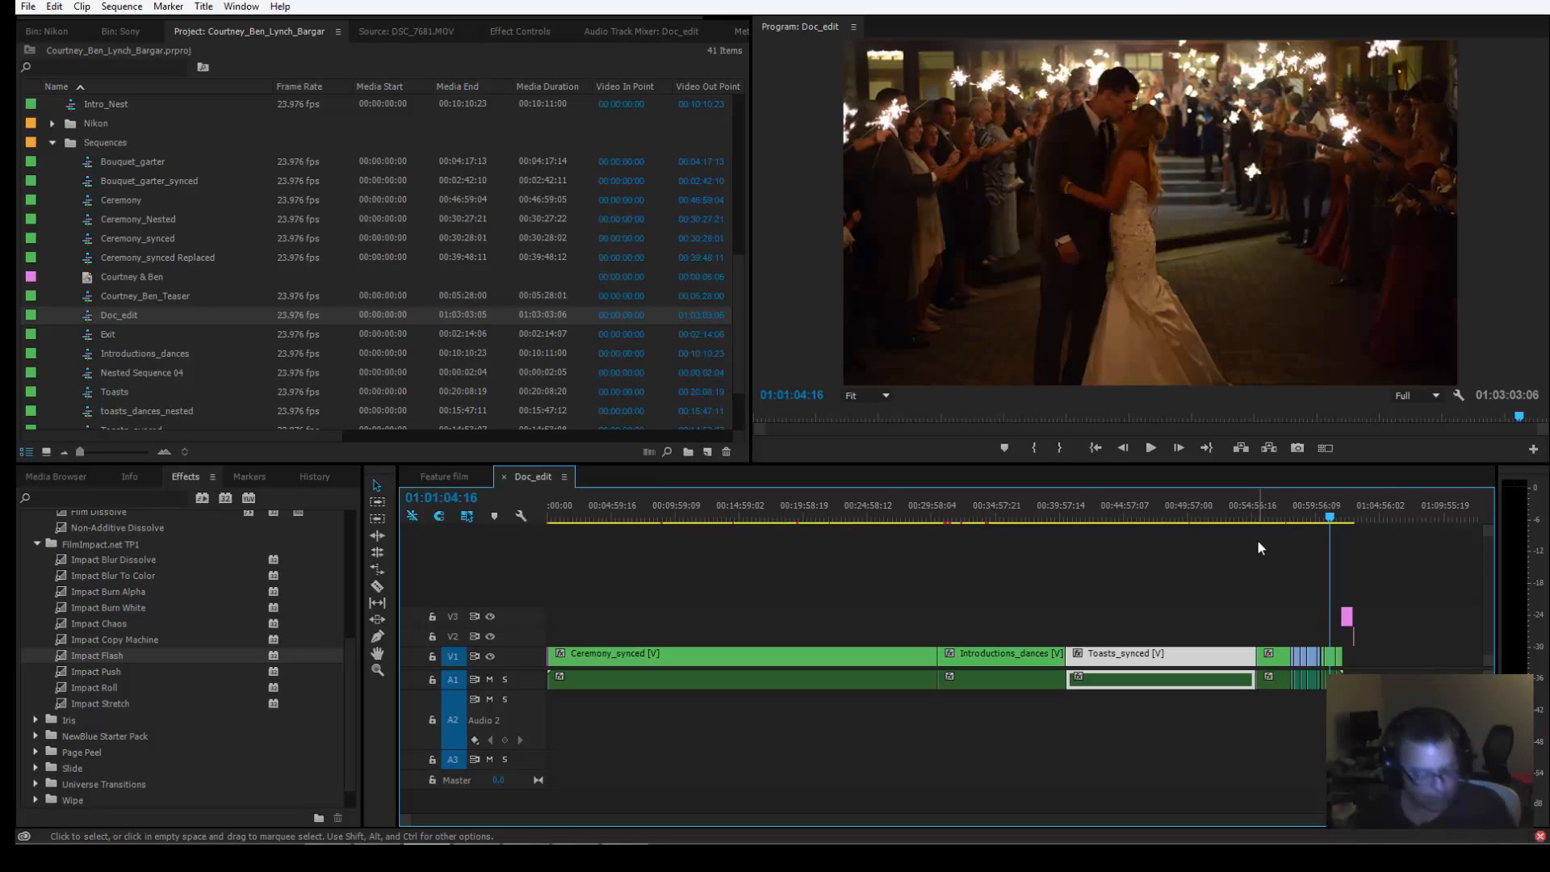
mouse_move(1382, 591)
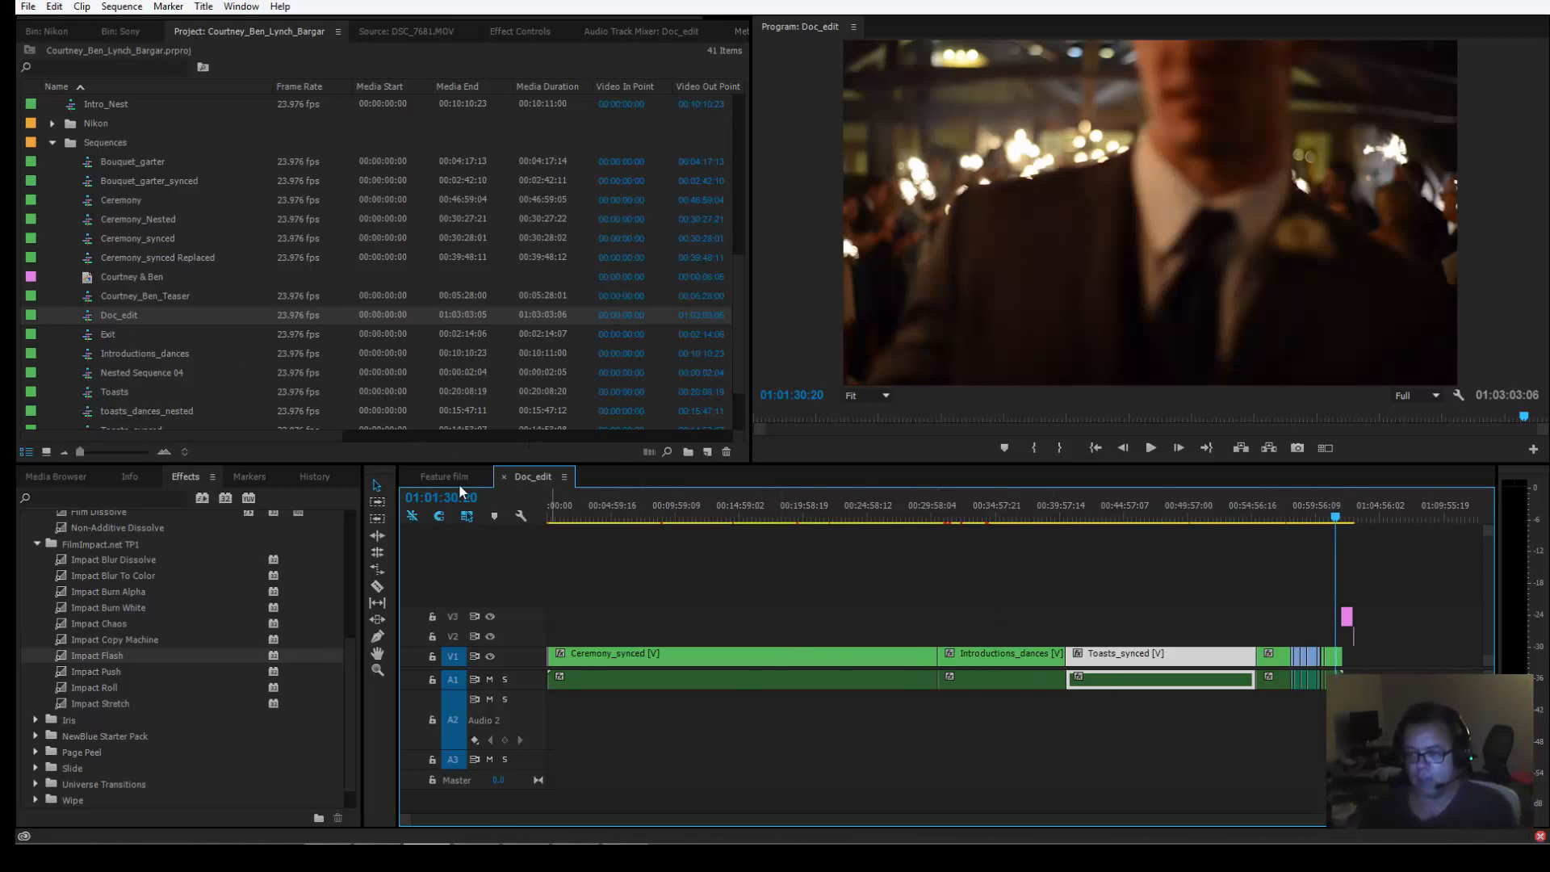
click(444, 477)
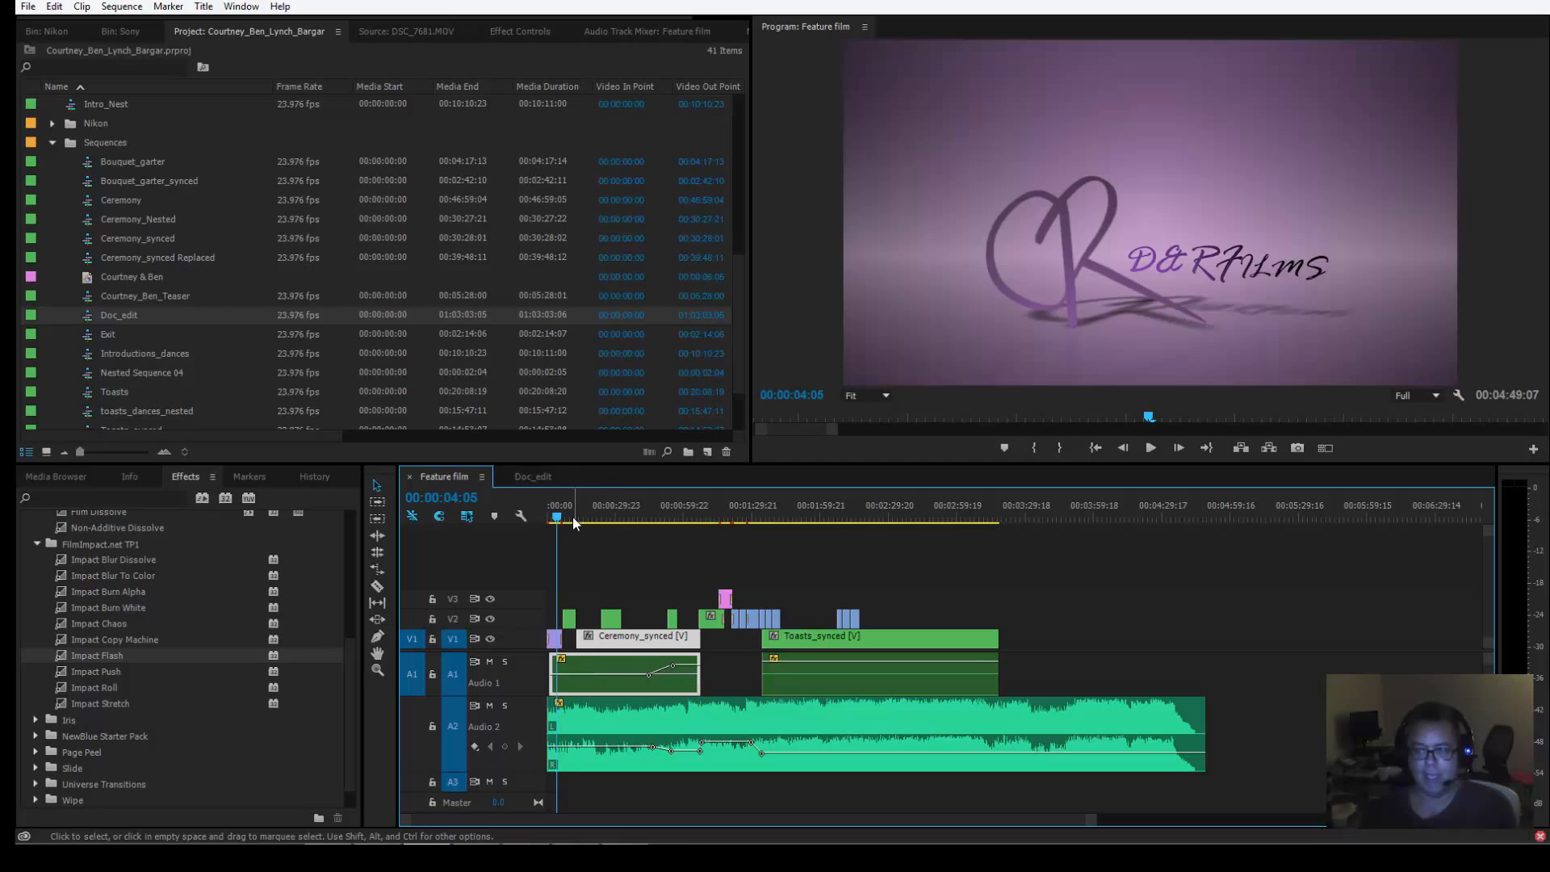
click(580, 517)
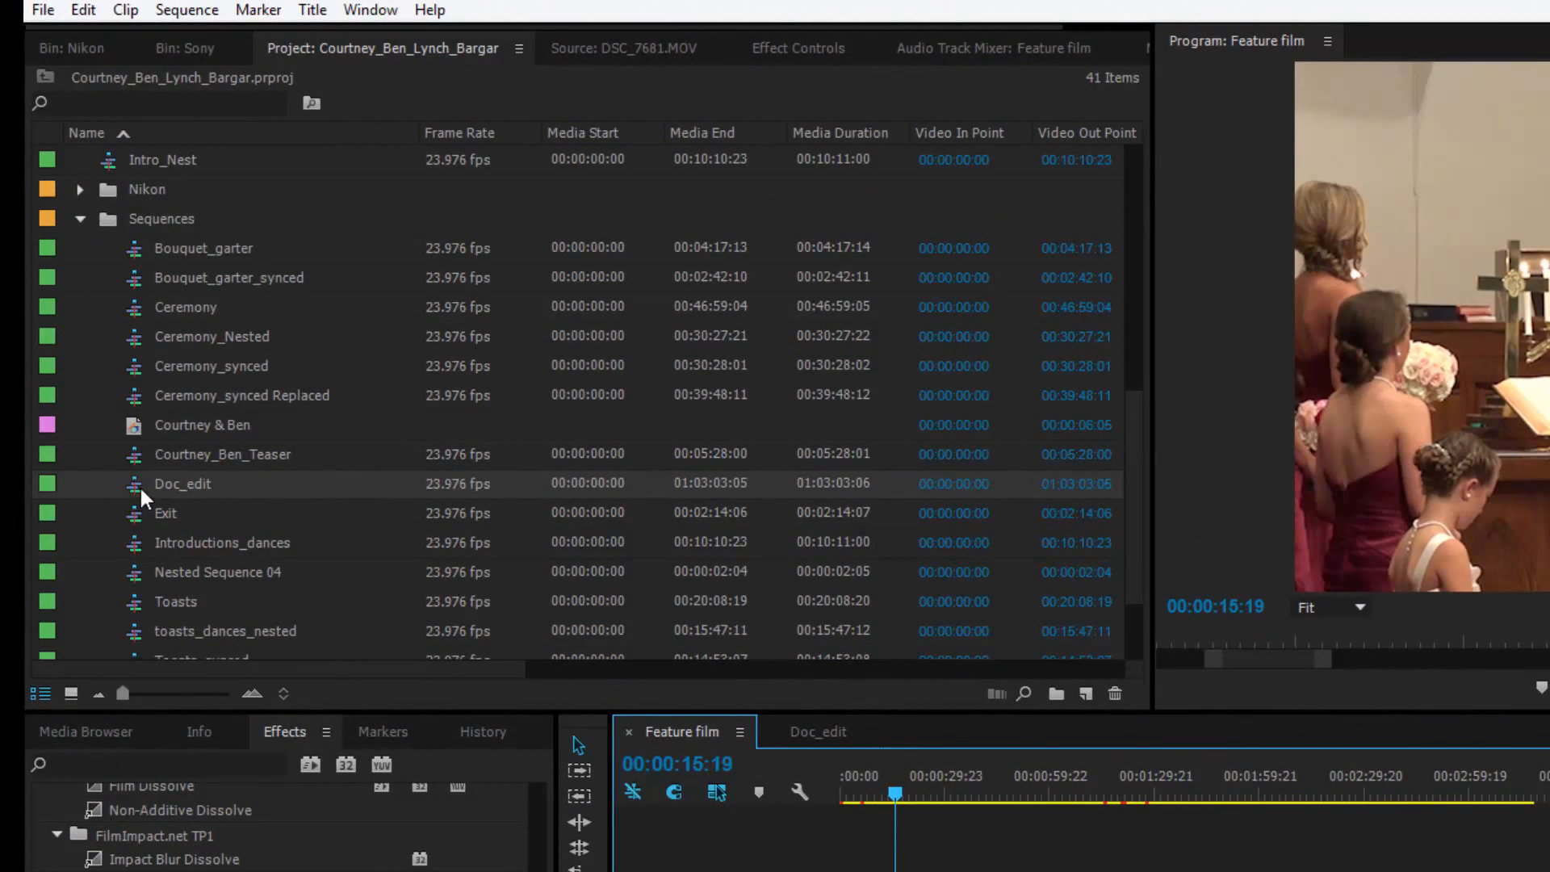
mouse_move(138, 492)
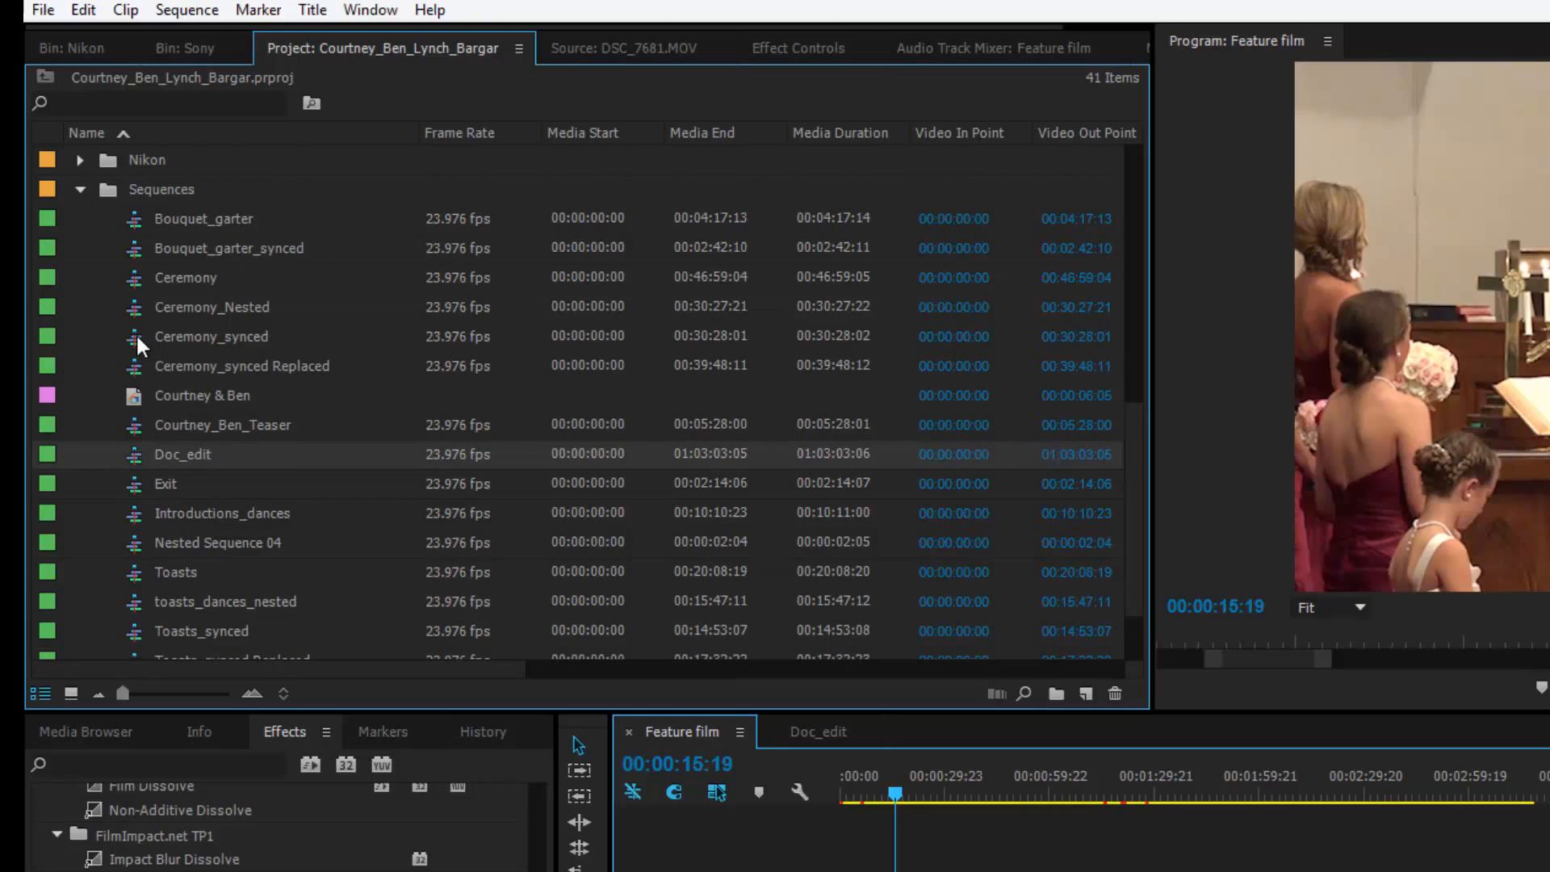
Open Ceremony_synced as a third timeline and inspect its multicam edits.
double_click(210, 336)
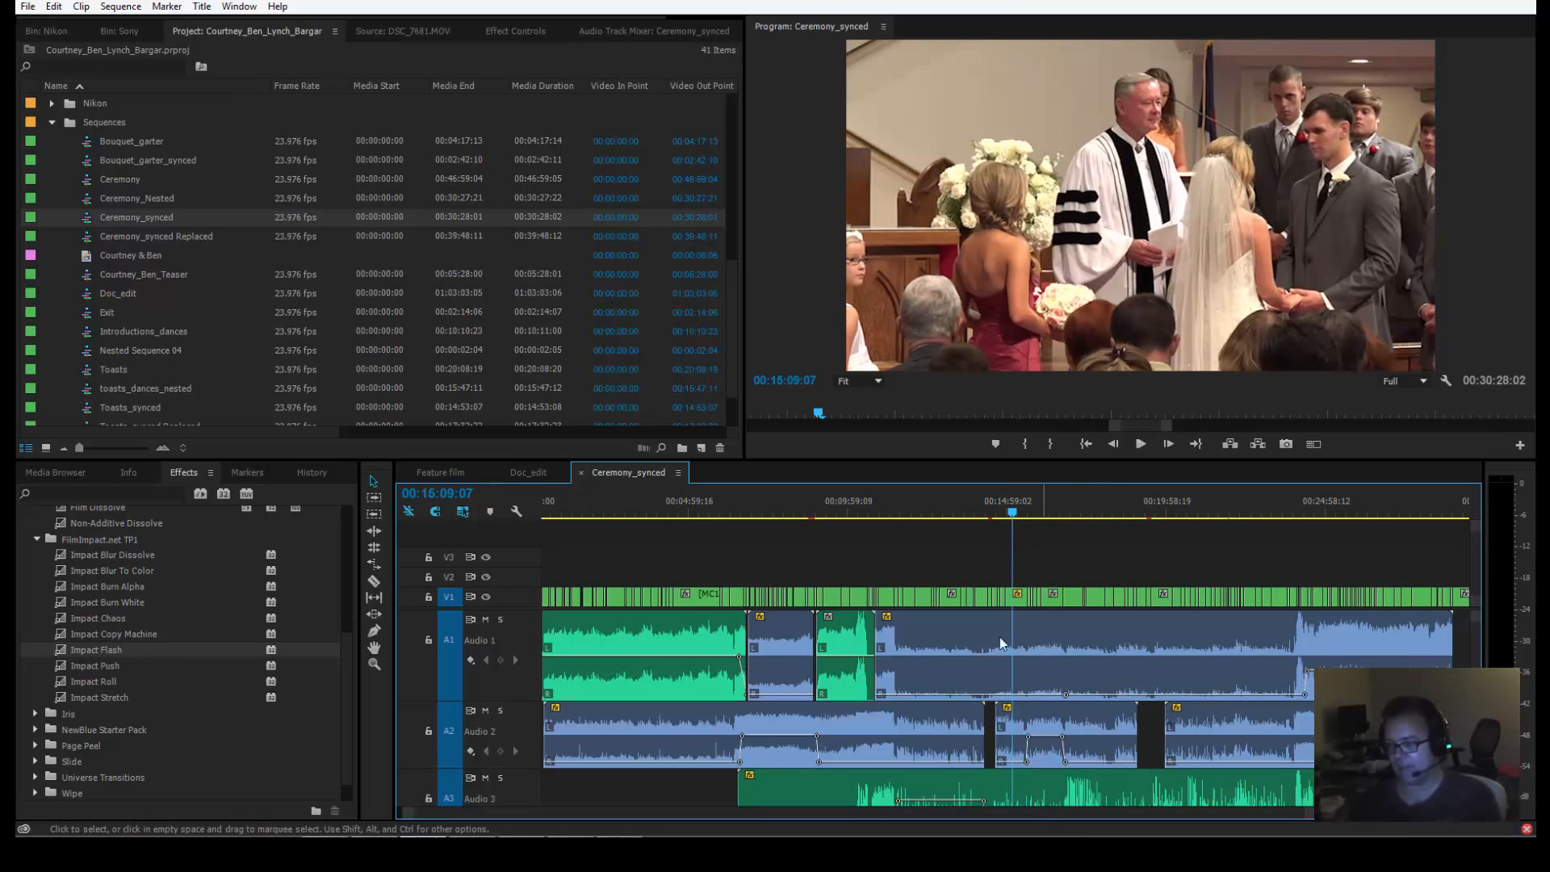
mouse_move(1008, 550)
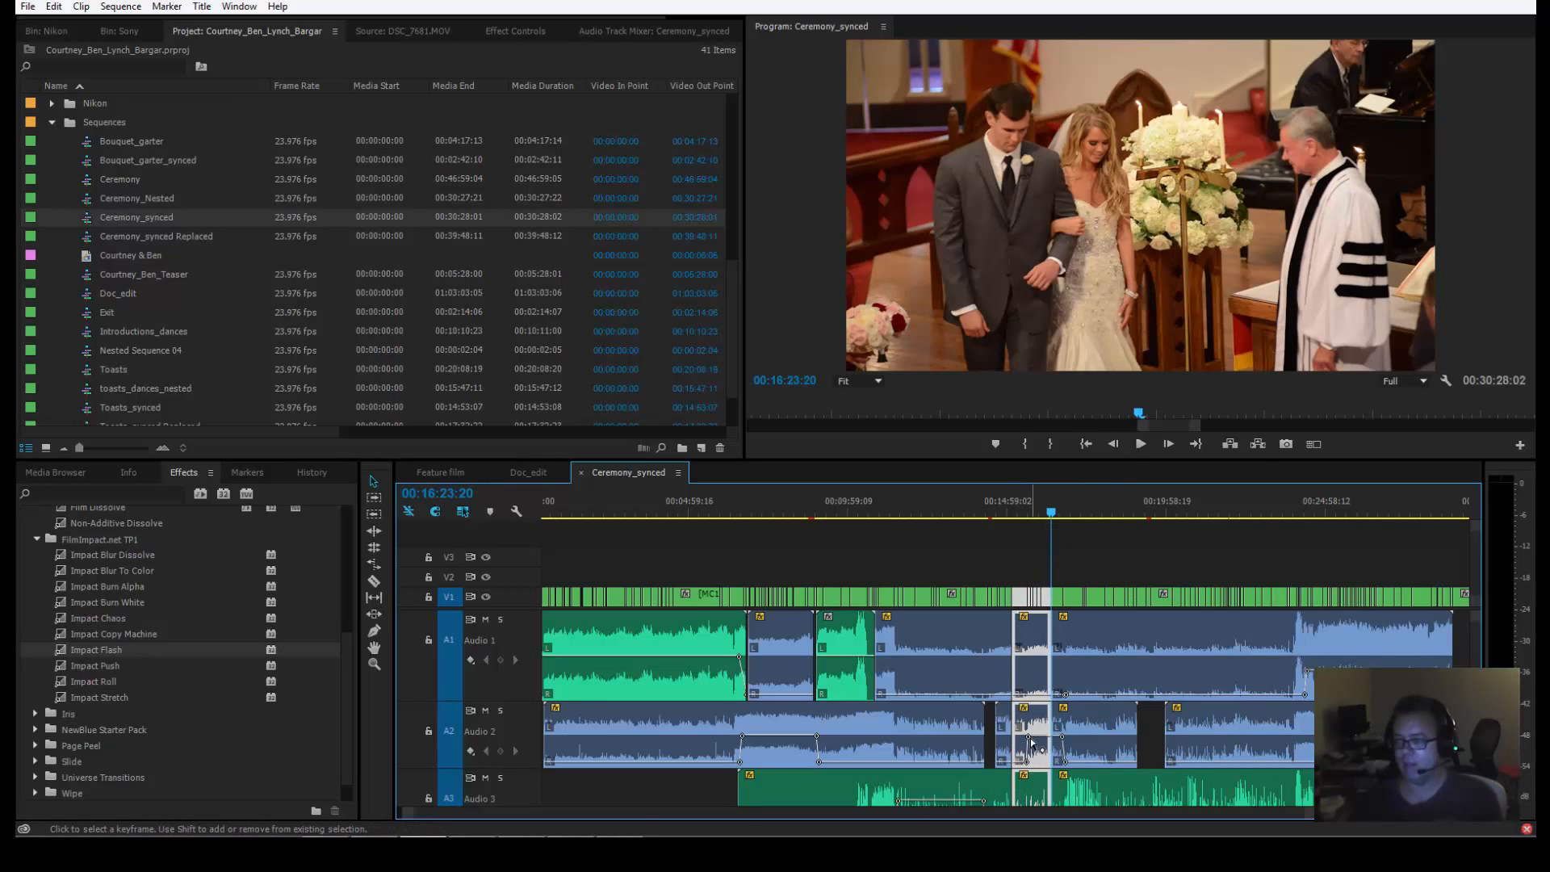
right_click(1027, 744)
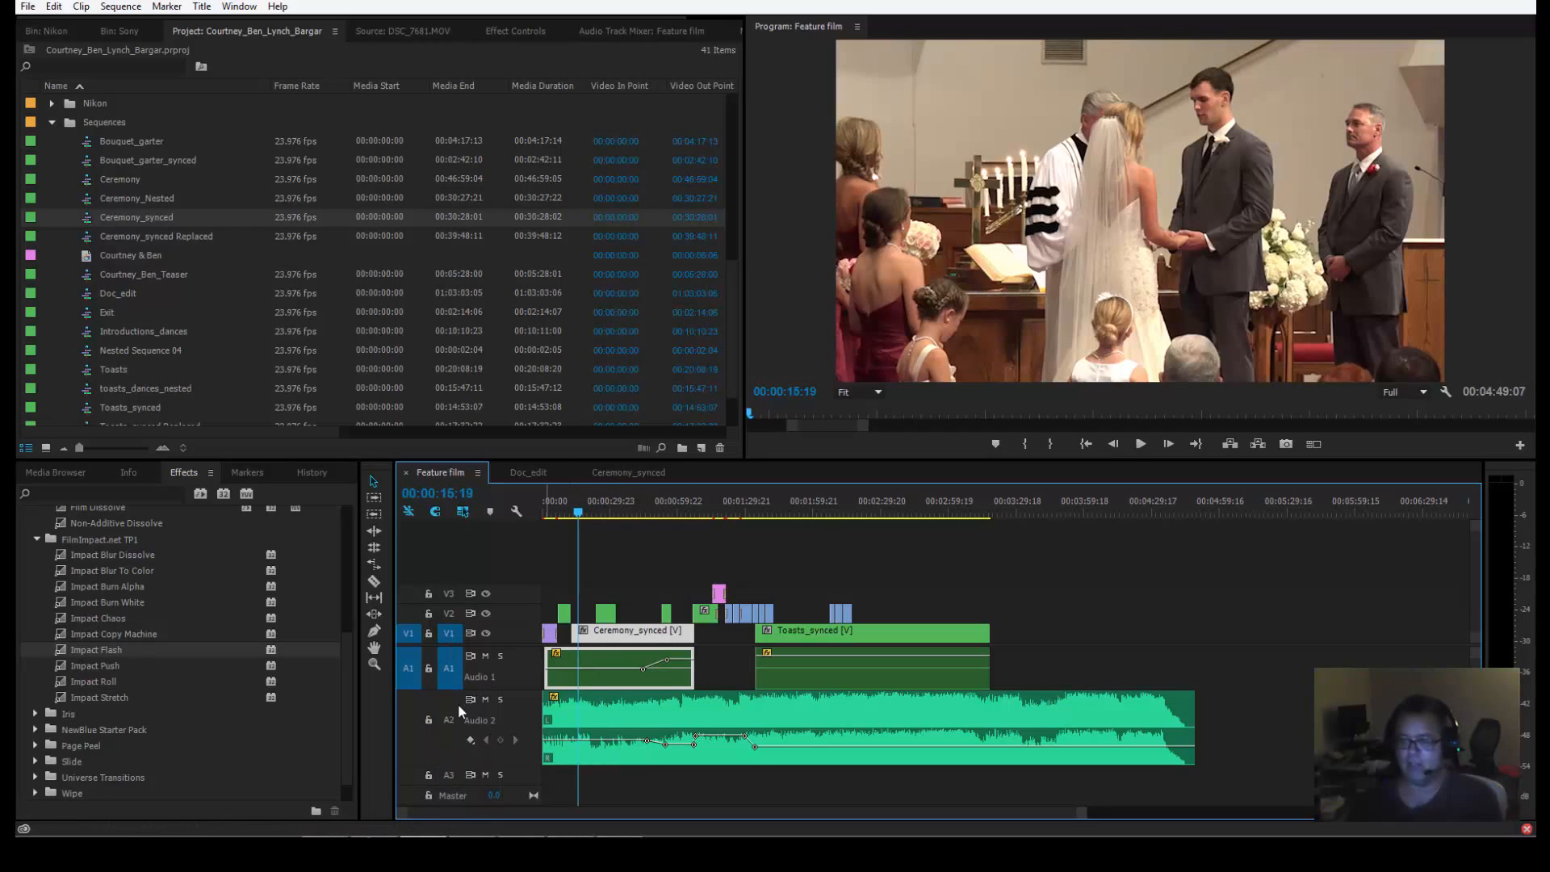
mouse_move(420, 662)
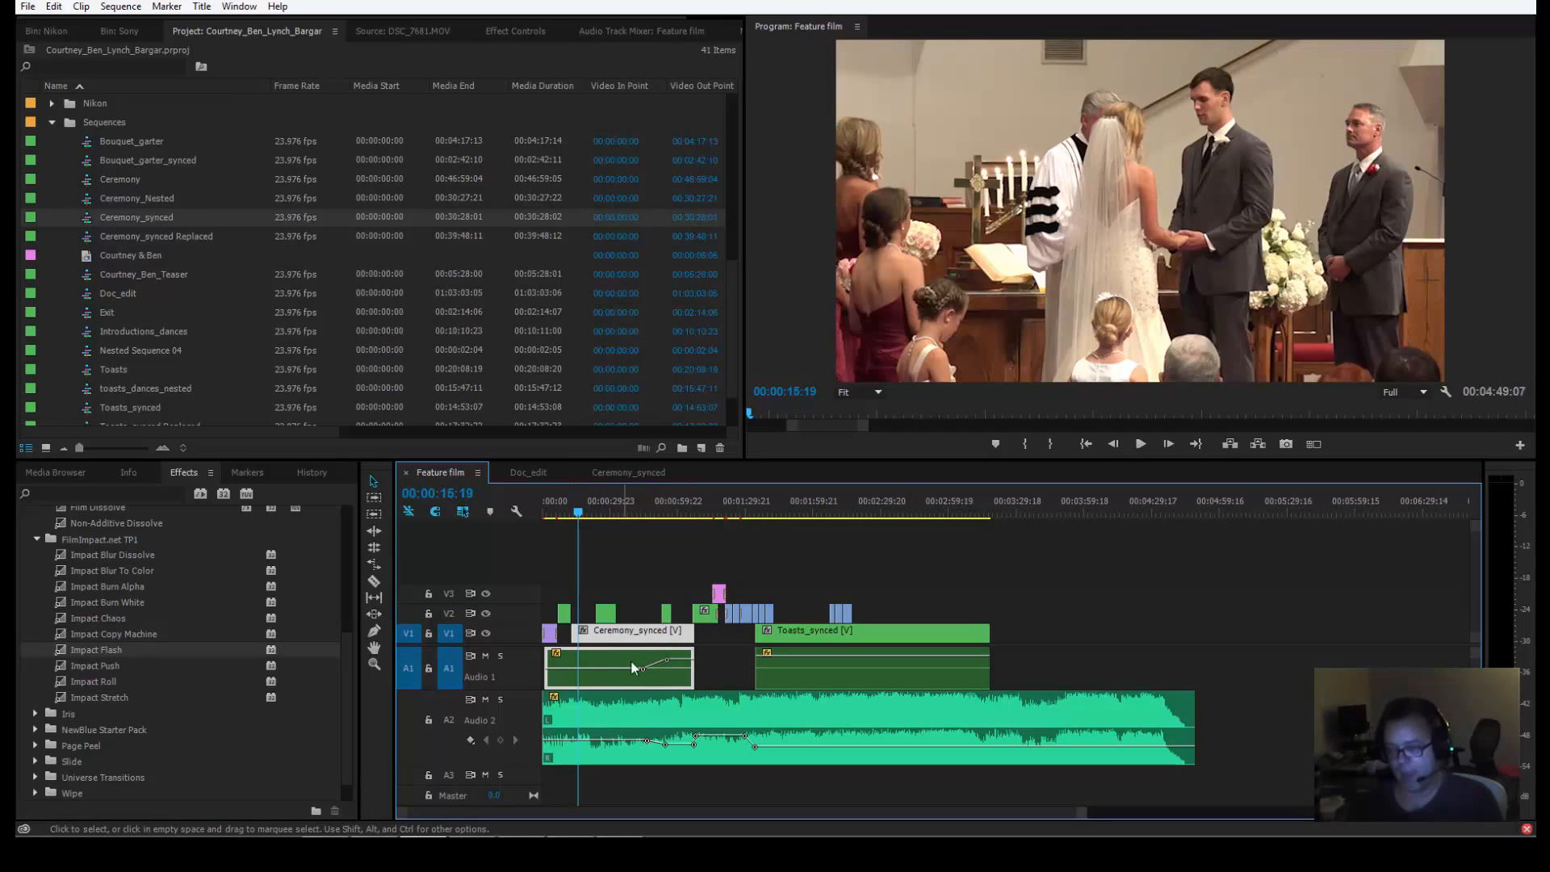
mouse_move(633, 625)
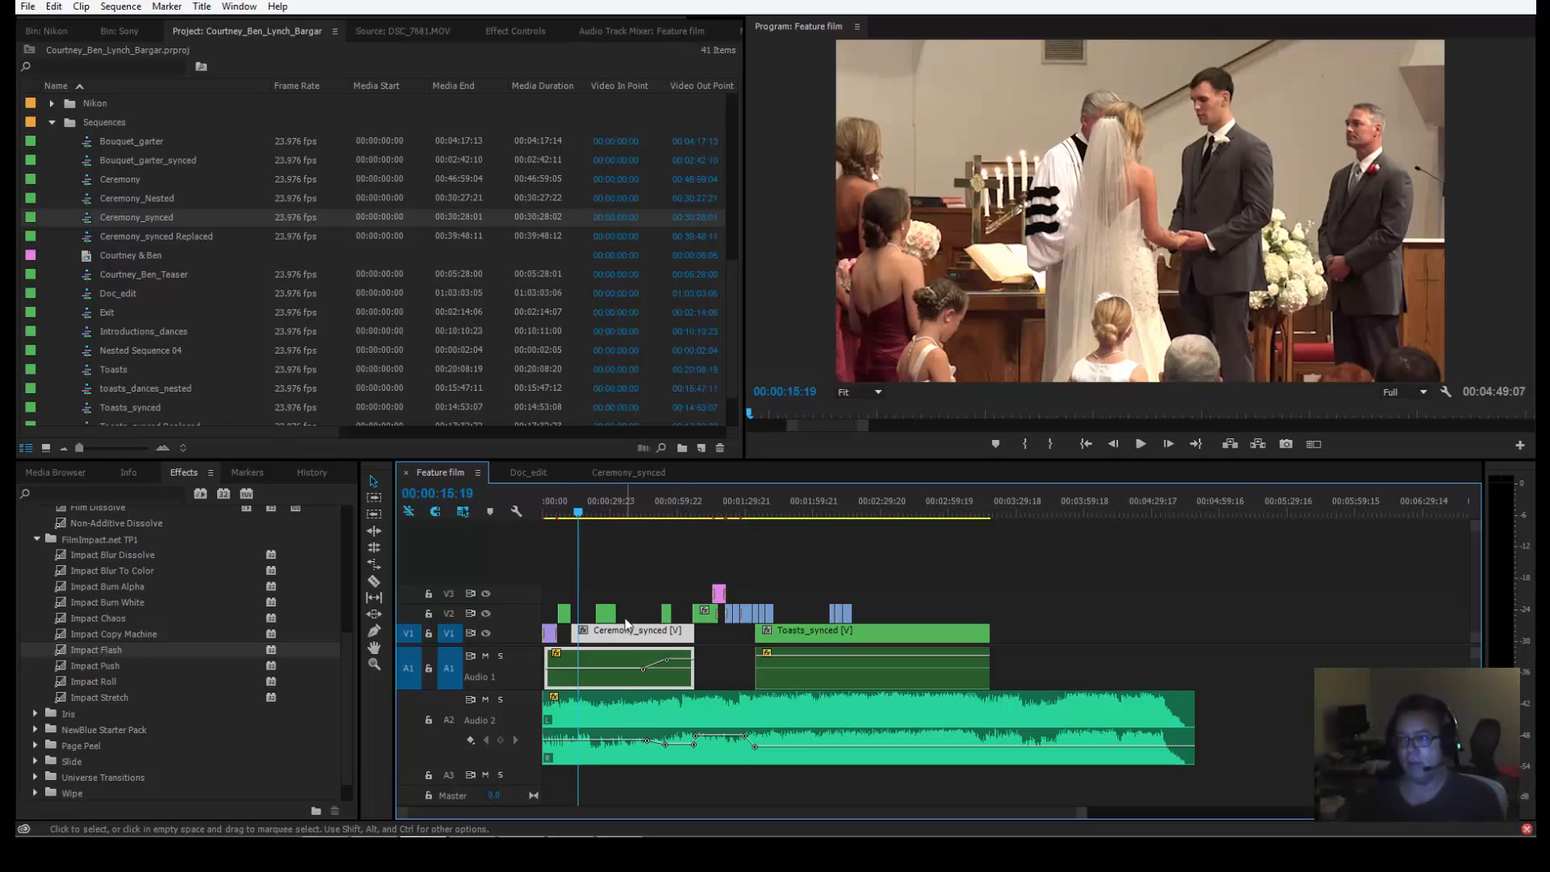
Close the Ceremony_synced timeline and scrub through the ceremony footage, including the hallway walk.
click(628, 472)
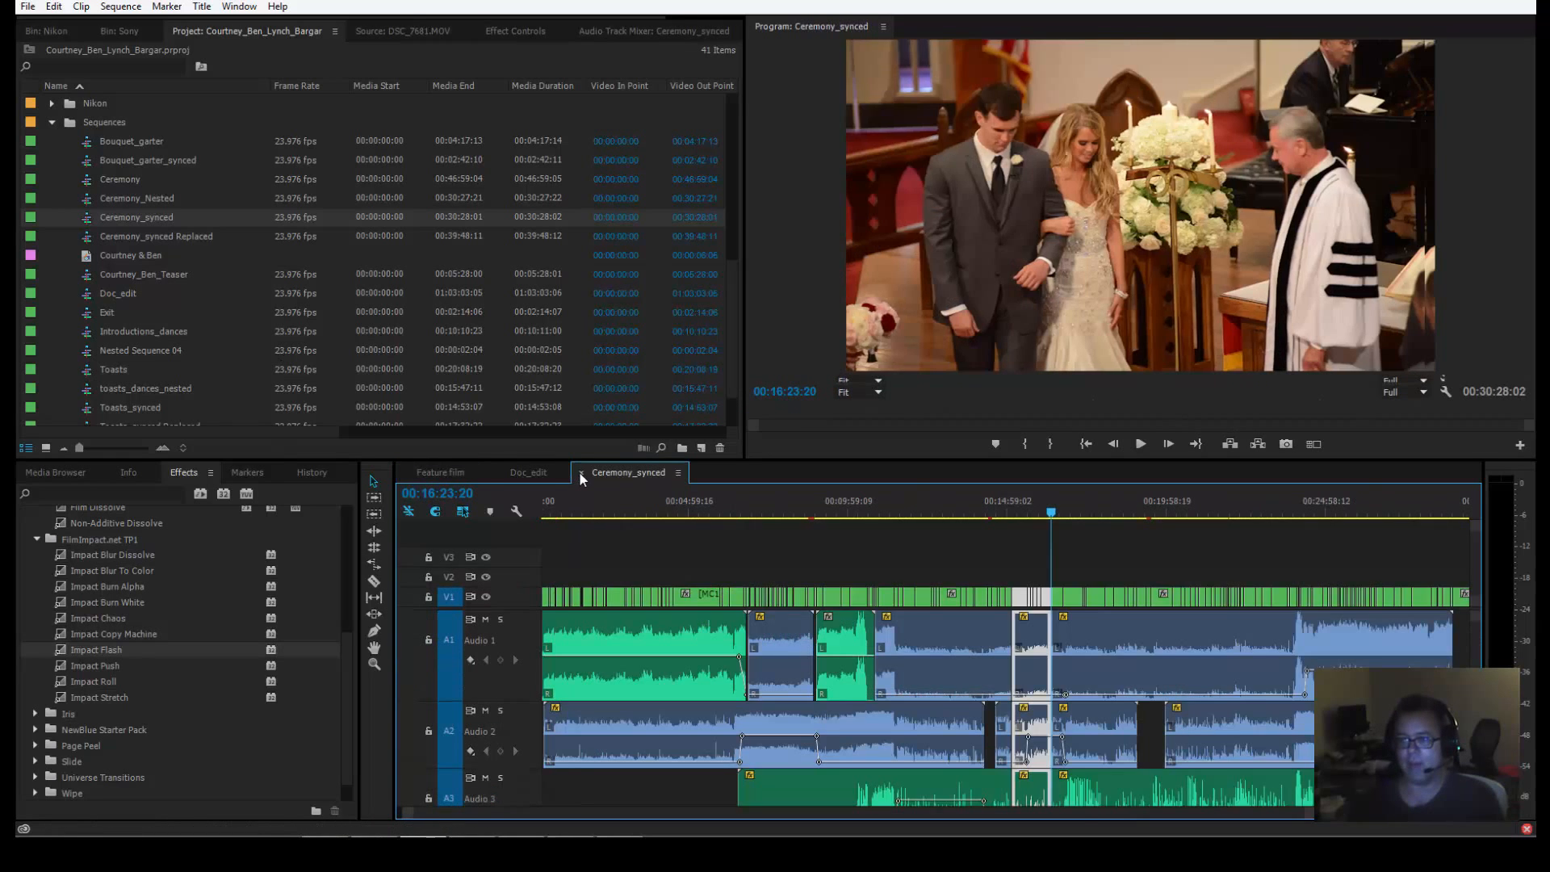
click(439, 471)
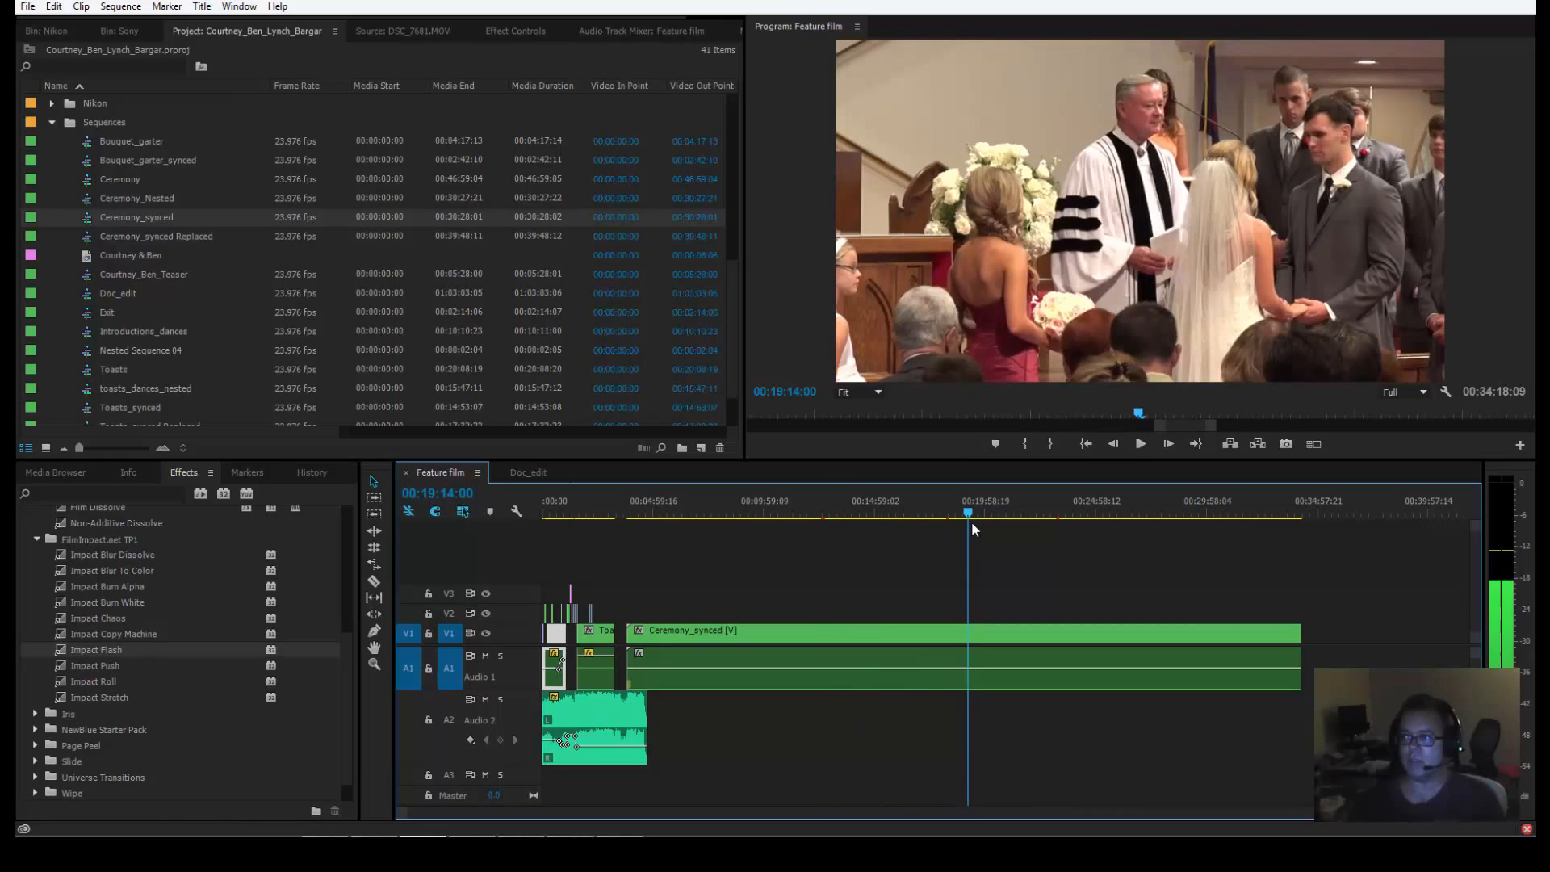
click(977, 515)
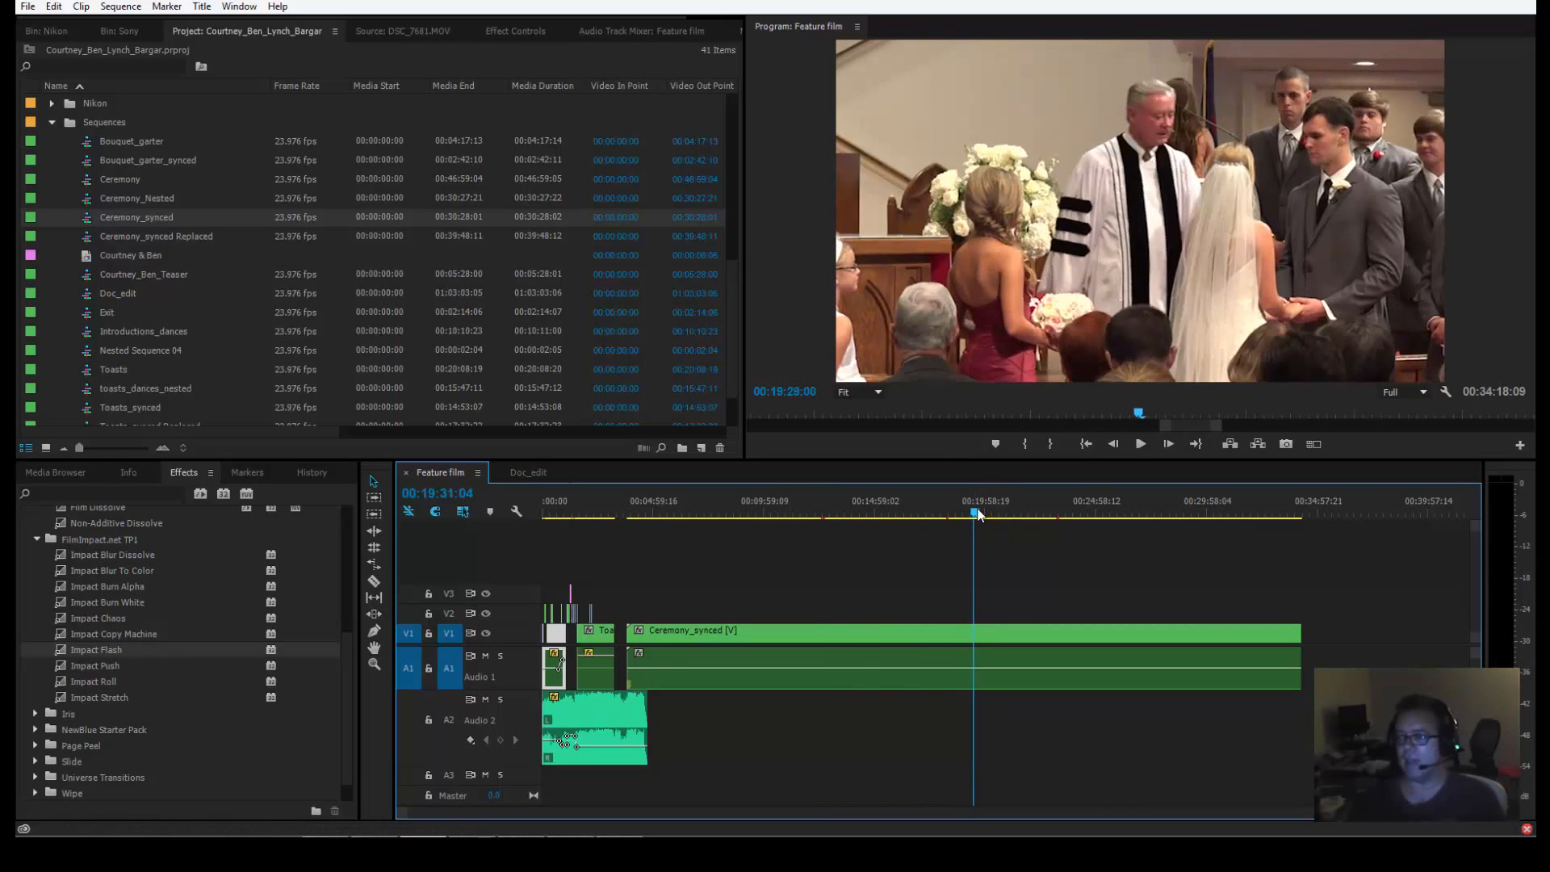
click(976, 514)
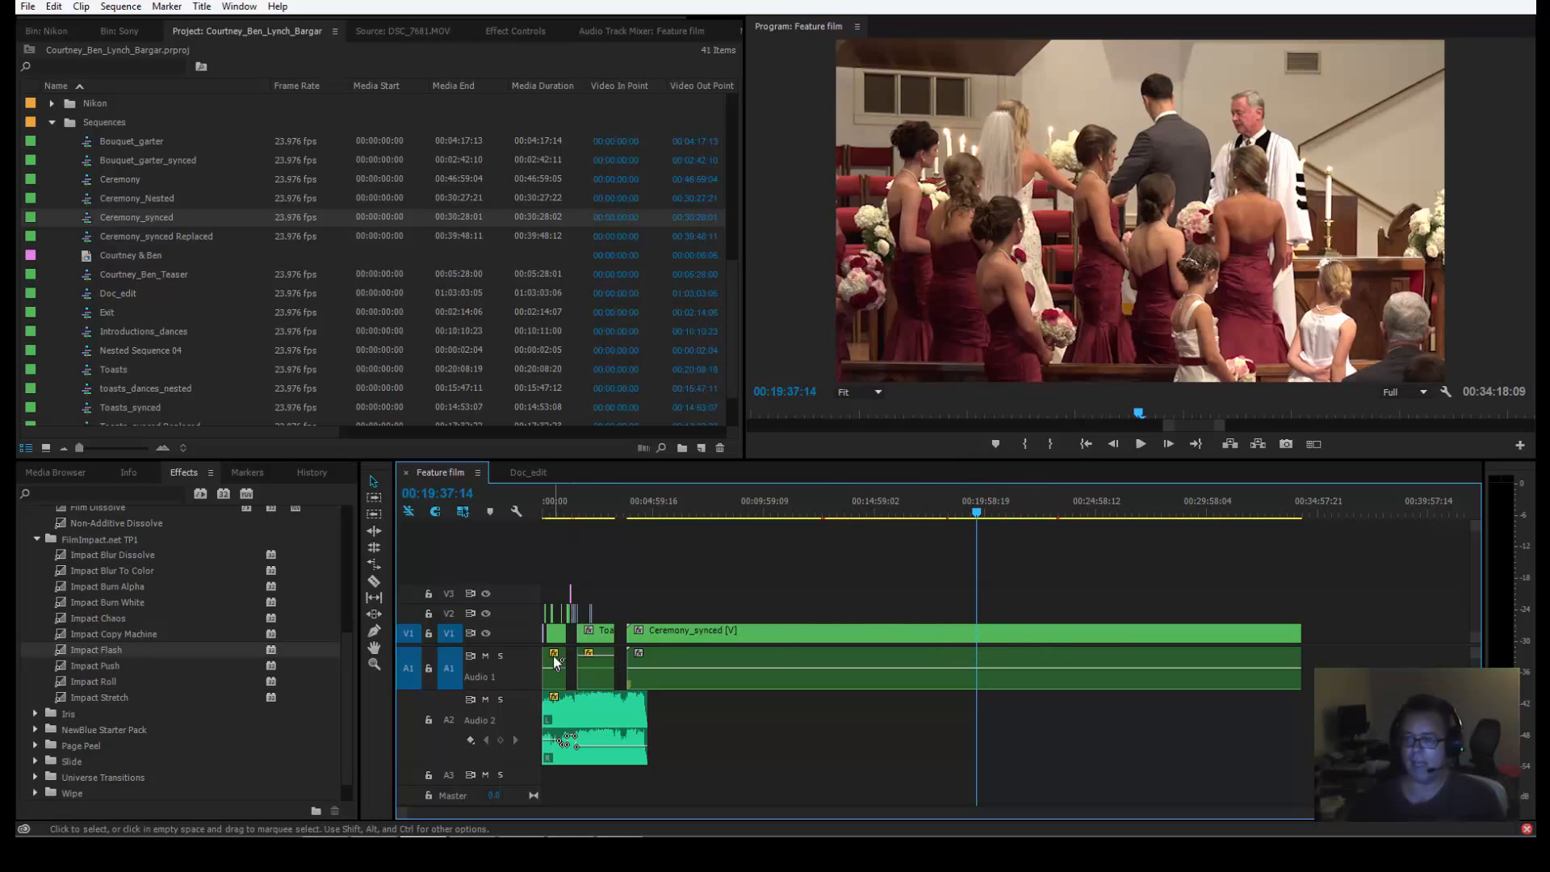
click(843, 511)
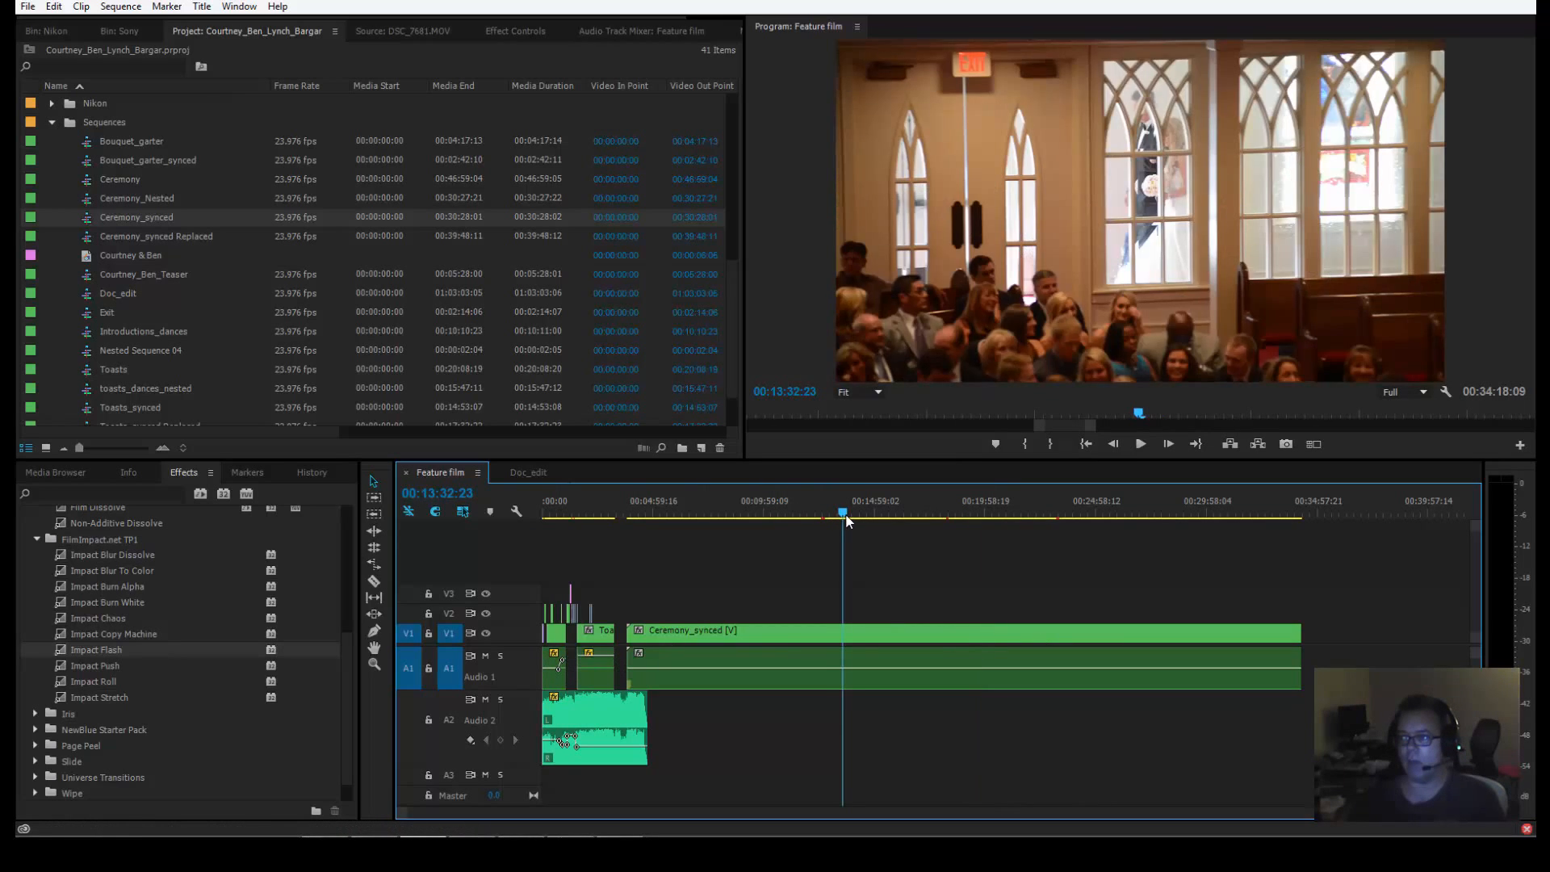
click(849, 514)
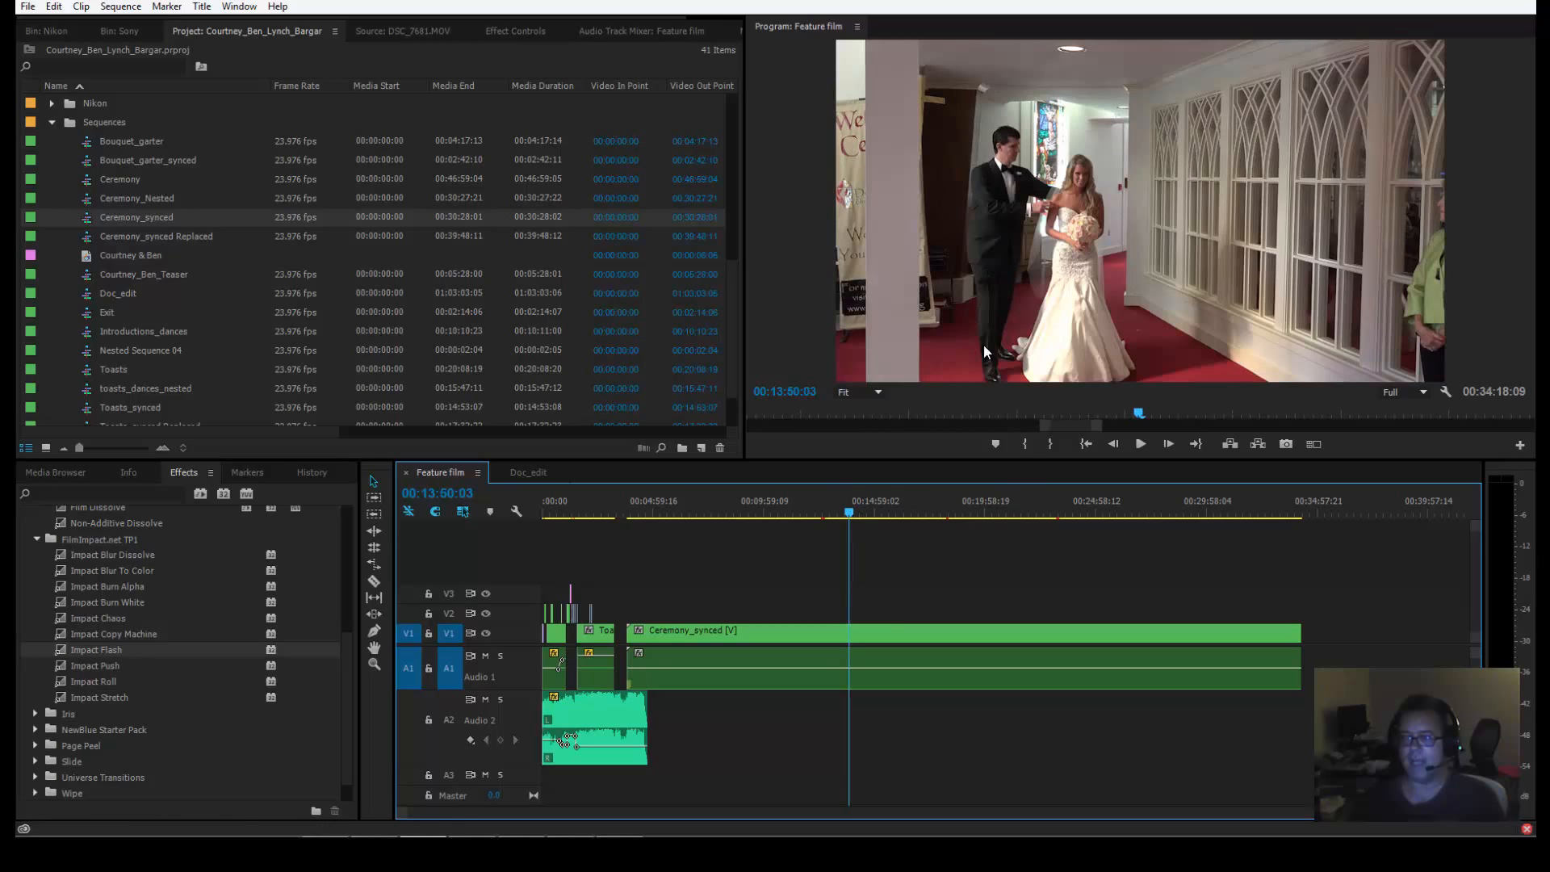
mouse_move(743, 653)
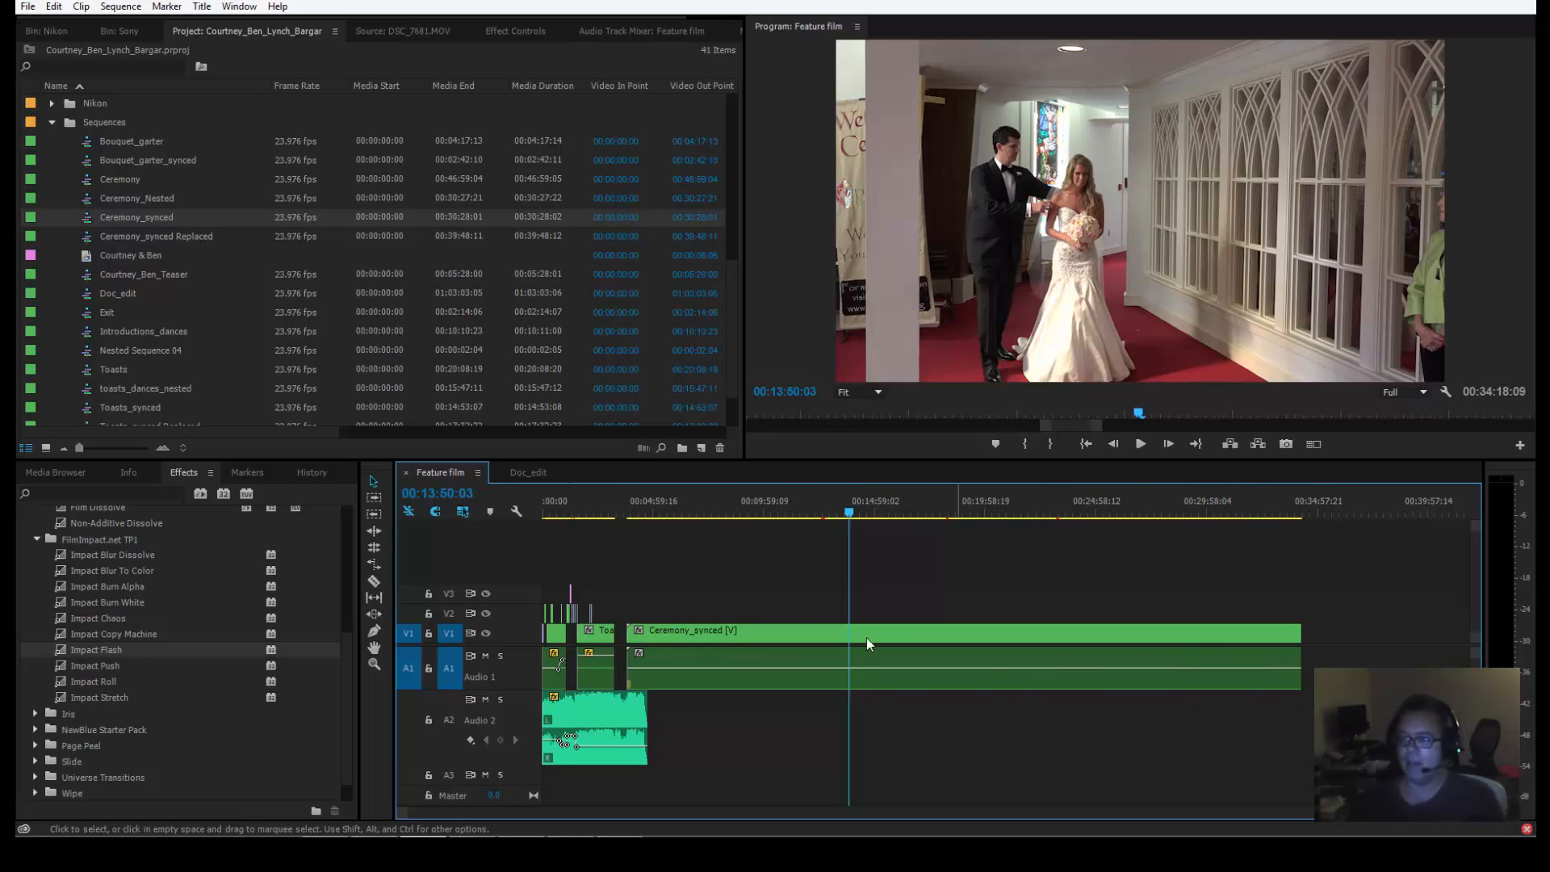
mouse_move(771, 604)
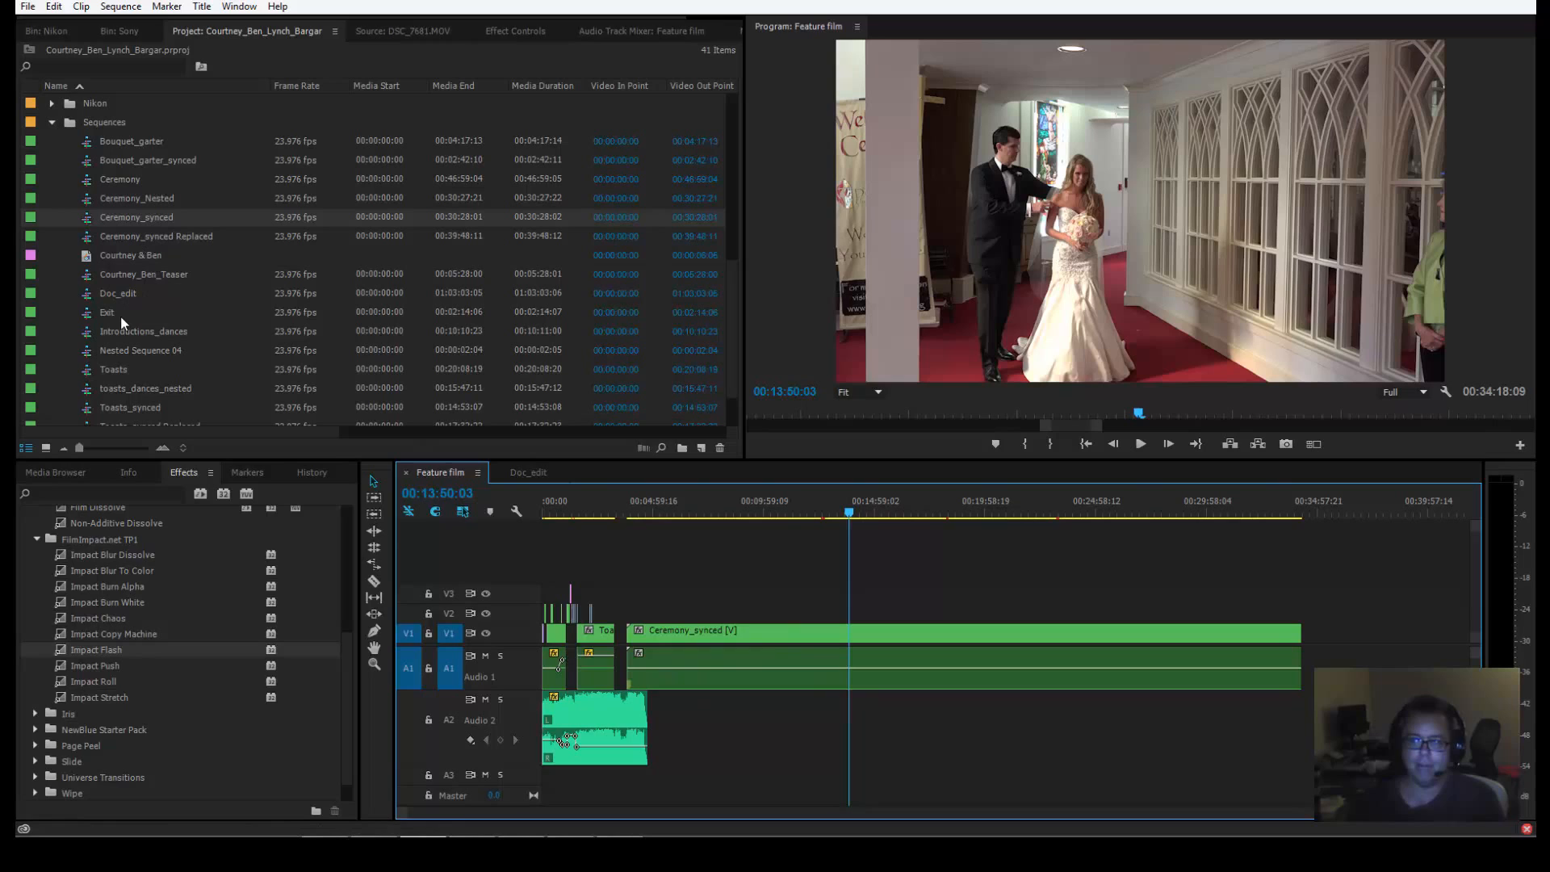
Close the Doc_edit timeline and view the top-level sequences in the Project panel.
click(596, 637)
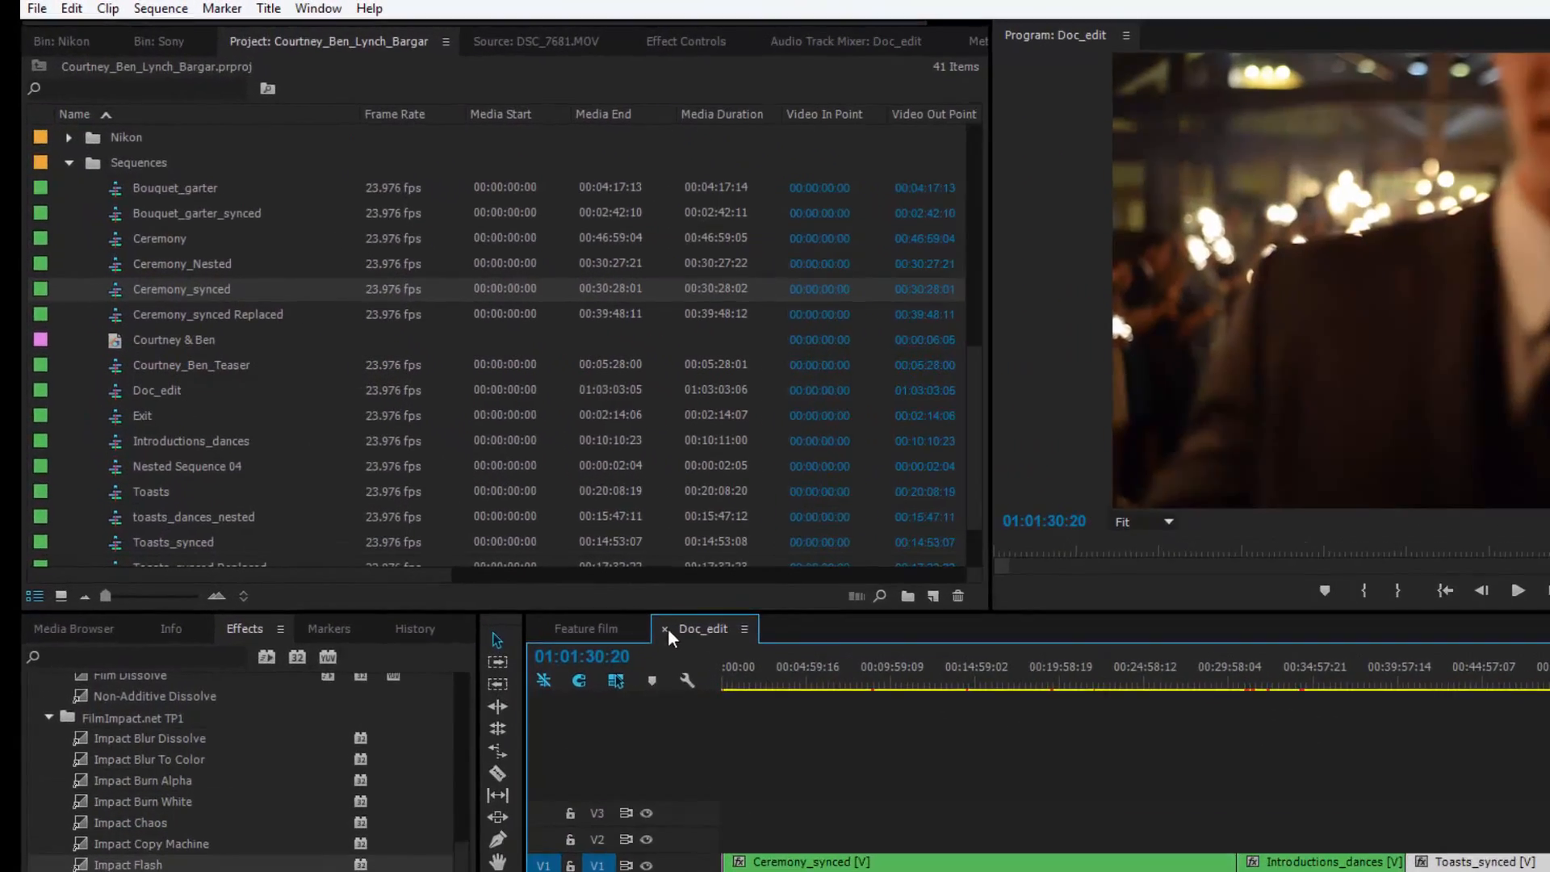
click(584, 628)
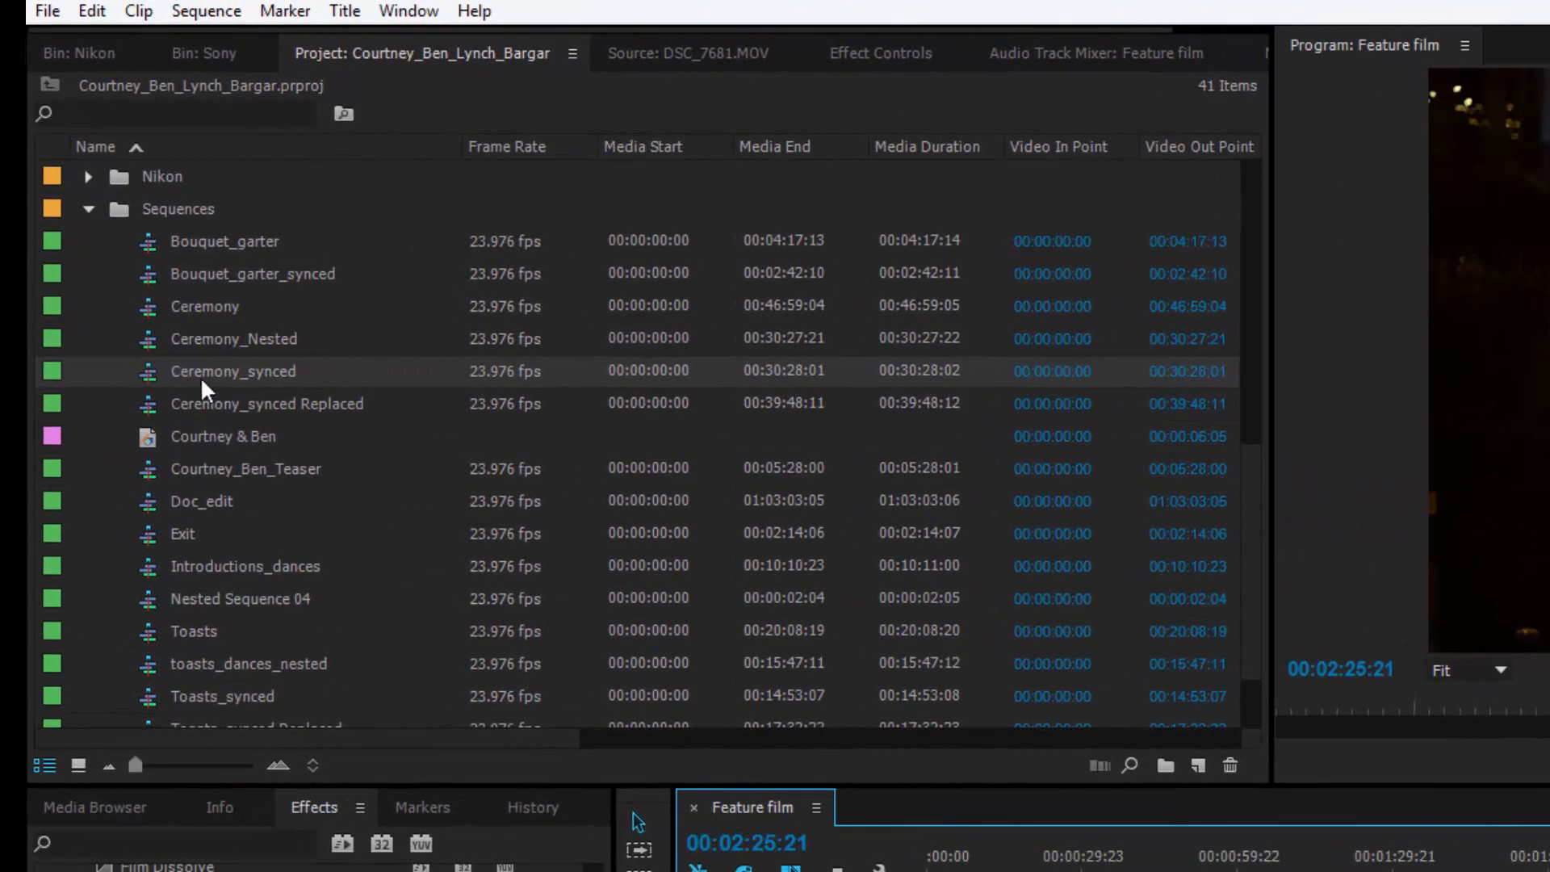
click(247, 468)
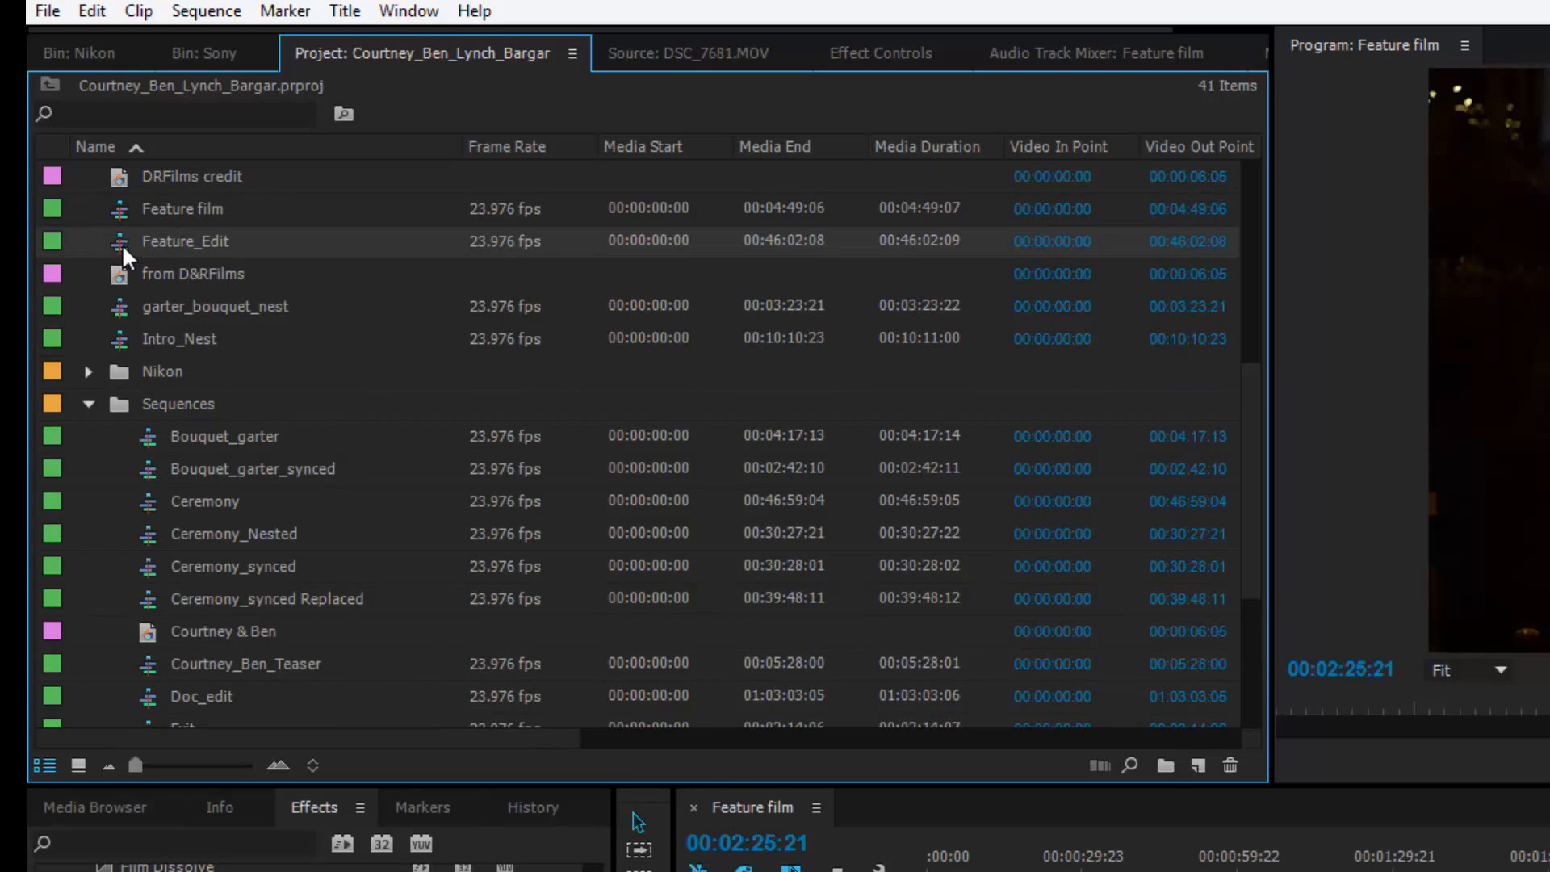
mouse_move(184, 241)
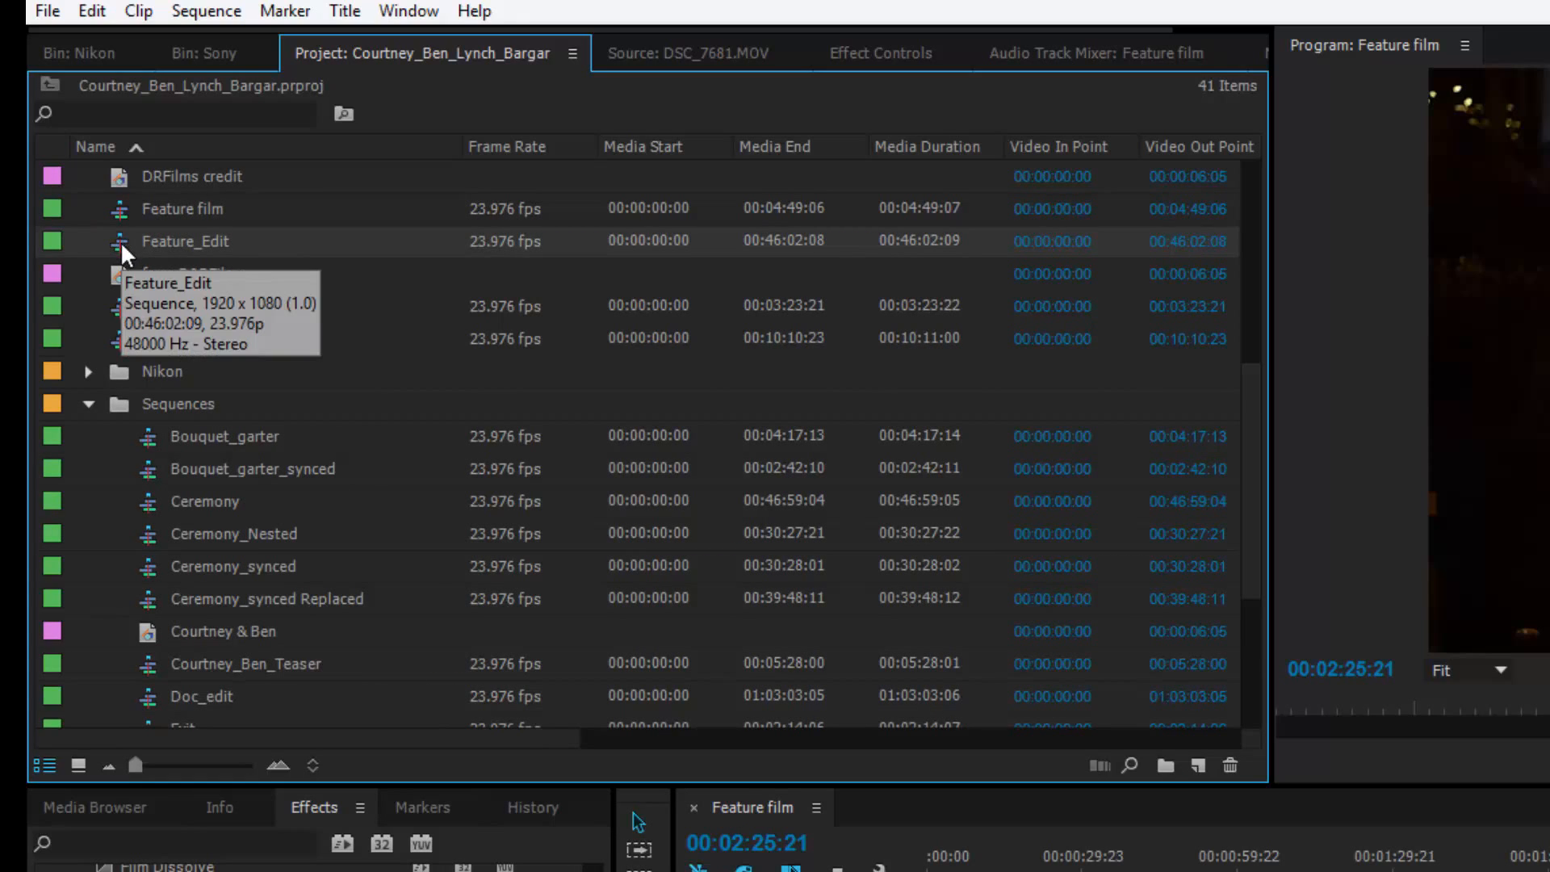
mouse_move(183, 252)
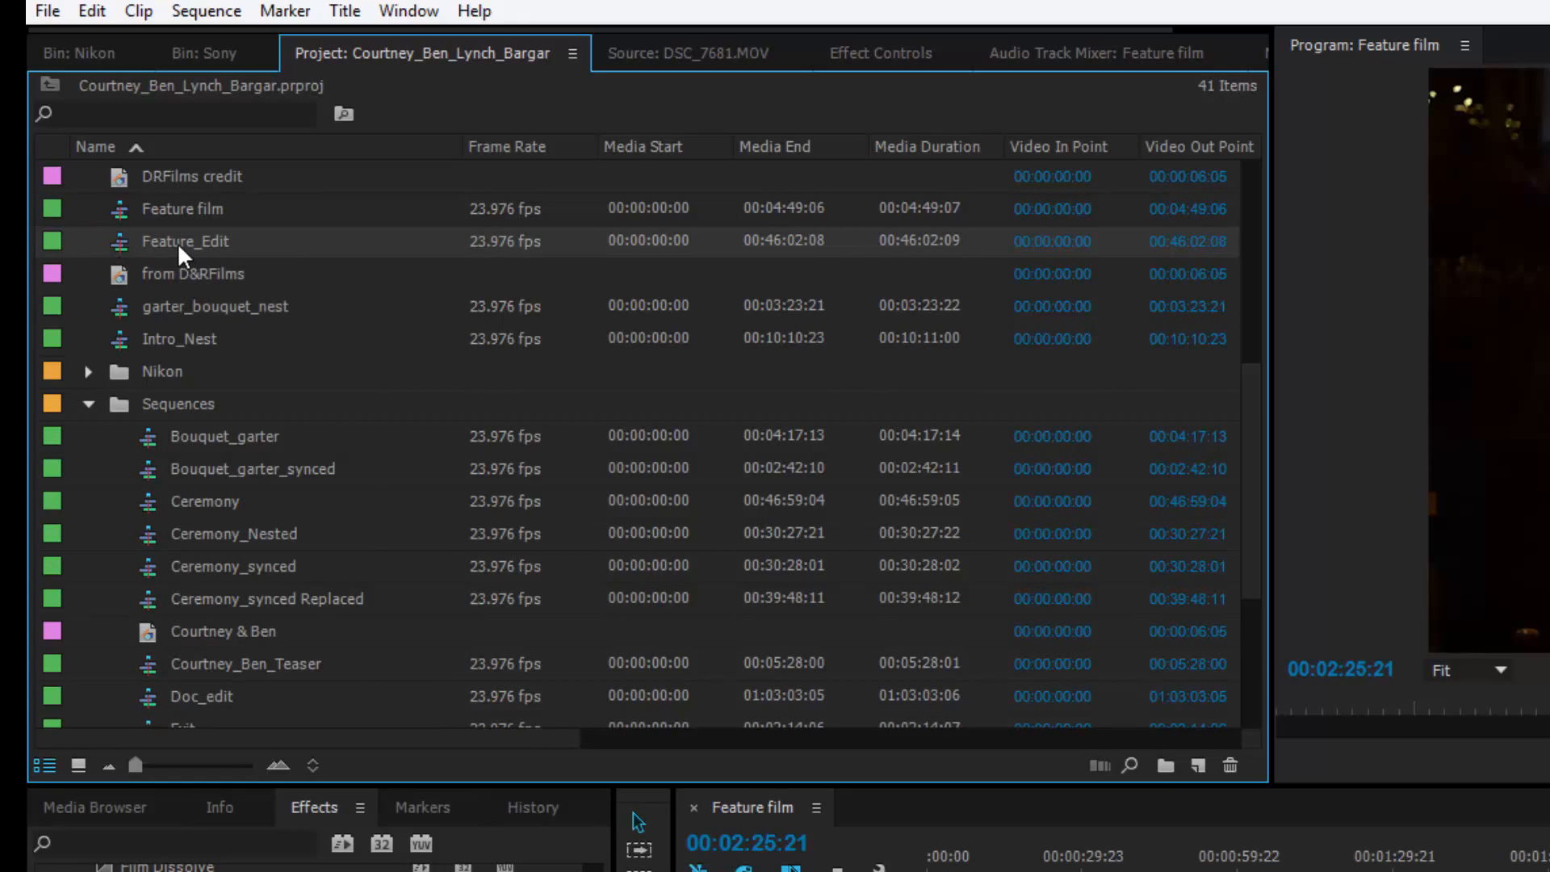
Create a new DSLR 1080p24 sequence named 'edit'.
click(45, 11)
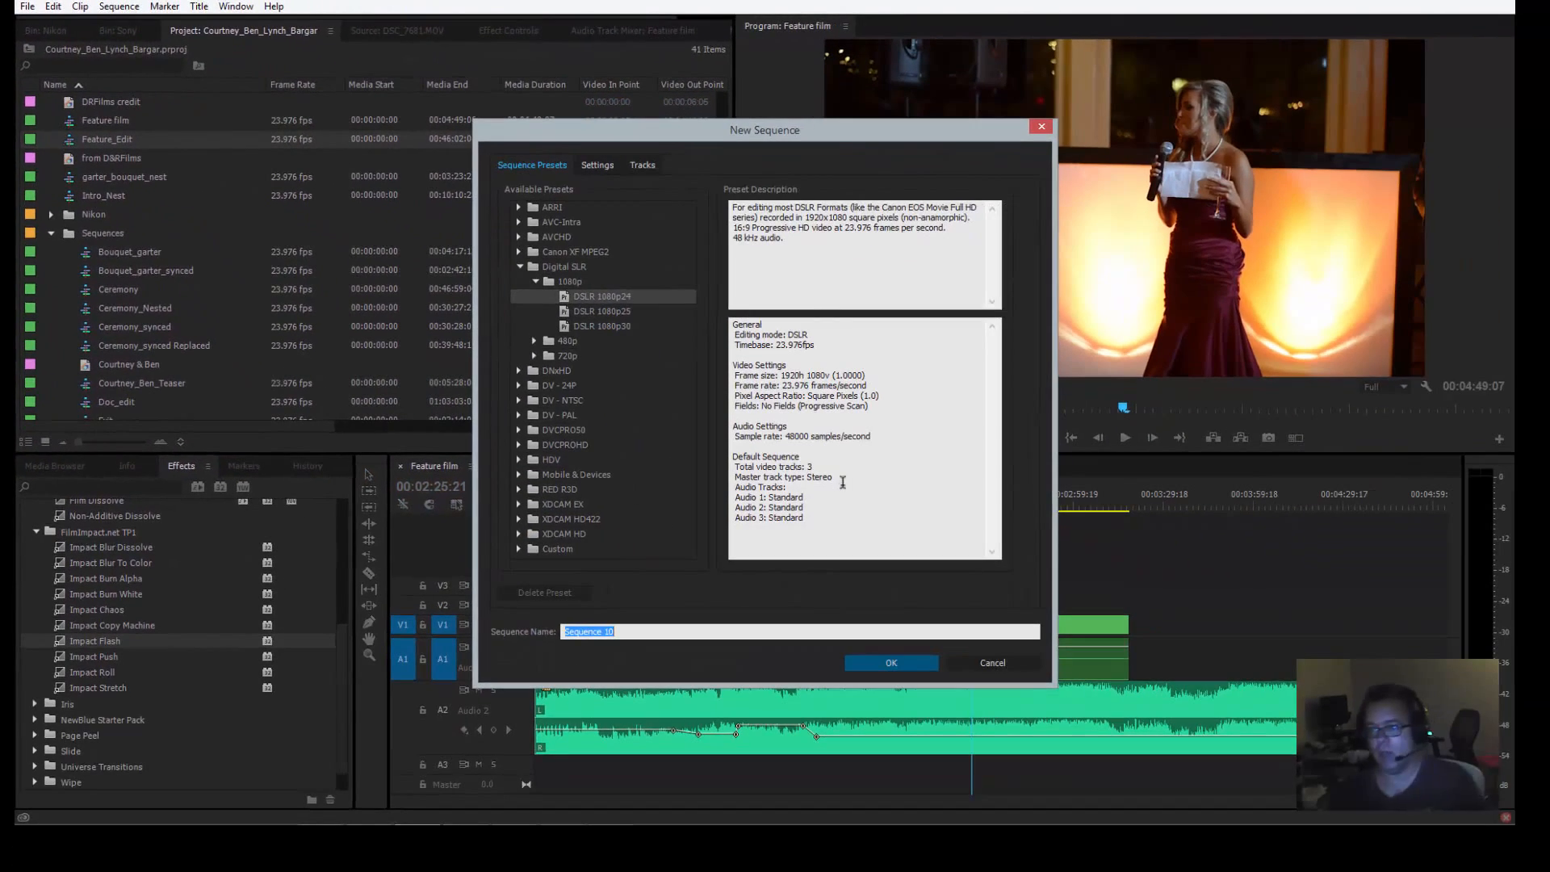
text(edi)
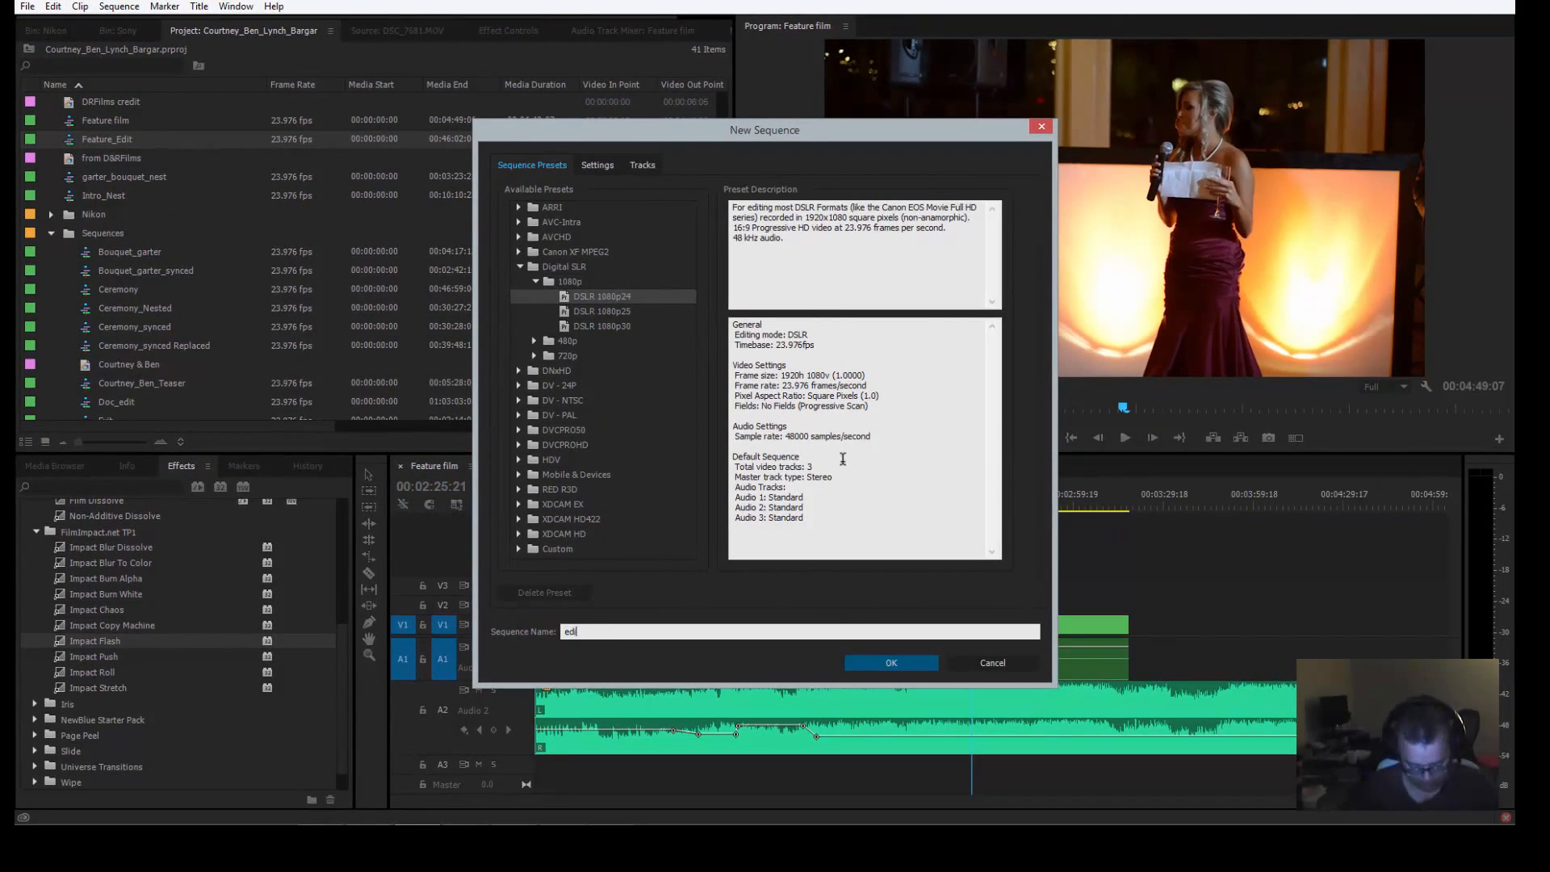
click(889, 662)
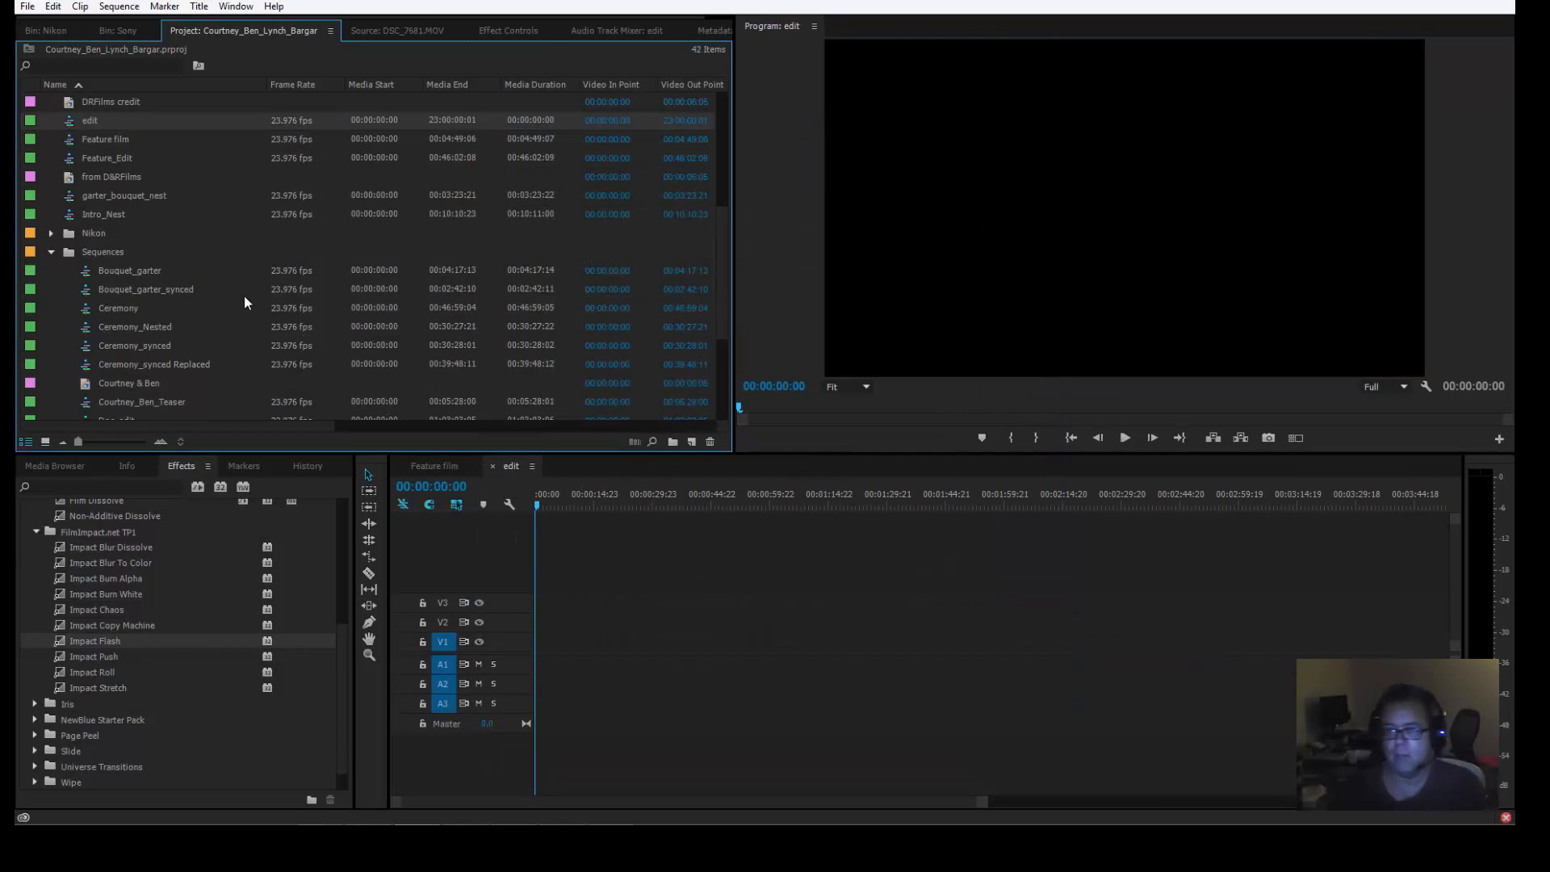
Dock the empty edit timeline stacked above the Feature film timeline.
click(433, 466)
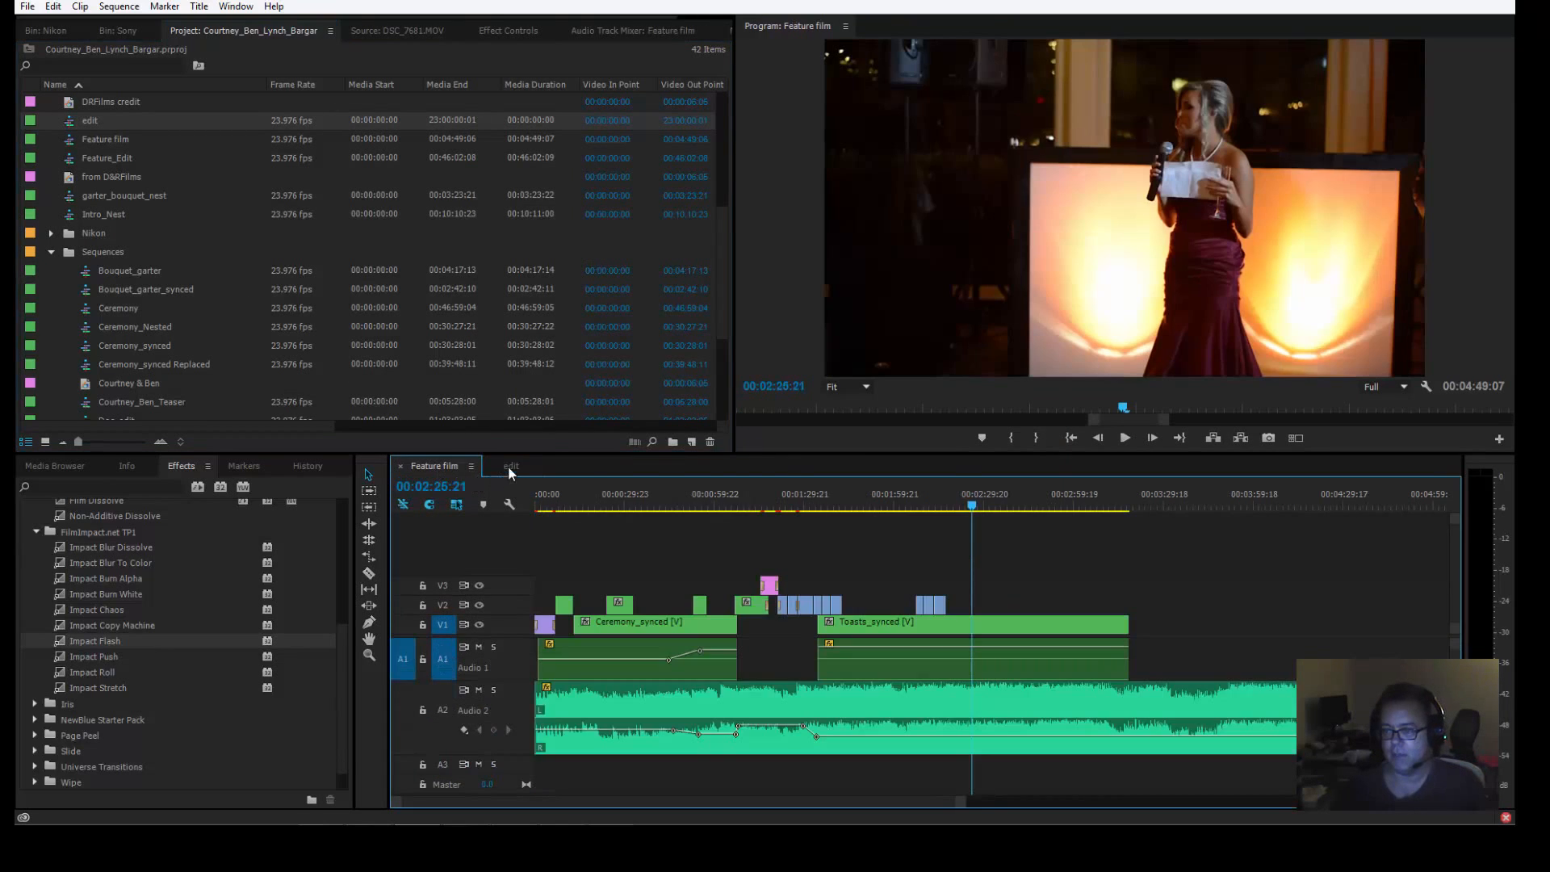
click(510, 466)
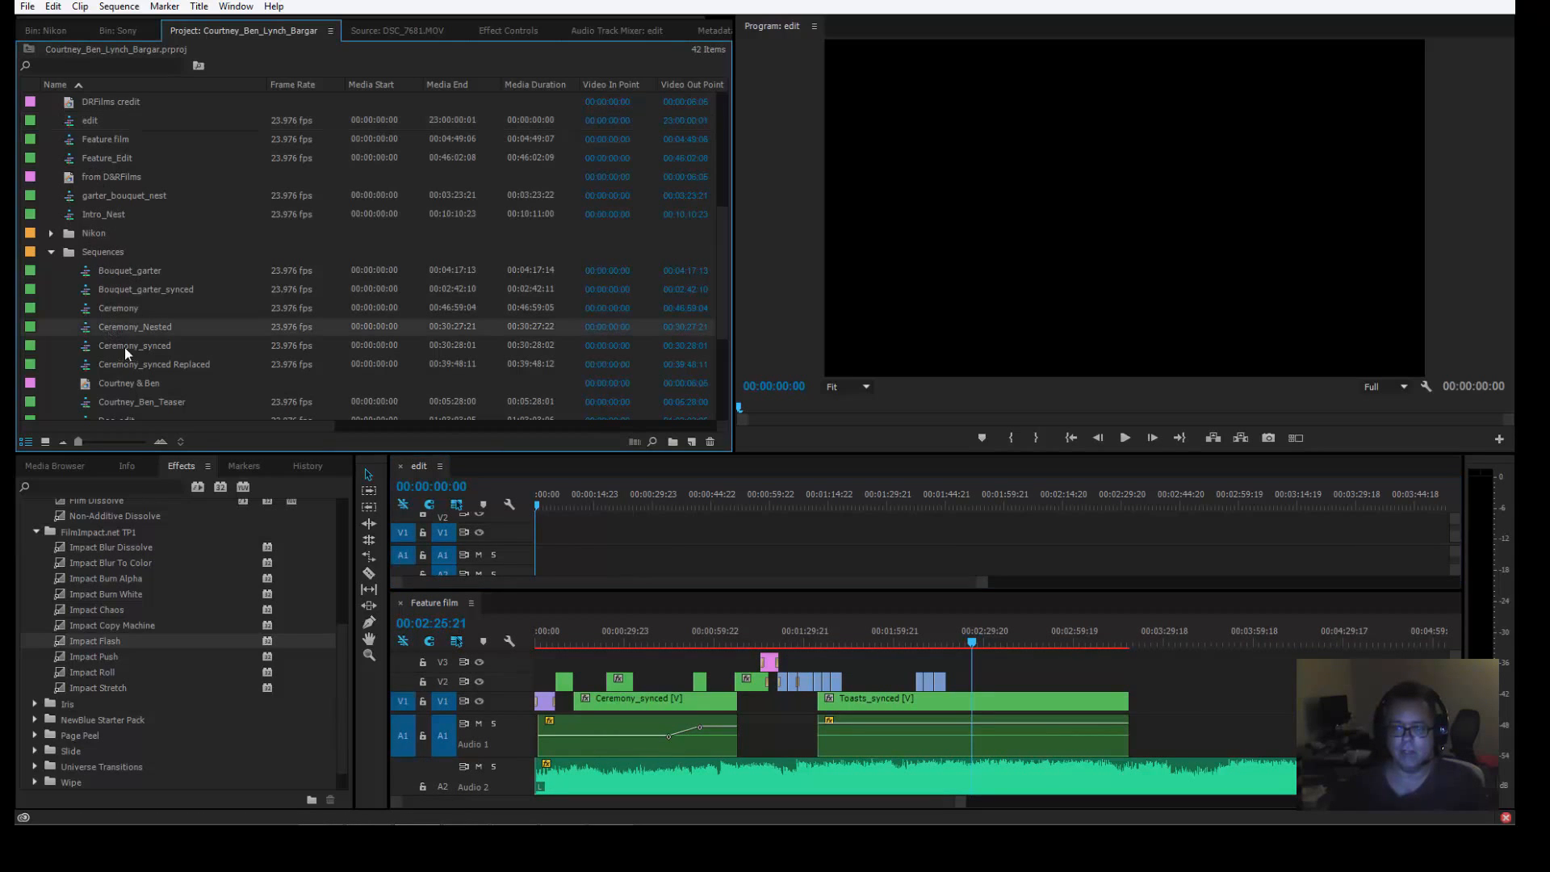
Skim Toasts_synced in the edit timeline past 1:10 and 2:20, picking sections for Feature film.
scroll(down, 3)
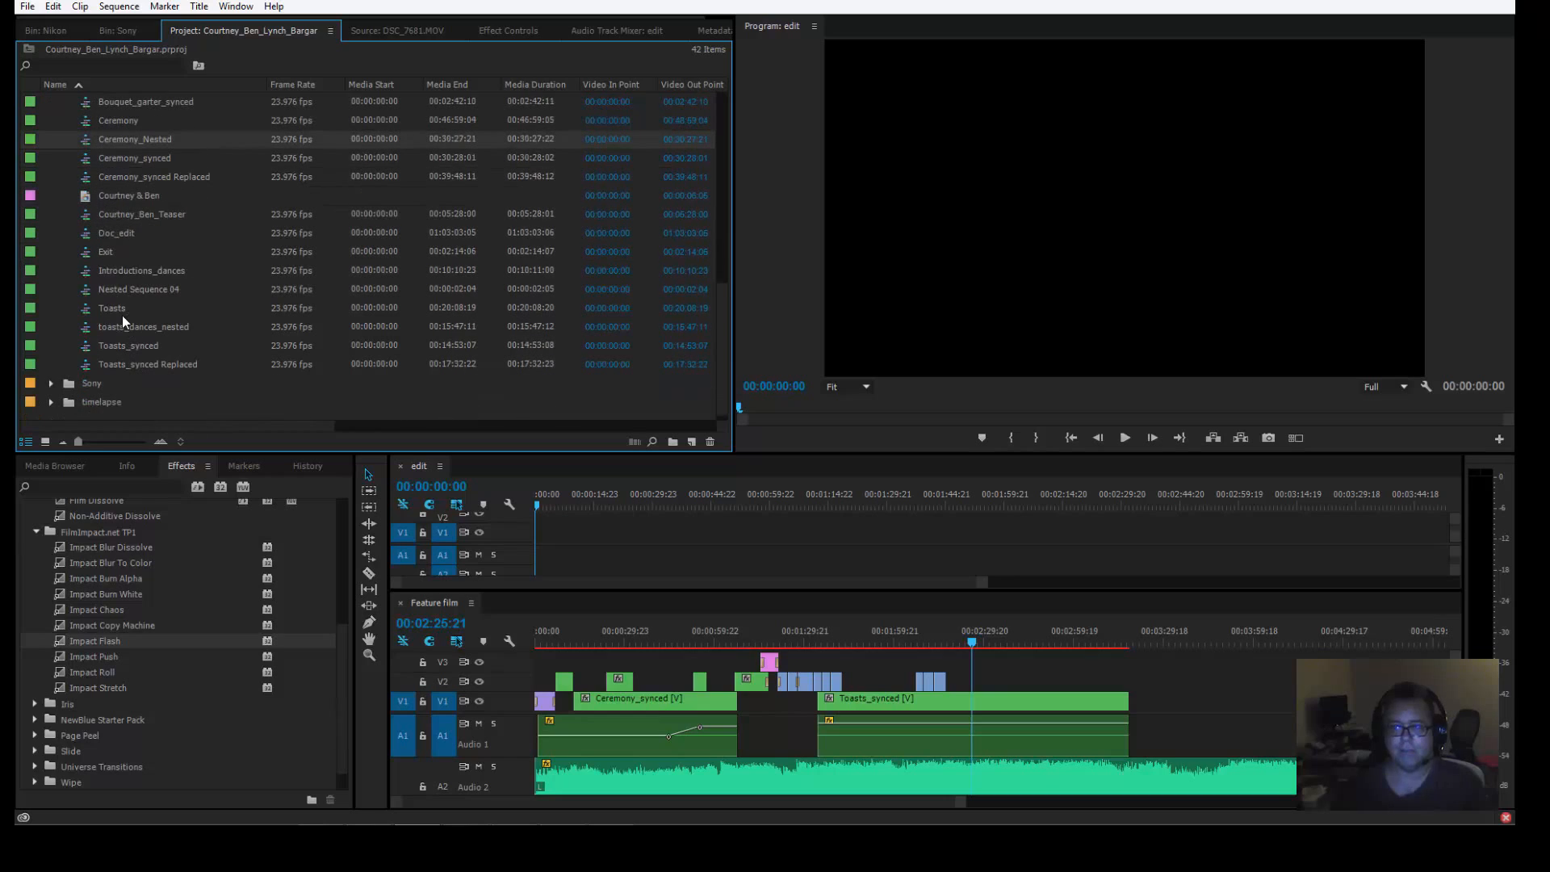
mouse_move(105, 353)
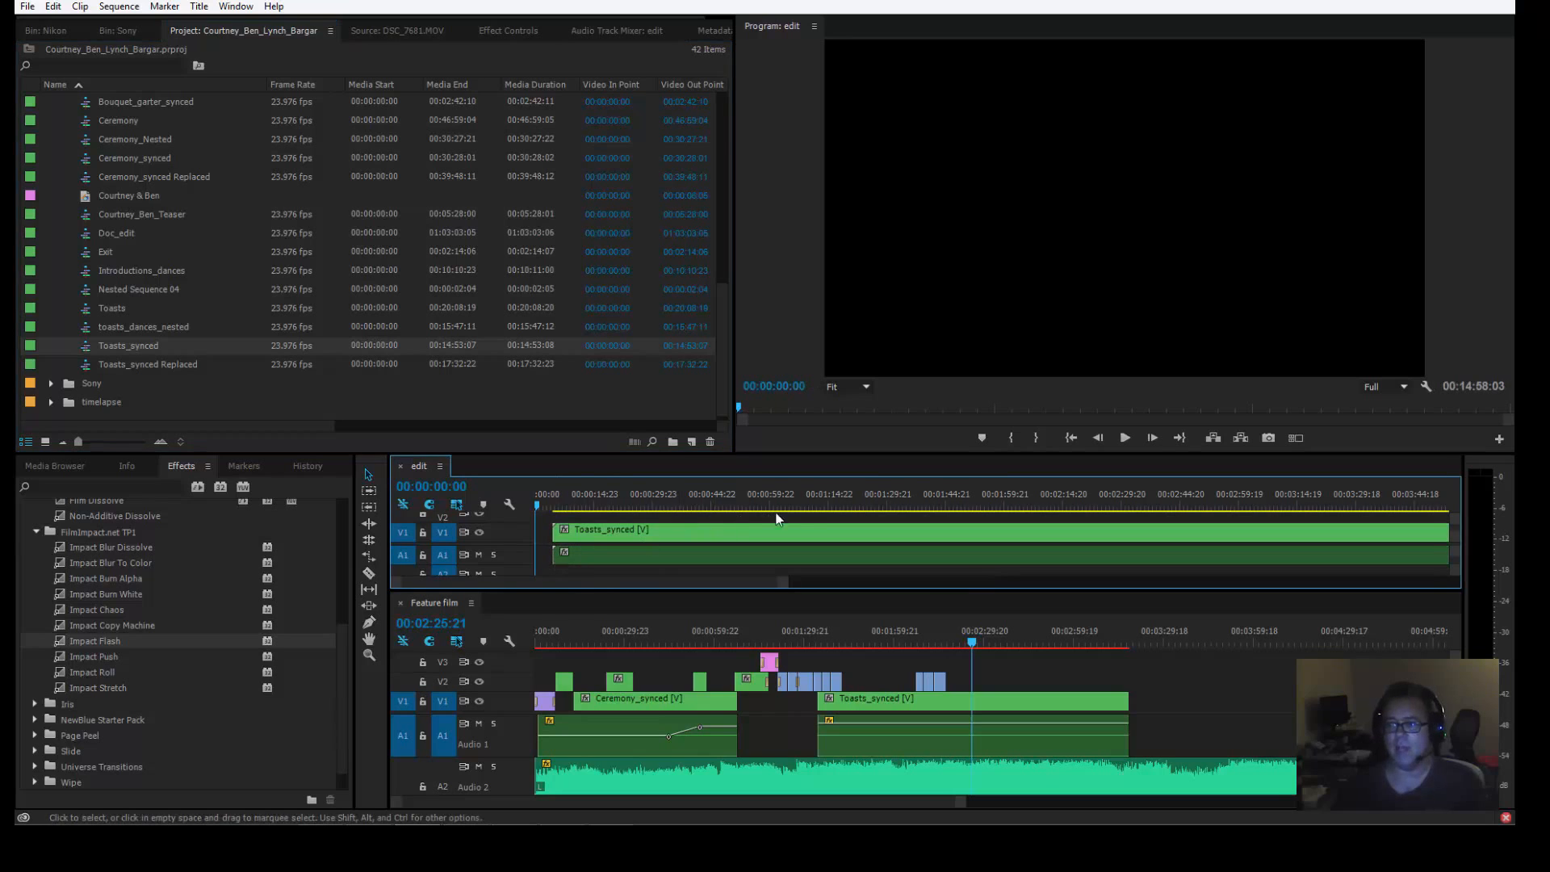
click(845, 504)
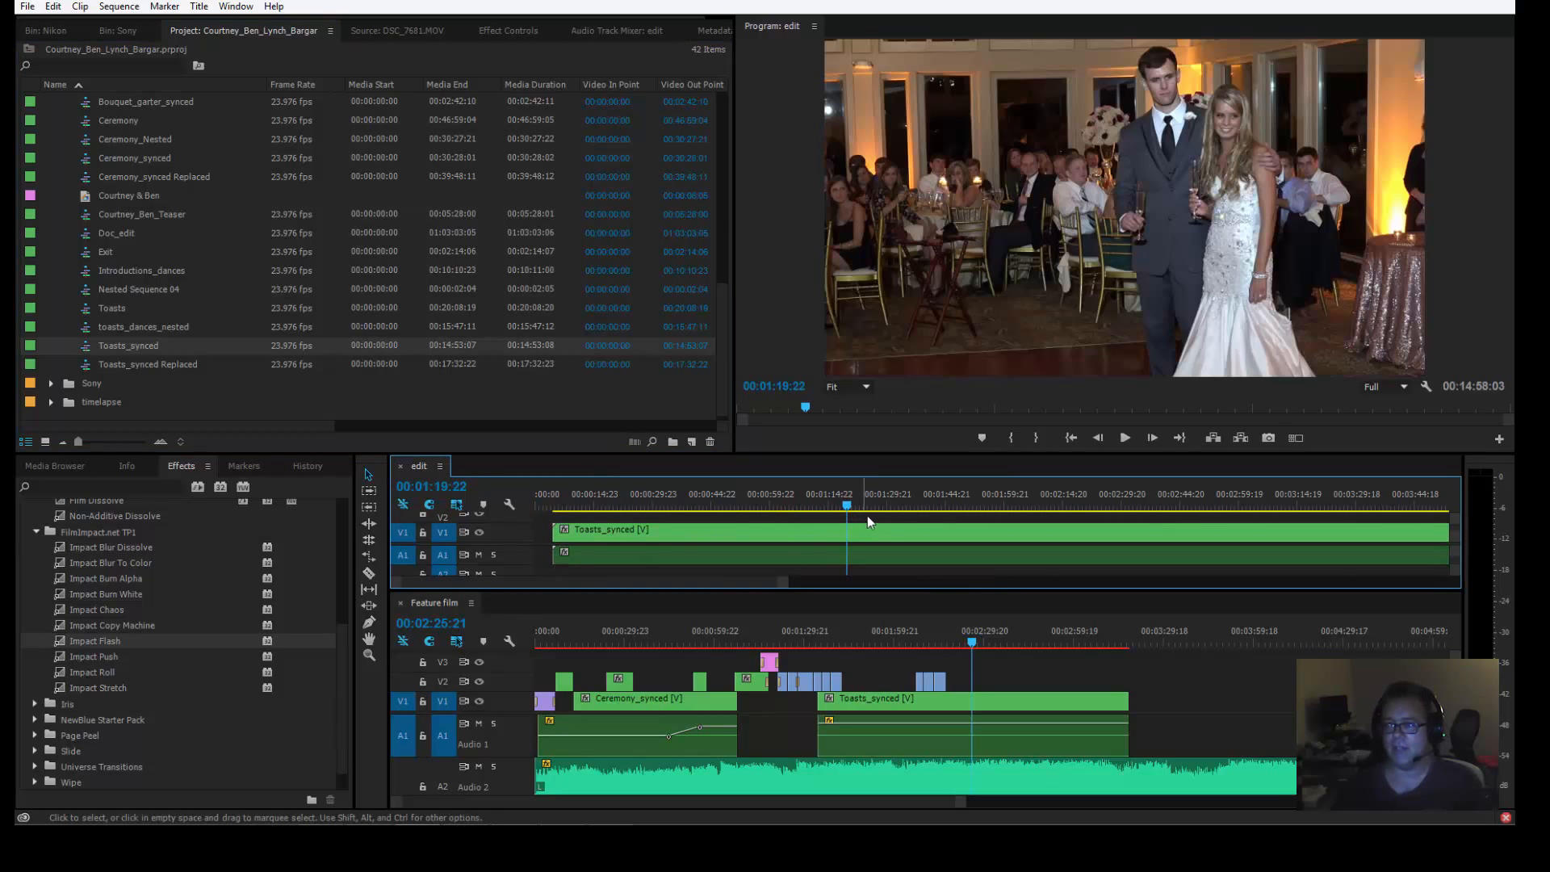
click(1082, 503)
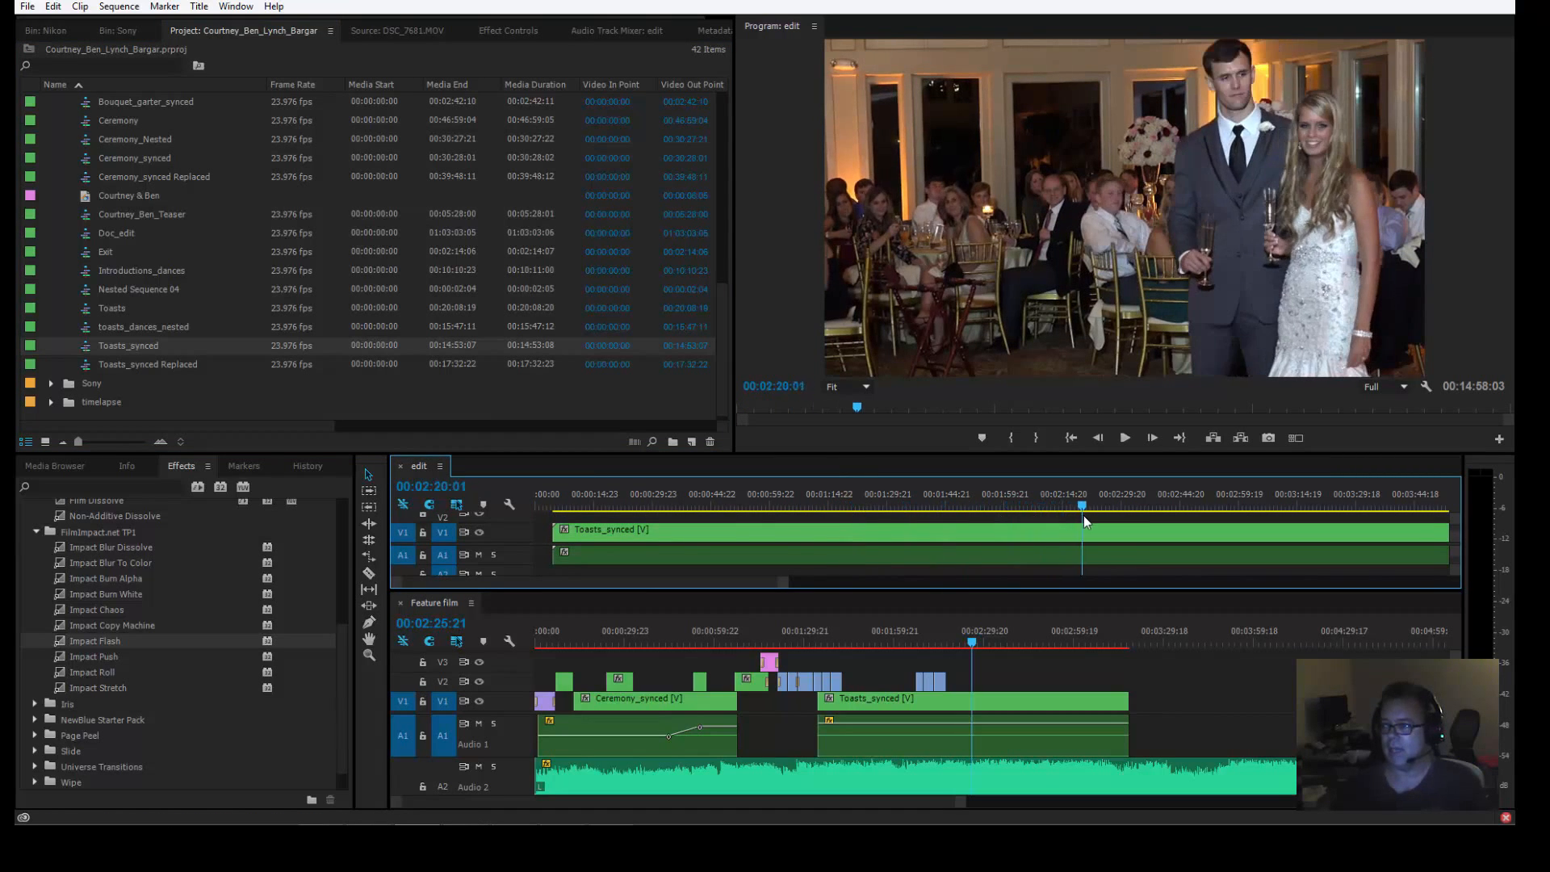
click(1202, 505)
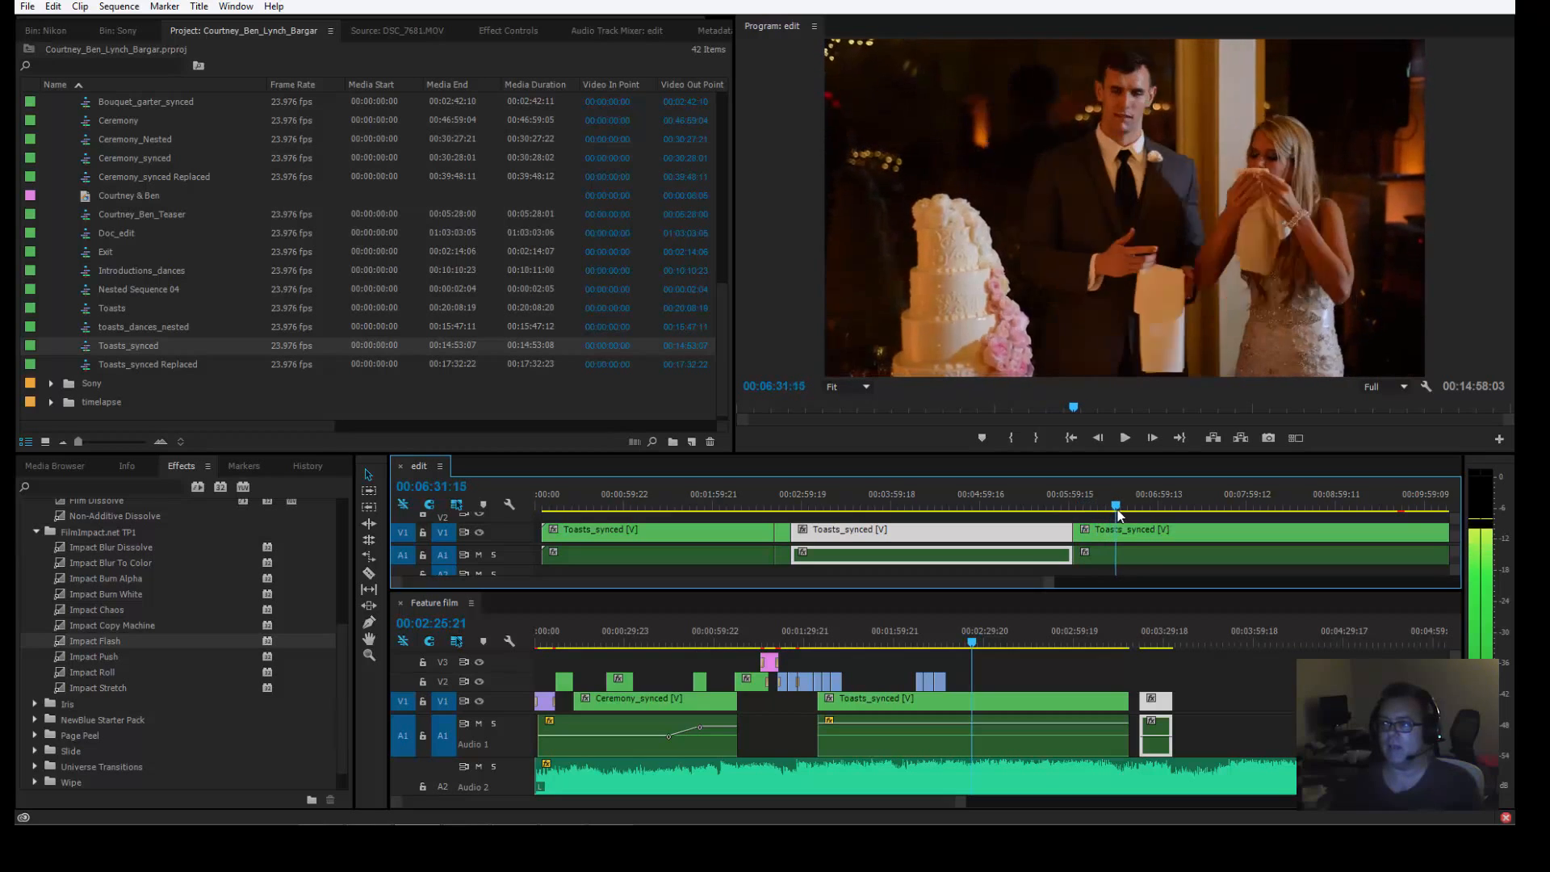
click(1097, 533)
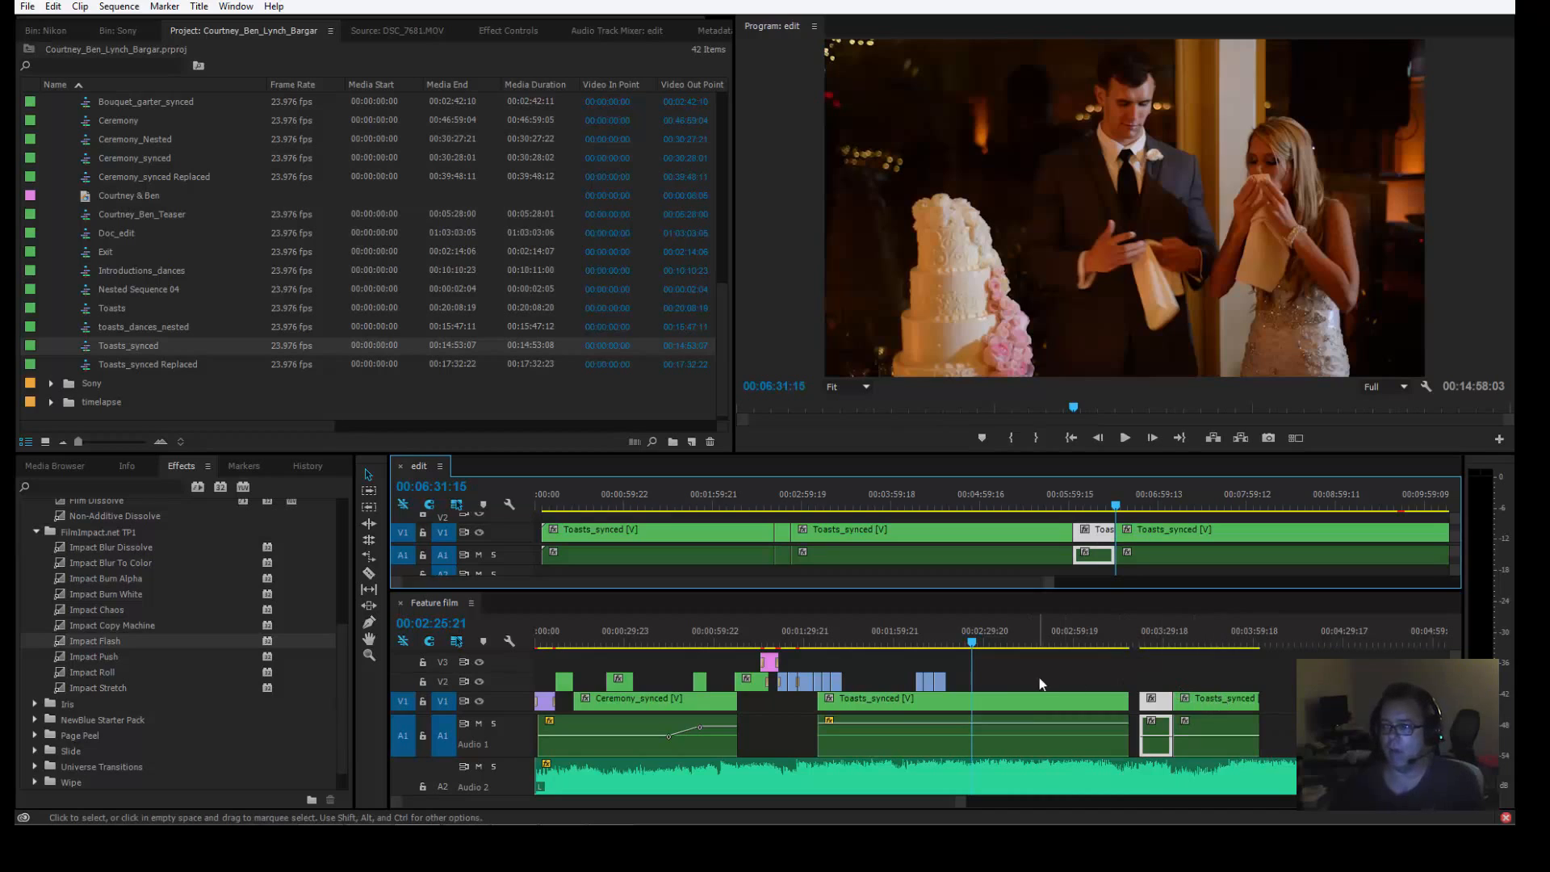
mouse_move(1120, 716)
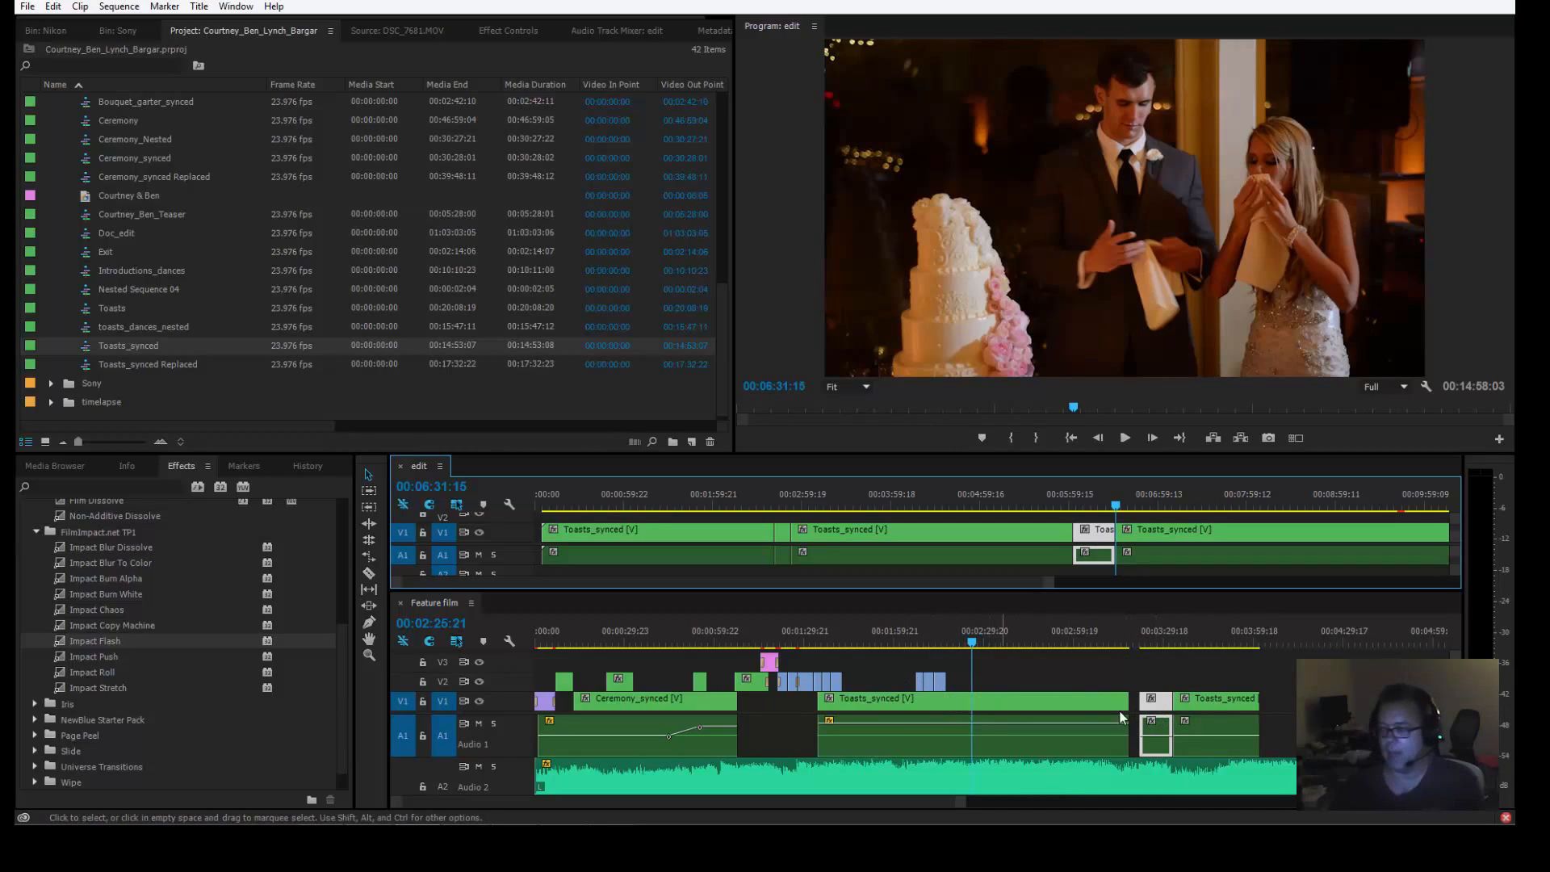
mouse_move(1005, 668)
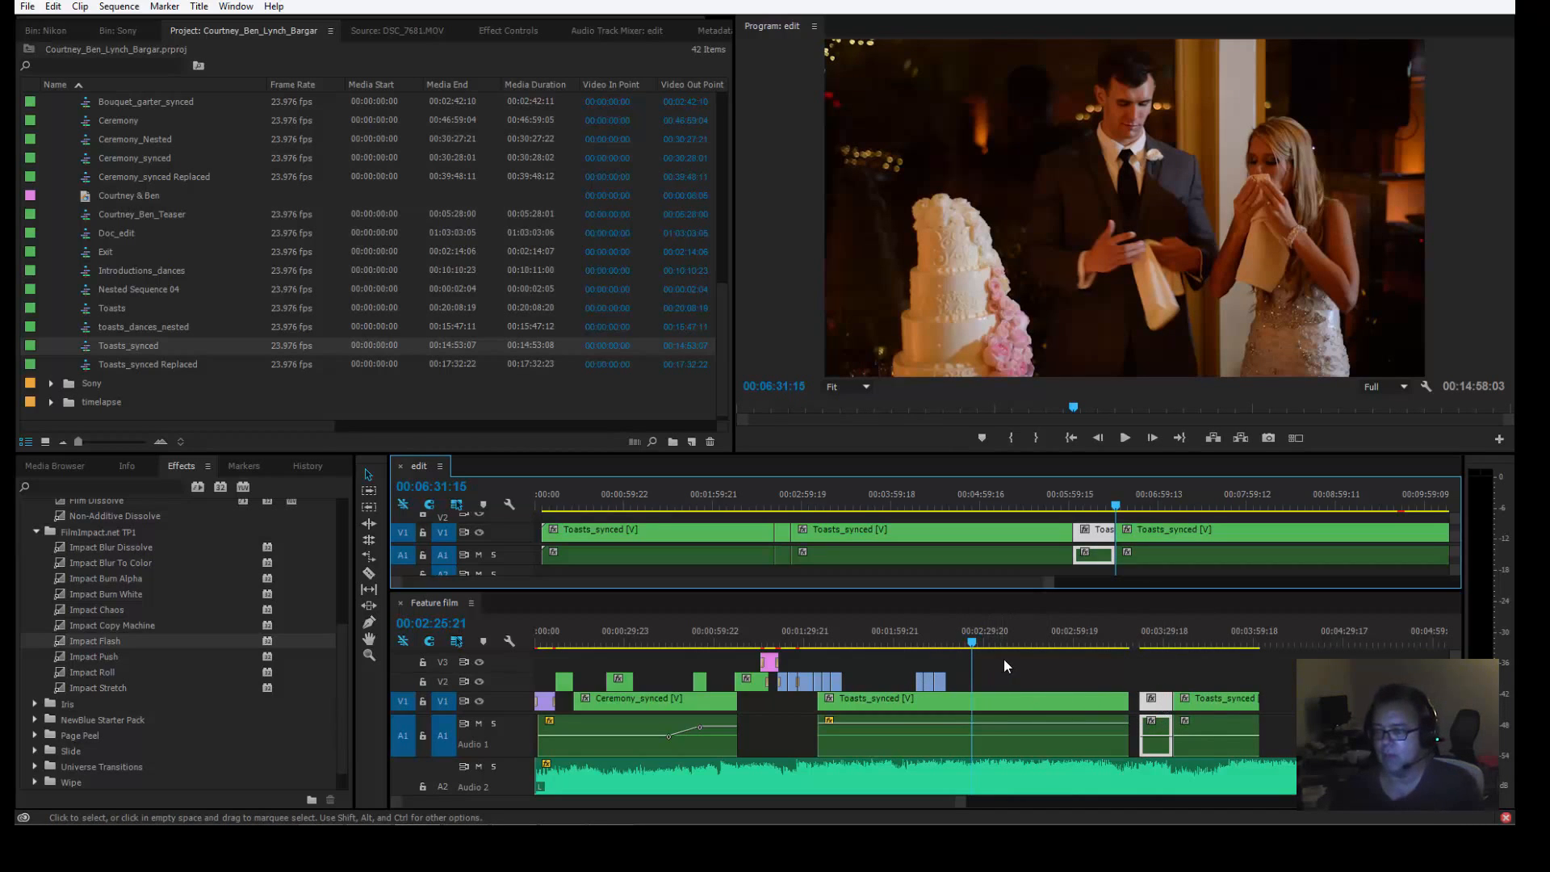
mouse_move(1107, 482)
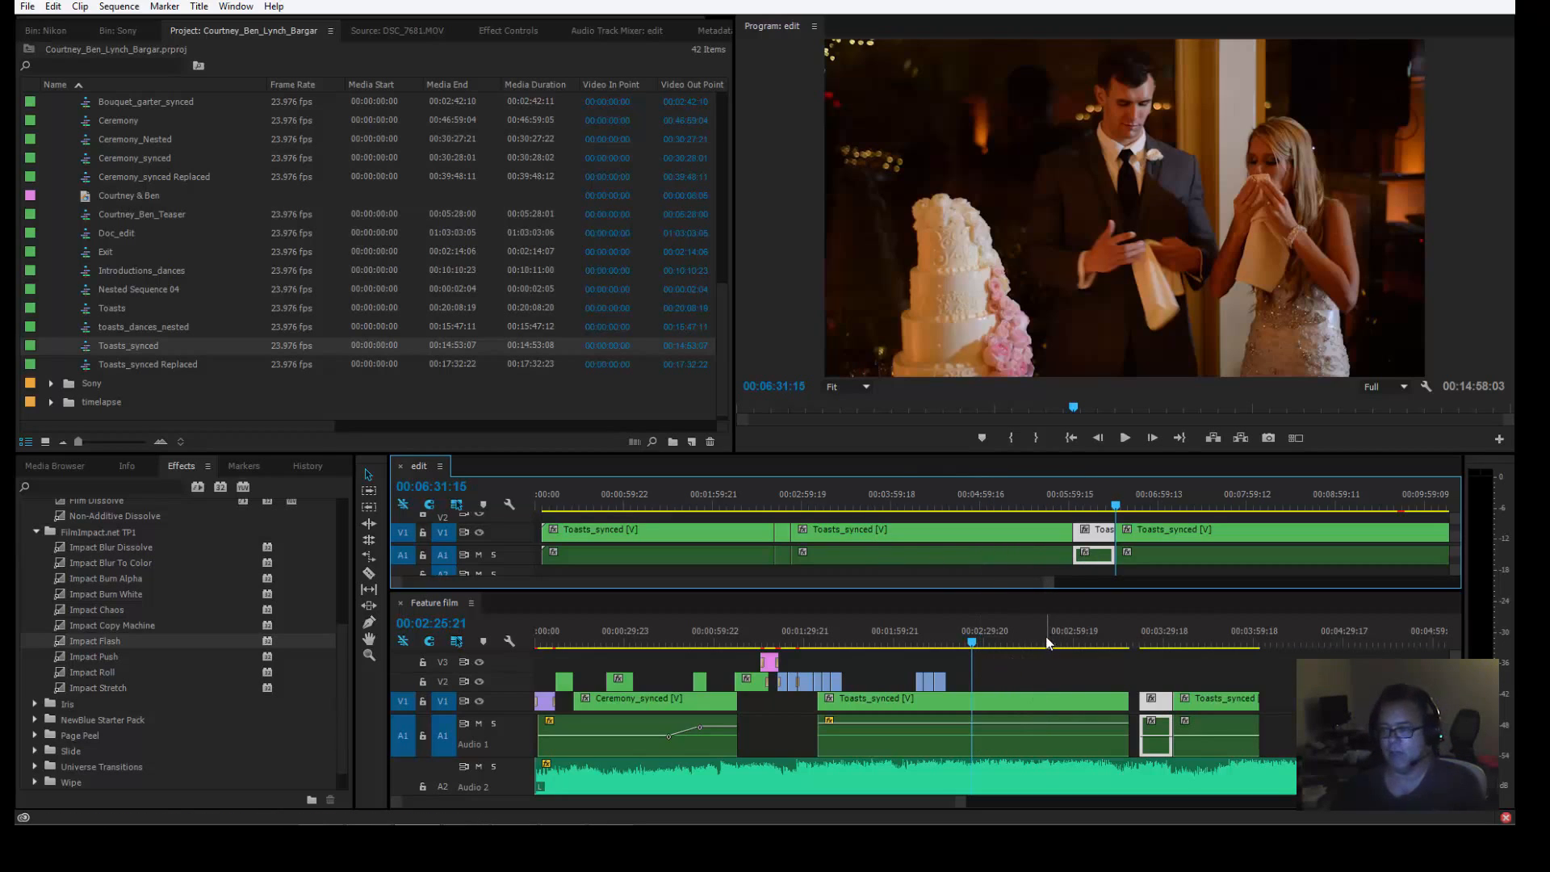
mouse_move(1047, 683)
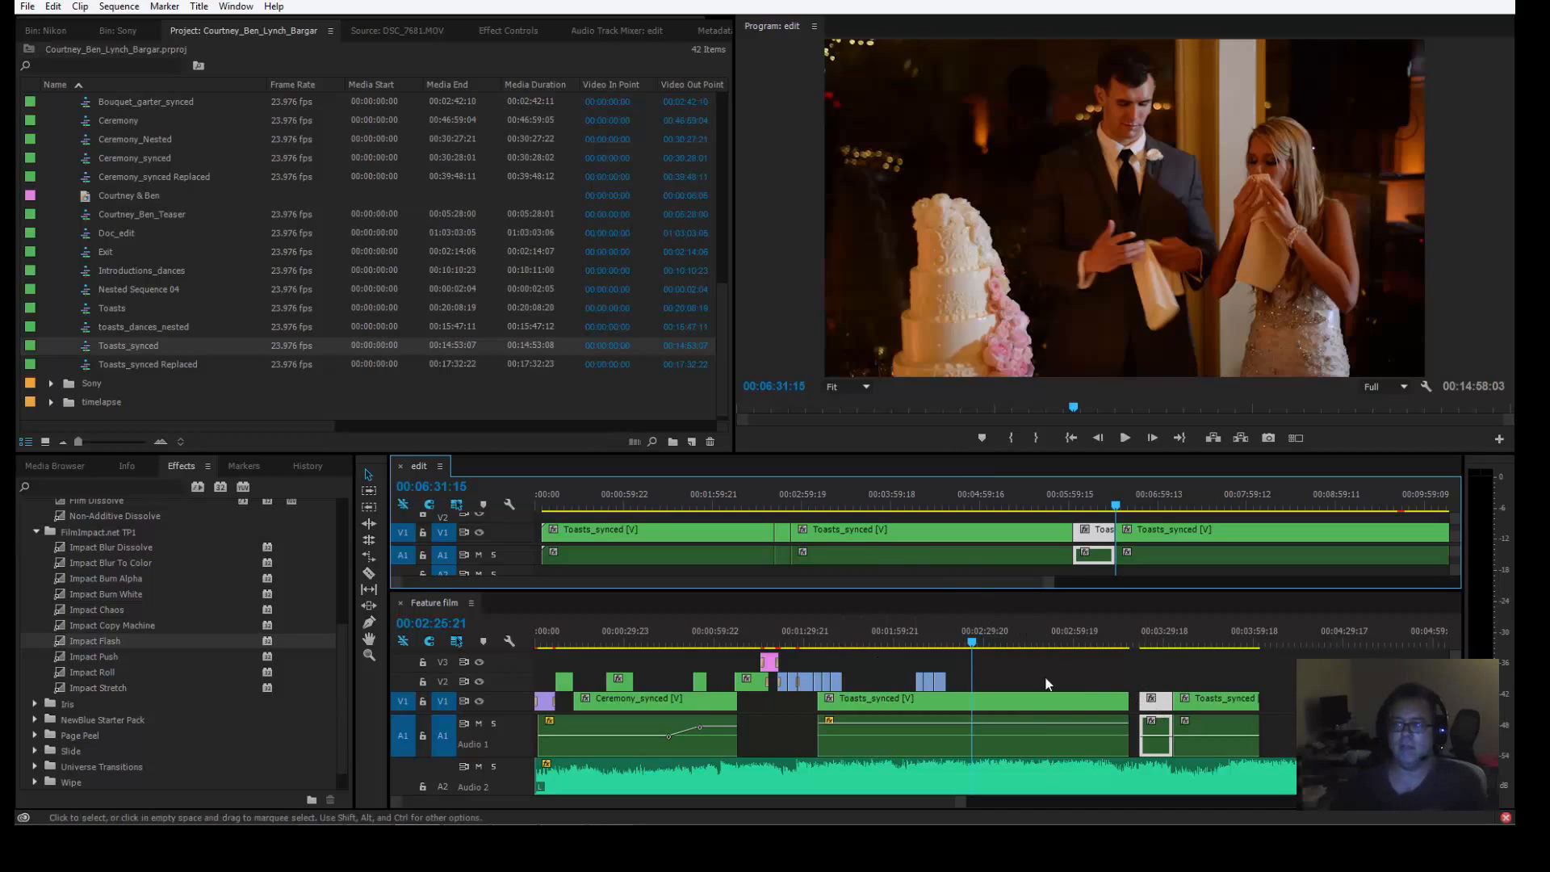
mouse_move(761, 695)
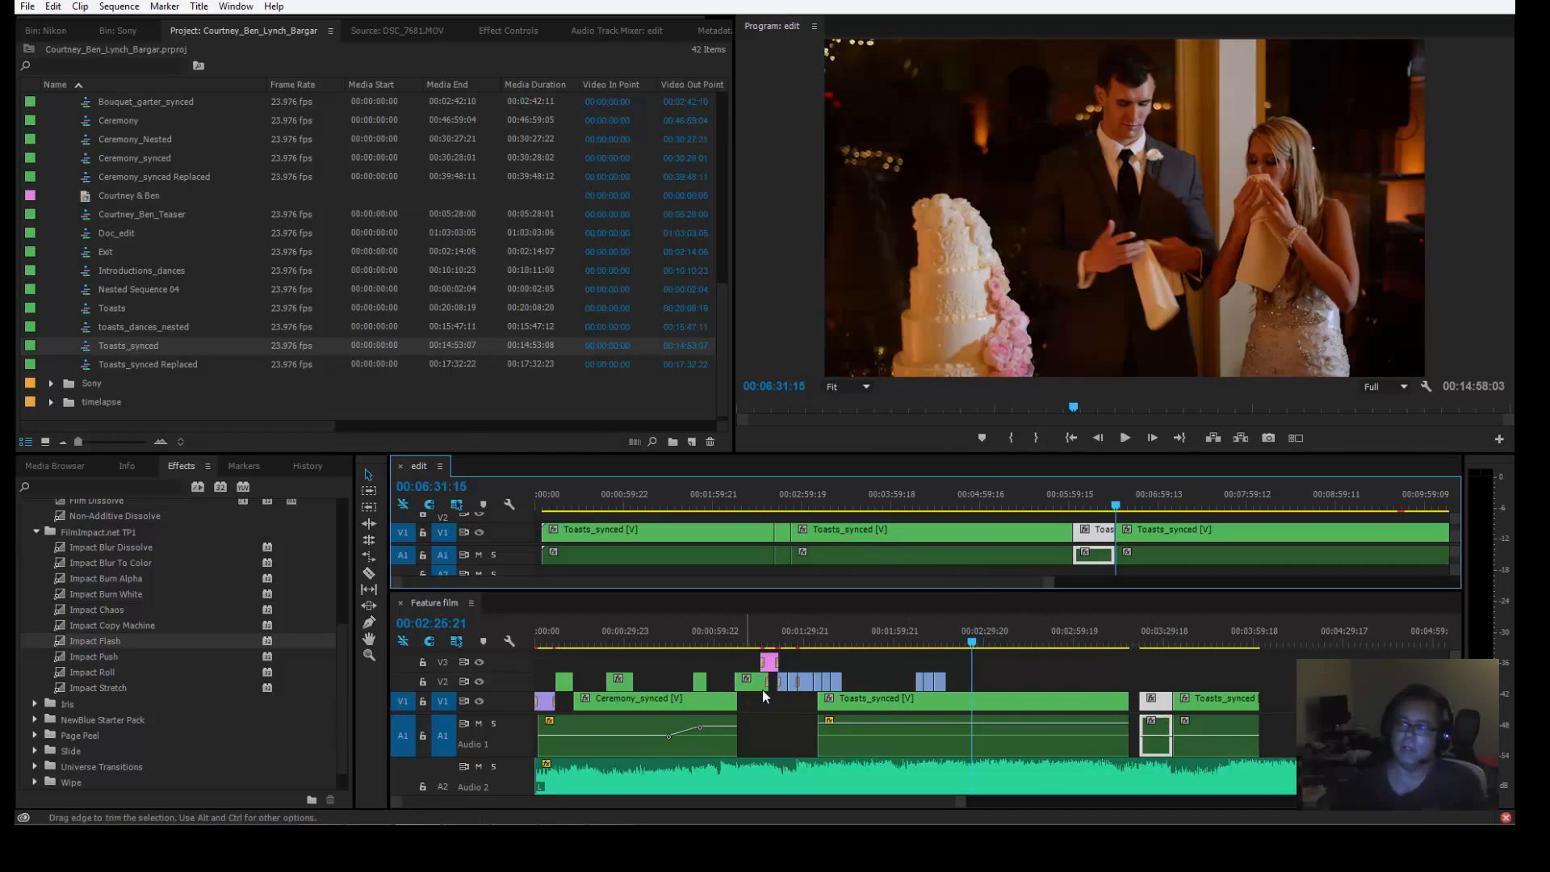
mouse_move(1048, 610)
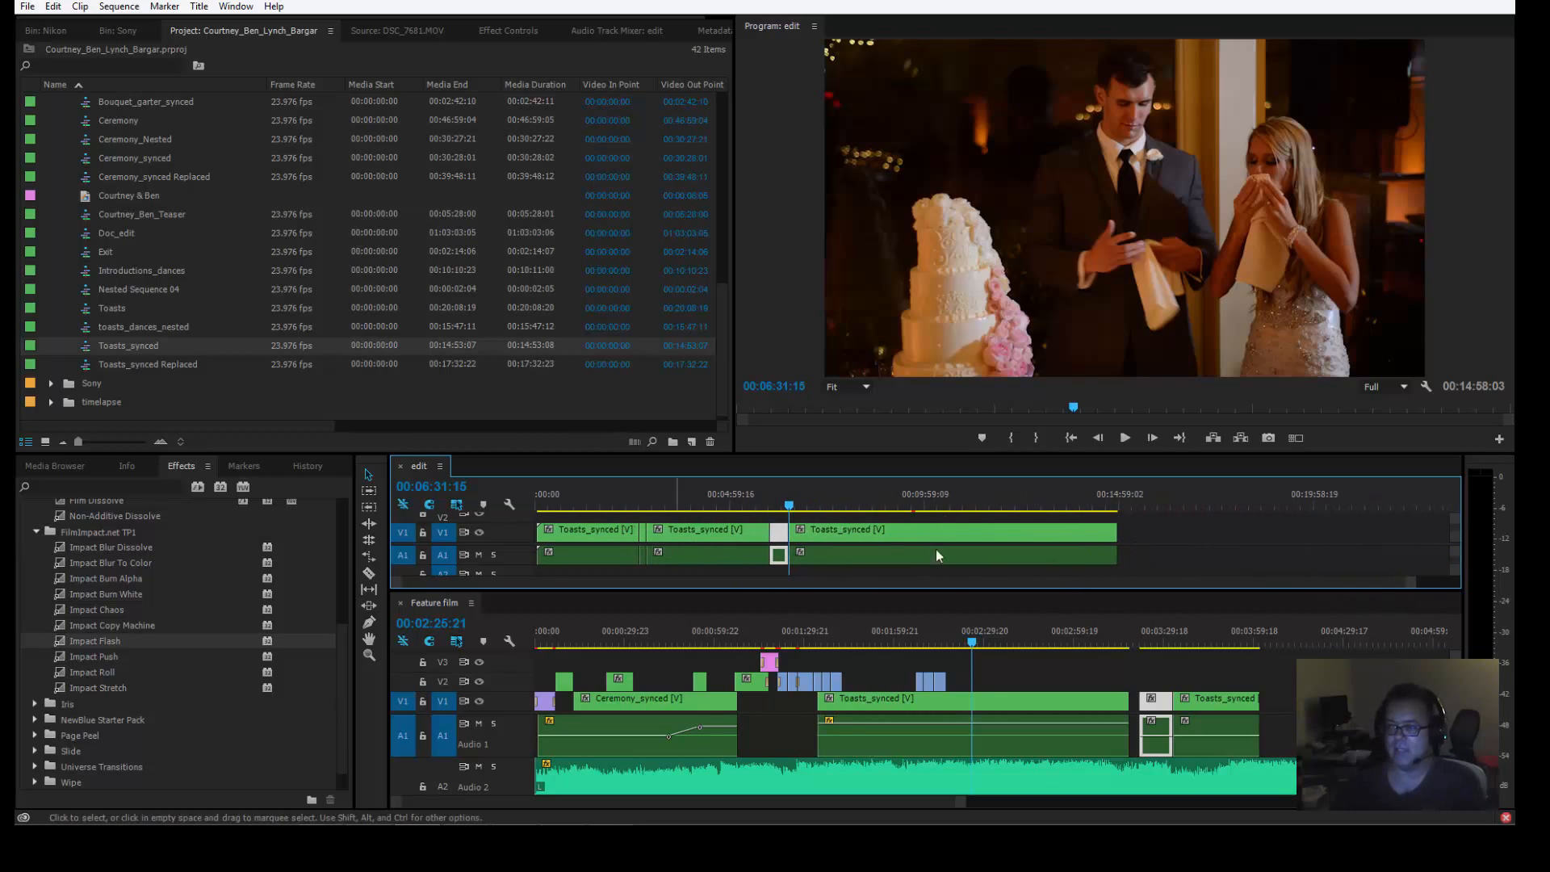
mouse_move(44, 286)
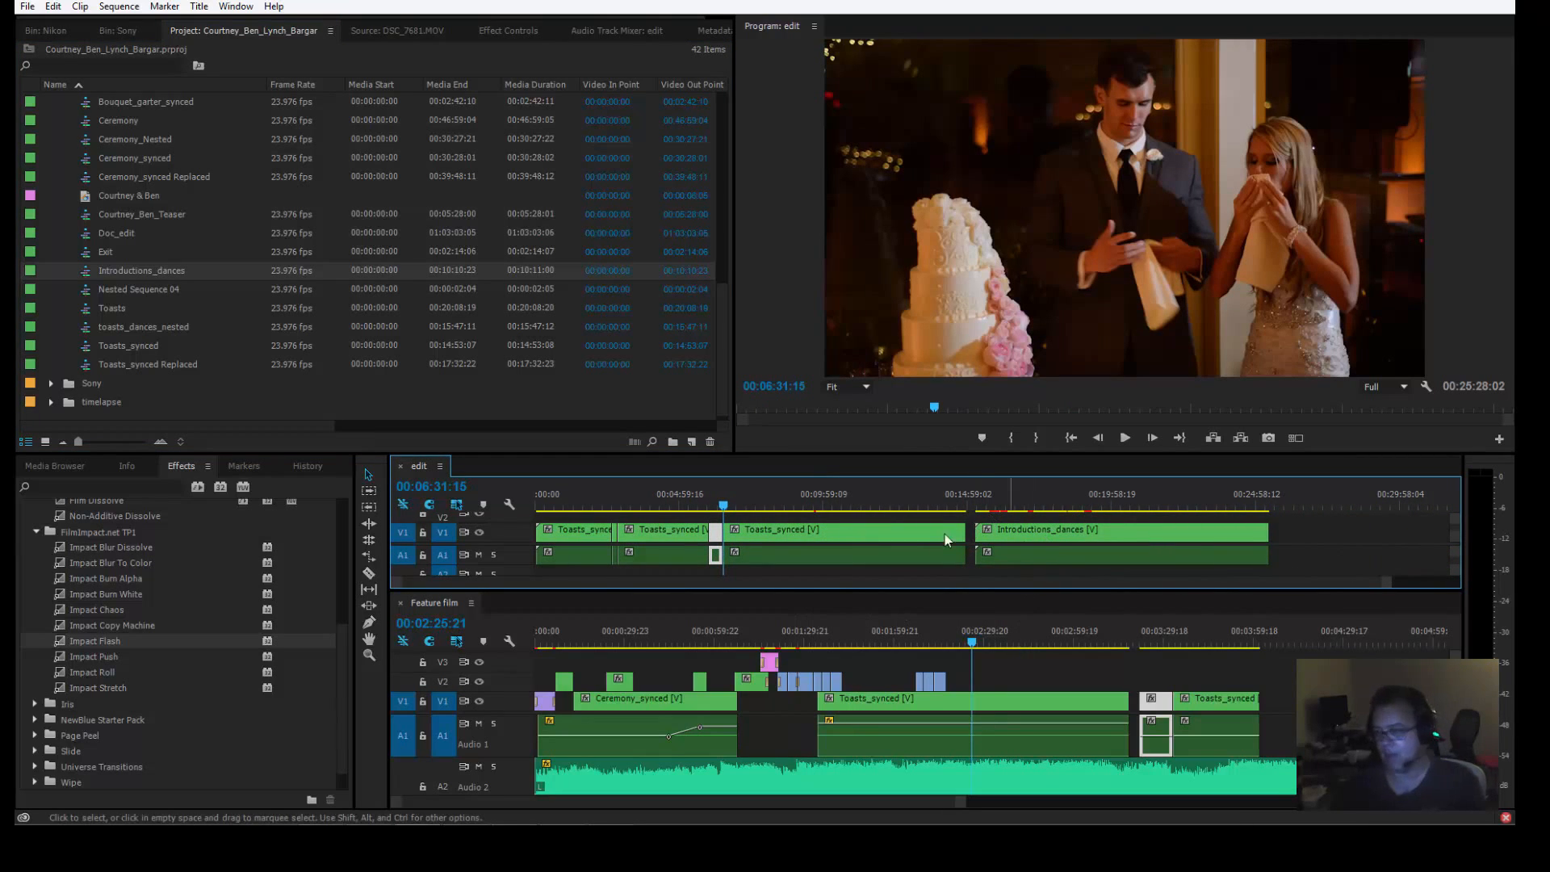
Scrub Introductions_dances in the edit timeline to just past the 20:00 mark.
click(1043, 501)
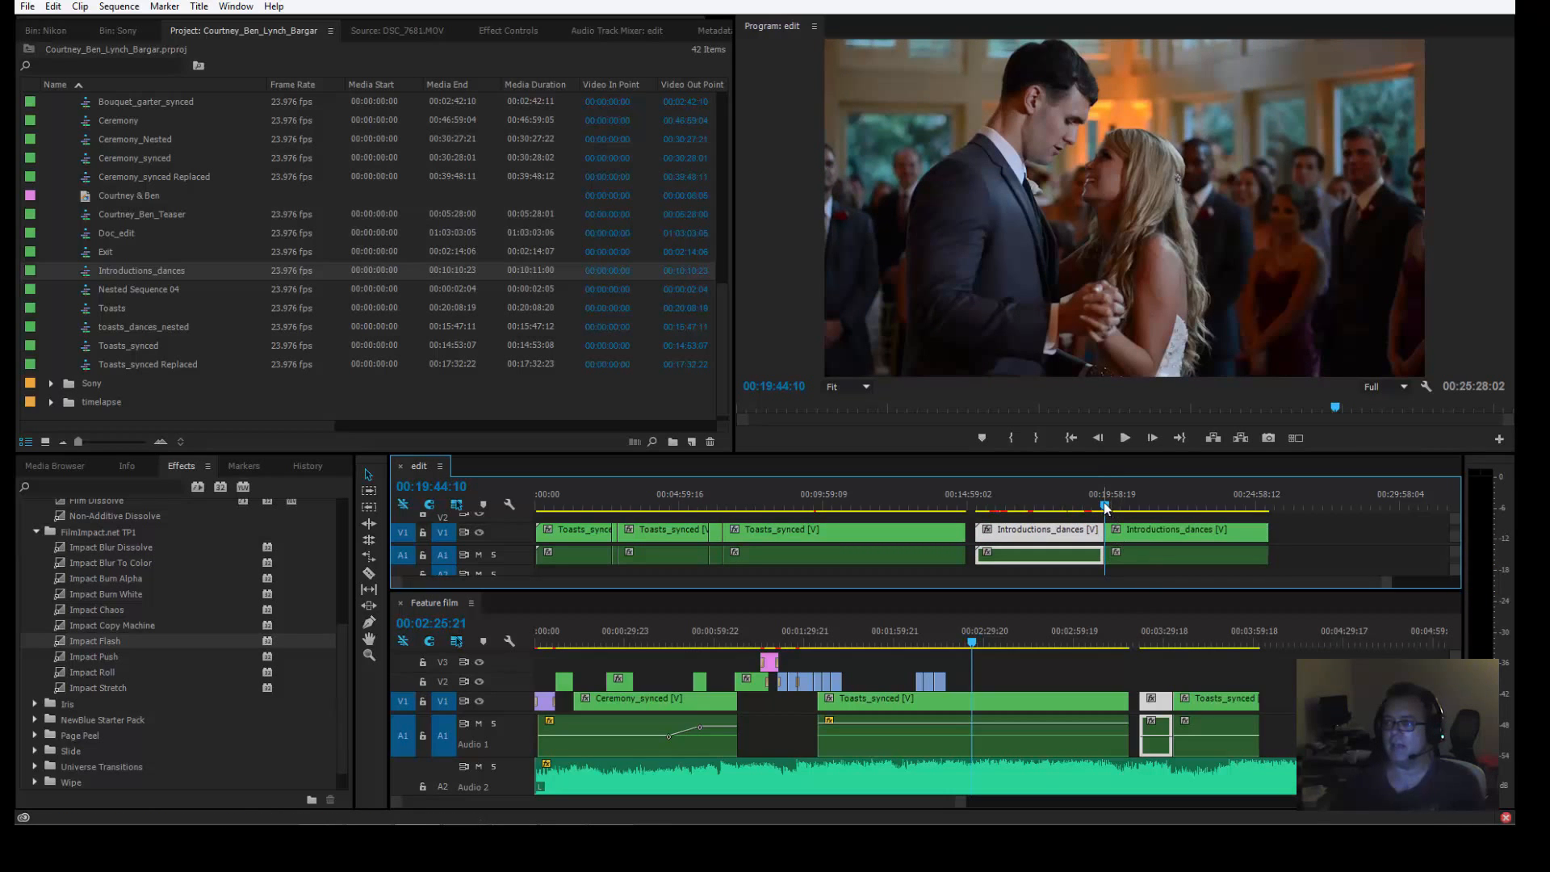
click(1115, 504)
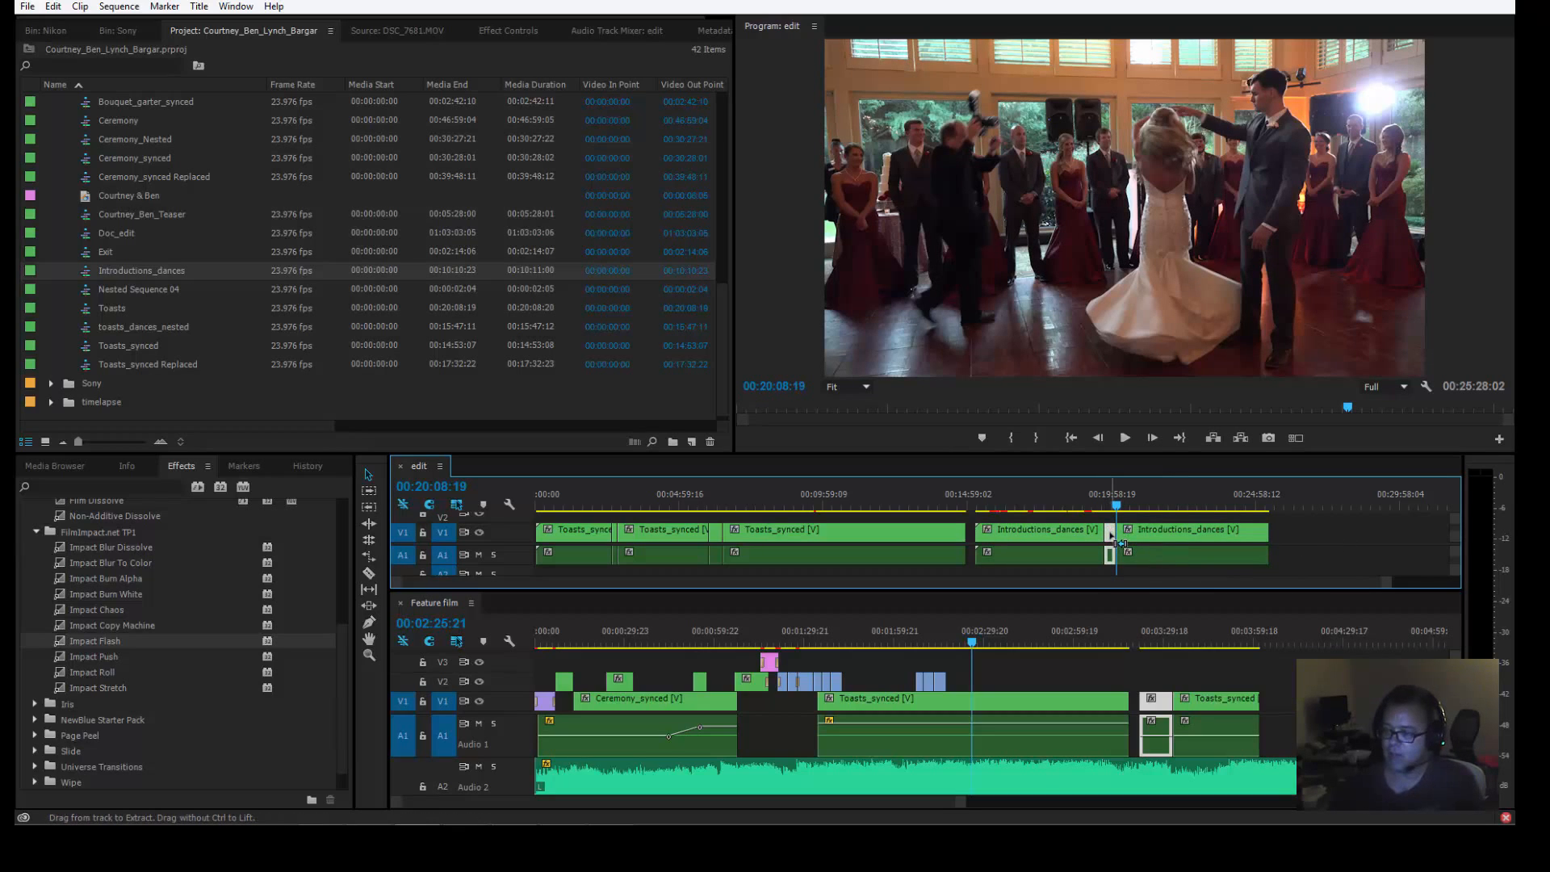
mouse_move(1312, 550)
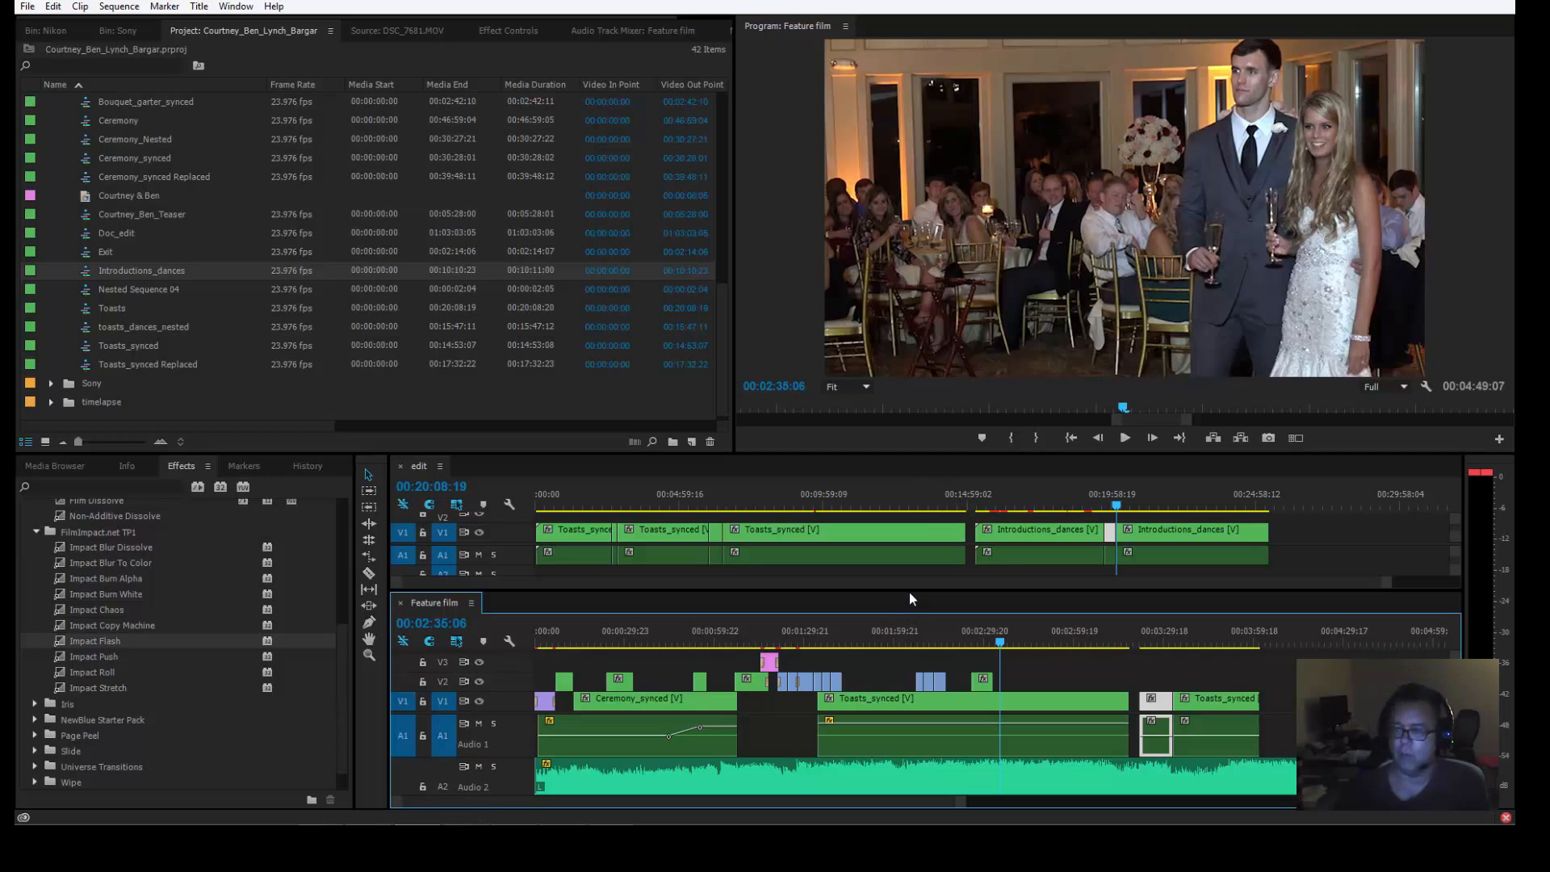
mouse_move(514, 599)
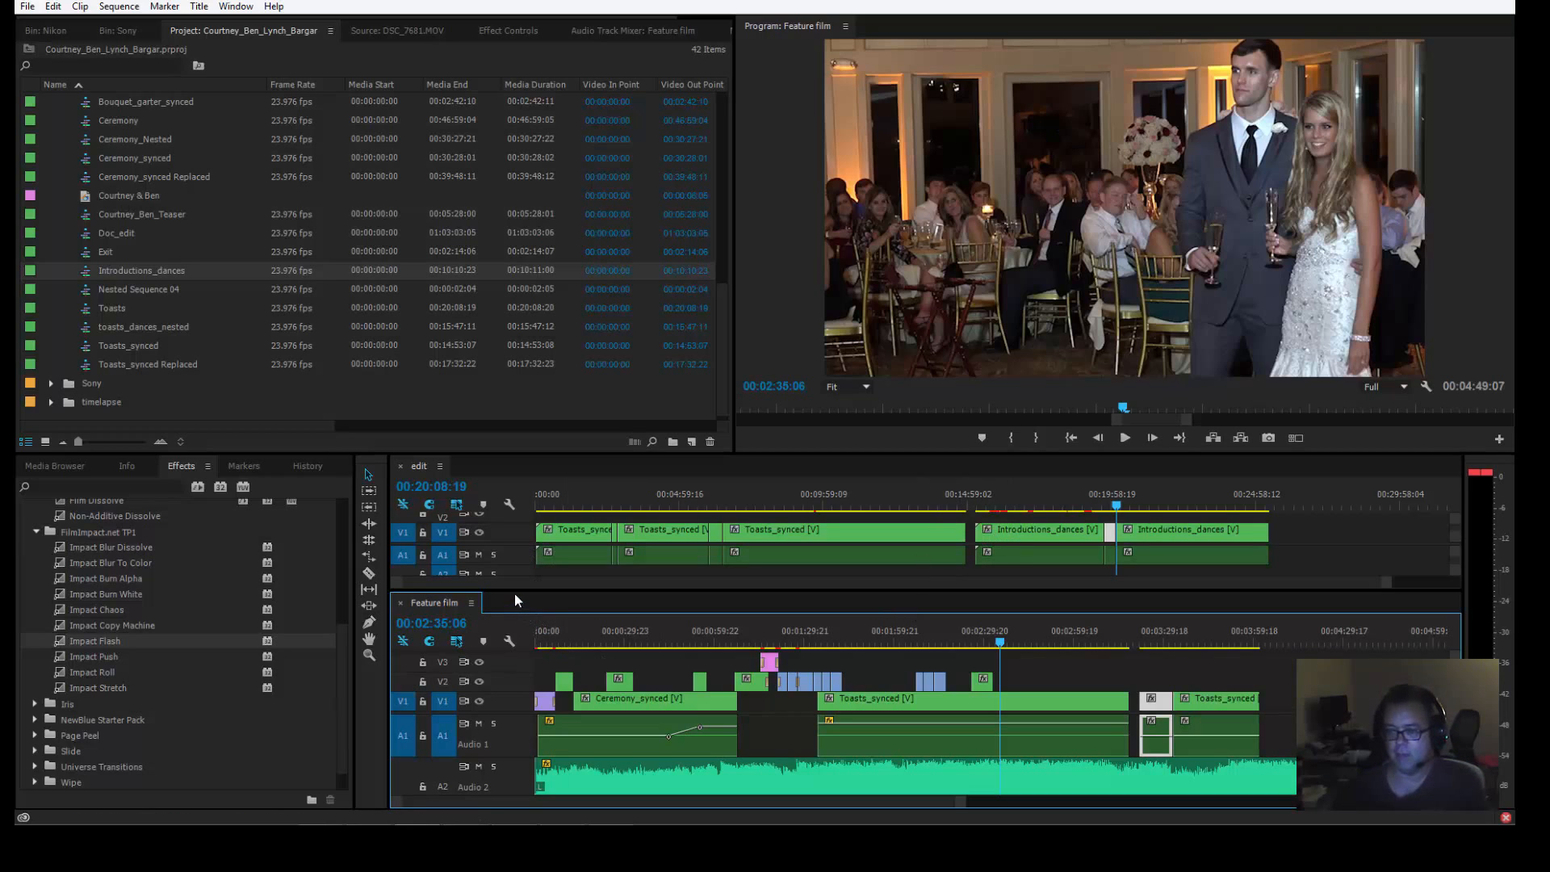